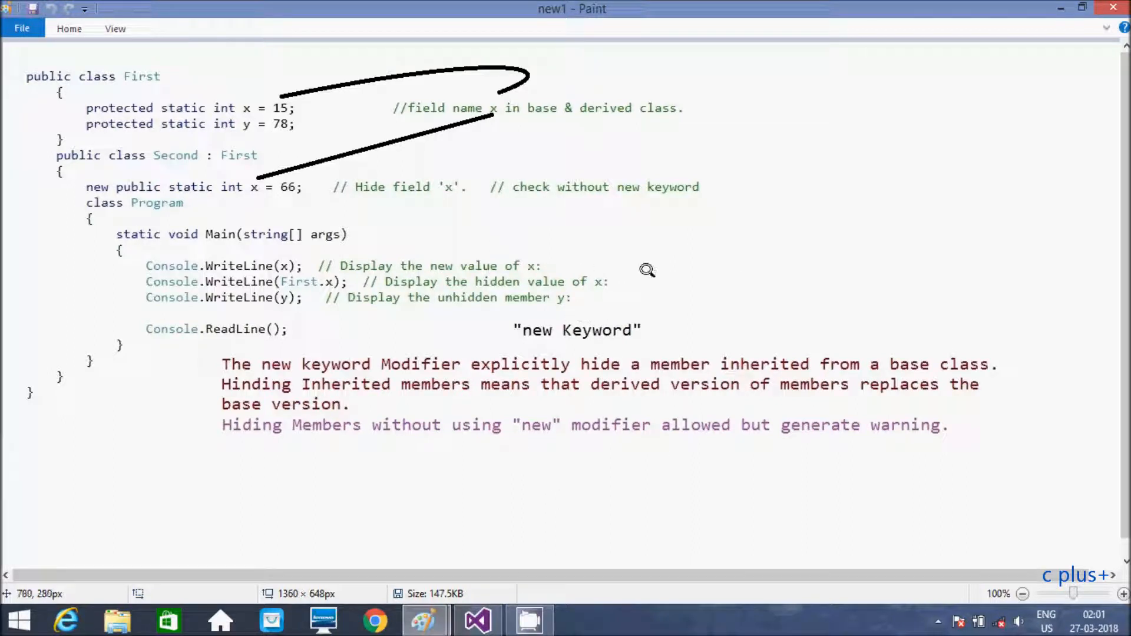
{"action": "mouse_move", "coordinate": [629, 297]}
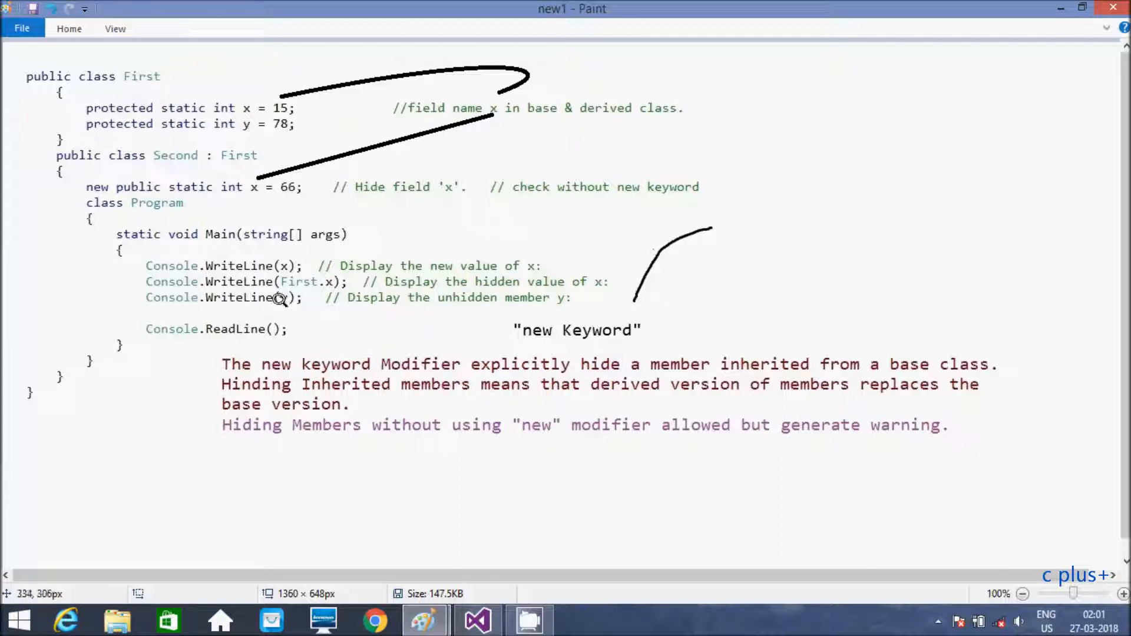
{"action": "mouse_move", "coordinate": [166, 377]}
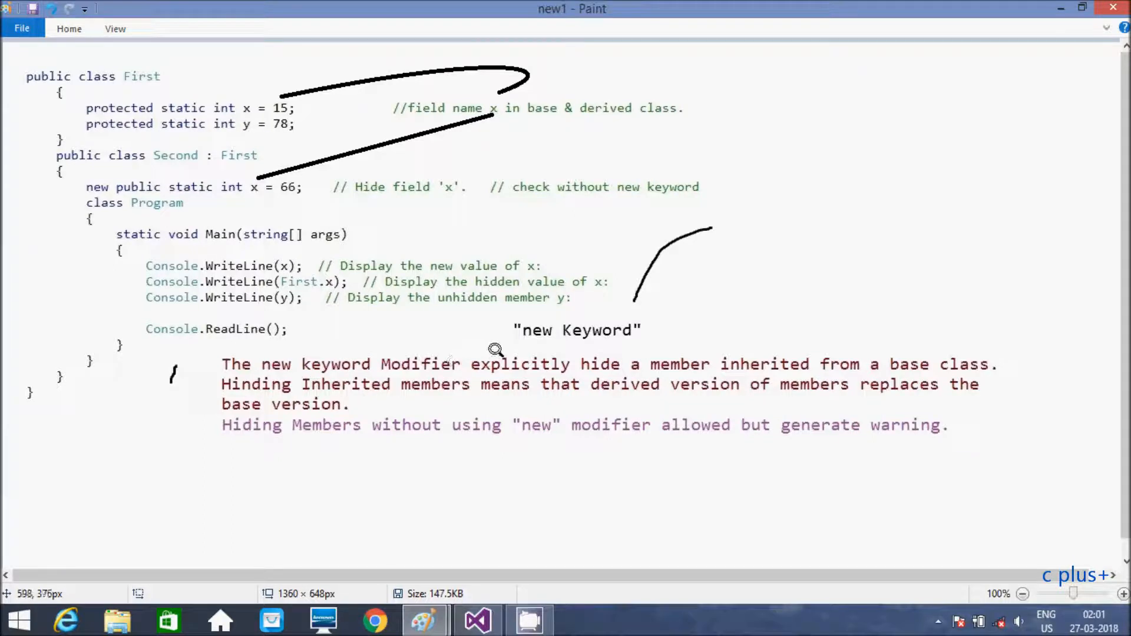
{"action": "mouse_move", "coordinate": [505, 370]}
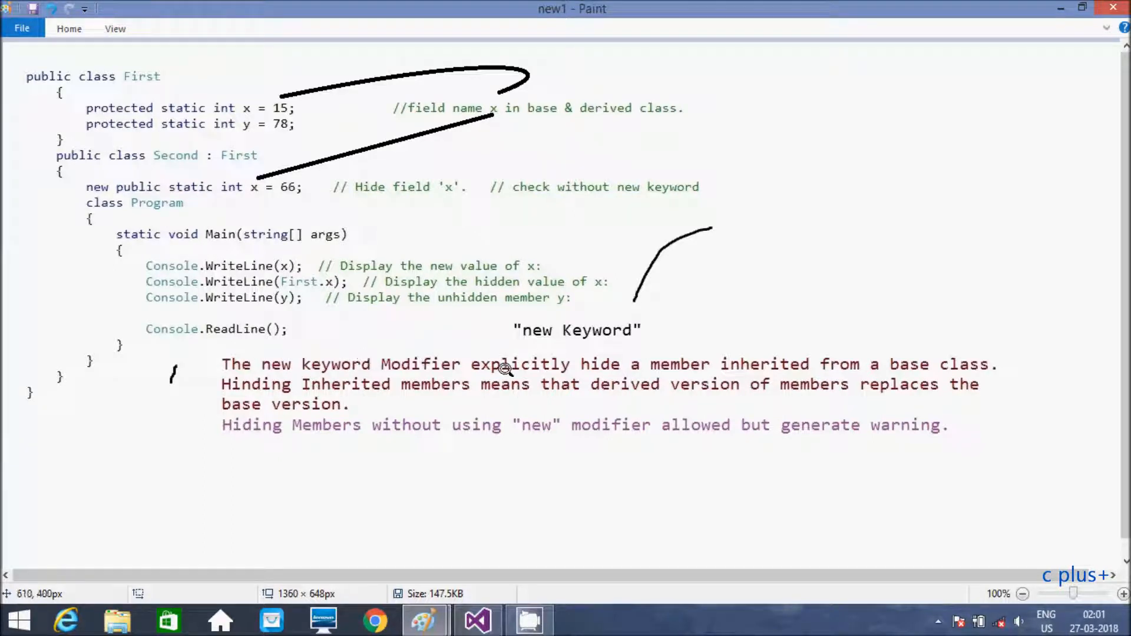
{"action": "mouse_move", "coordinate": [797, 365]}
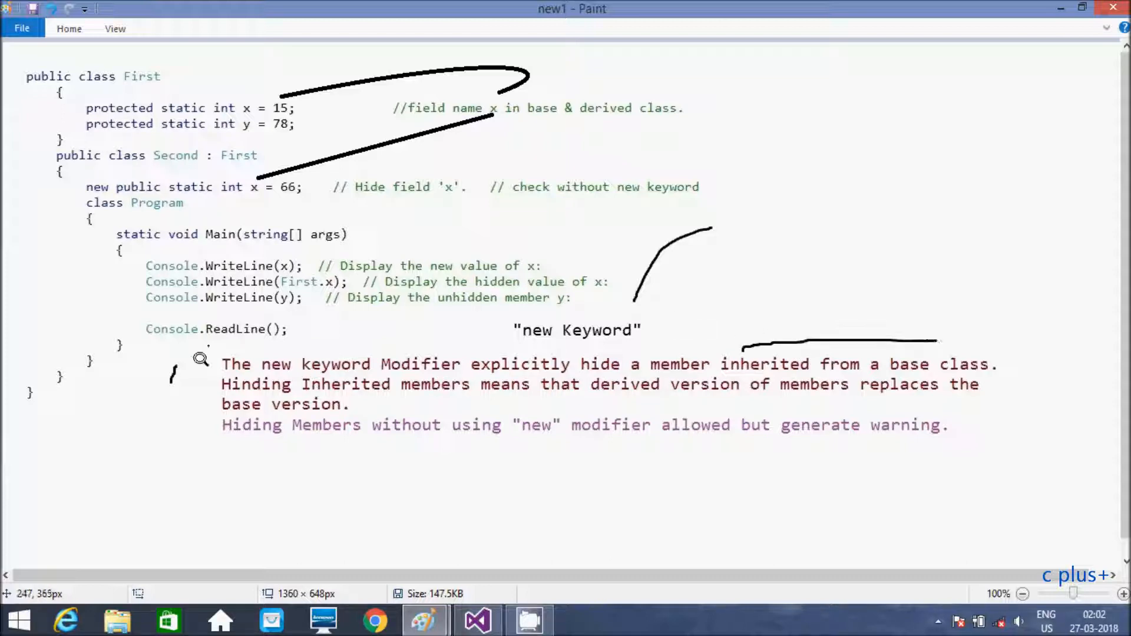
{"action": "mouse_move", "coordinate": [323, 197]}
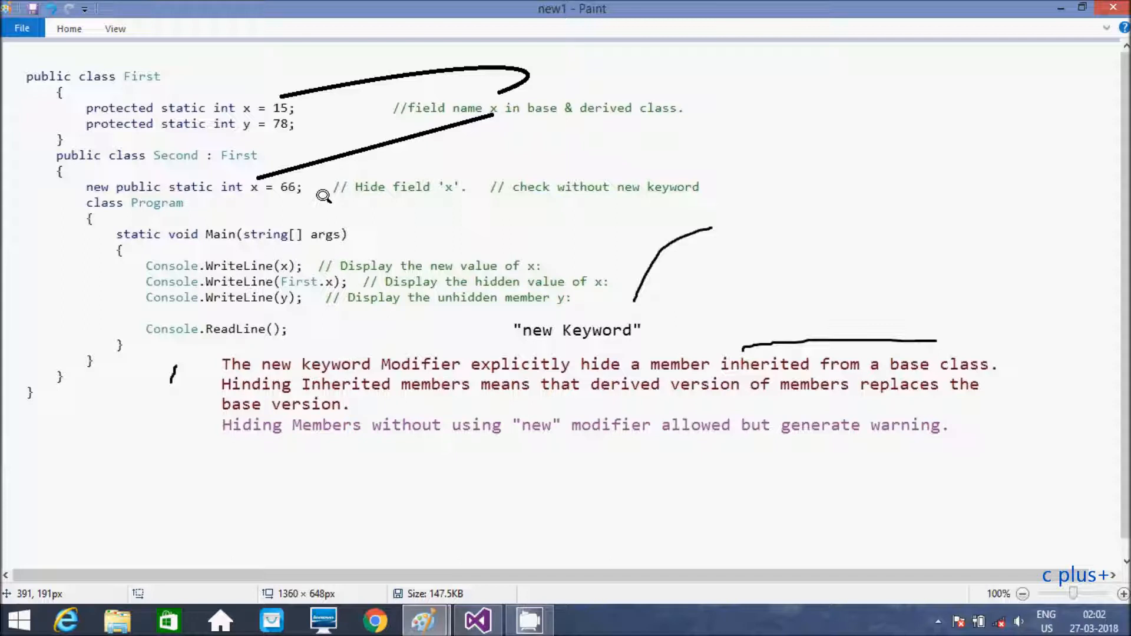
{"action": "mouse_move", "coordinate": [590, 337]}
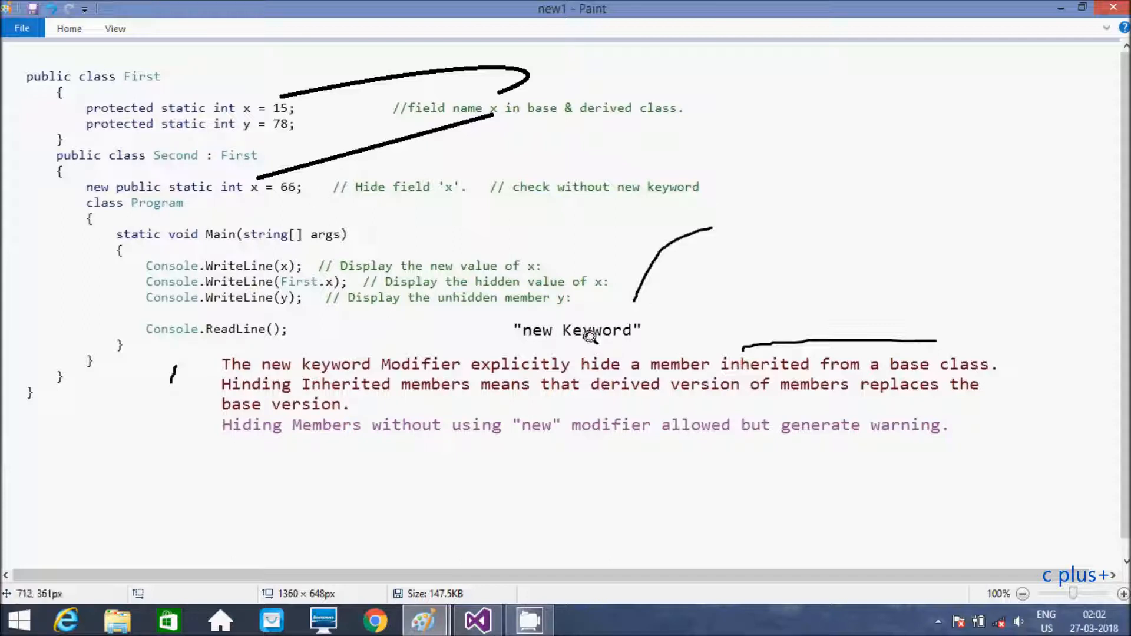
{"action": "mouse_move", "coordinate": [266, 400]}
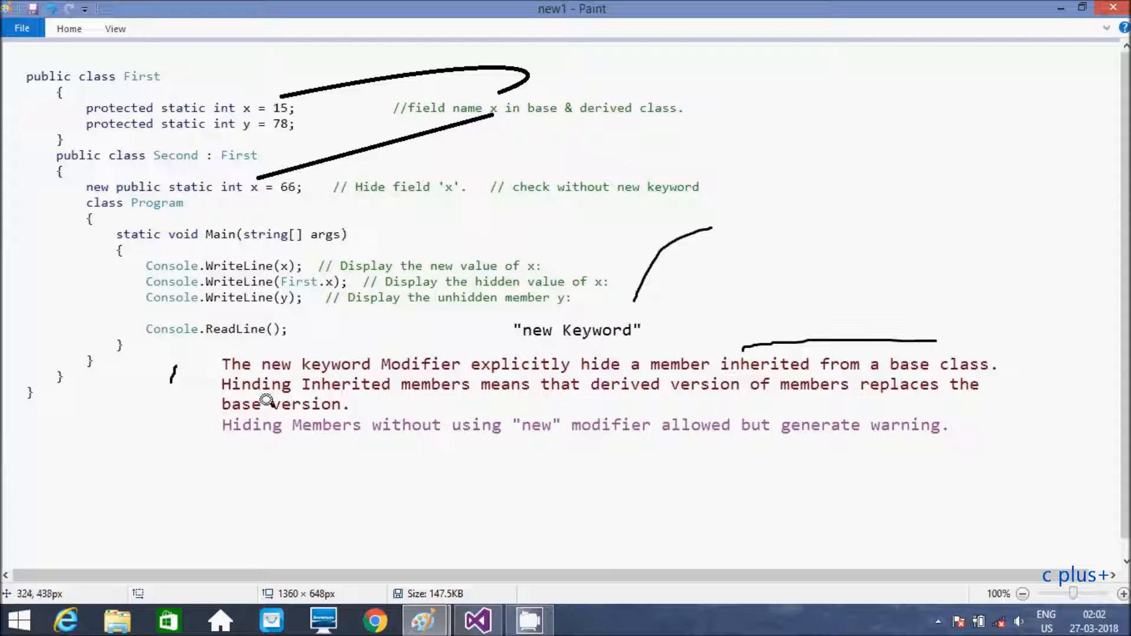
{"action": "mouse_move", "coordinate": [542, 396]}
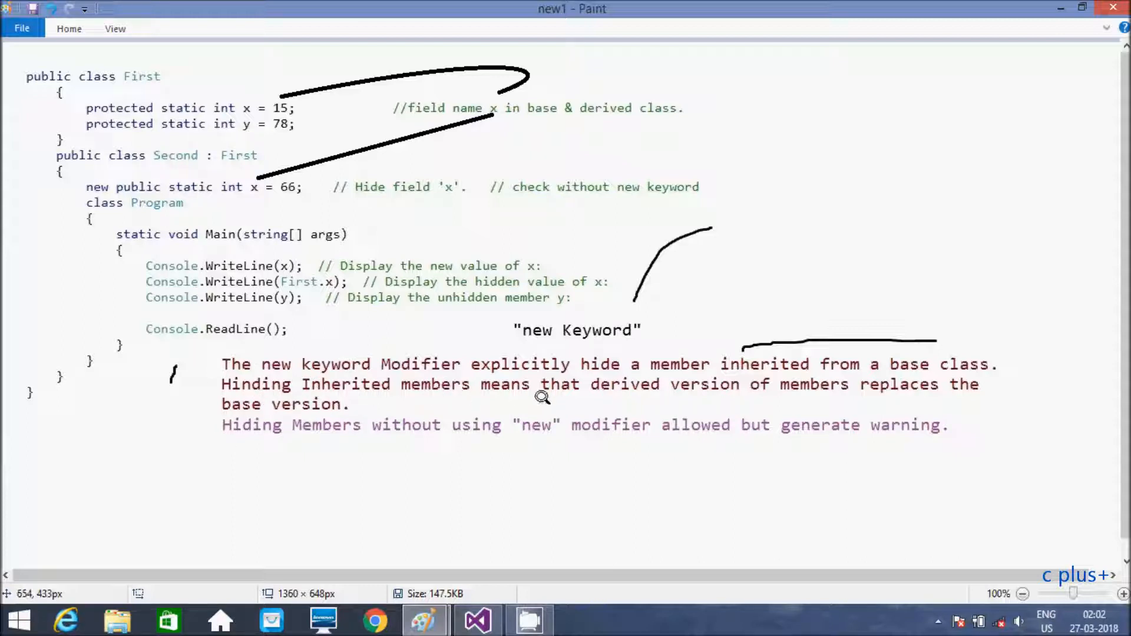
{"action": "mouse_move", "coordinate": [808, 385]}
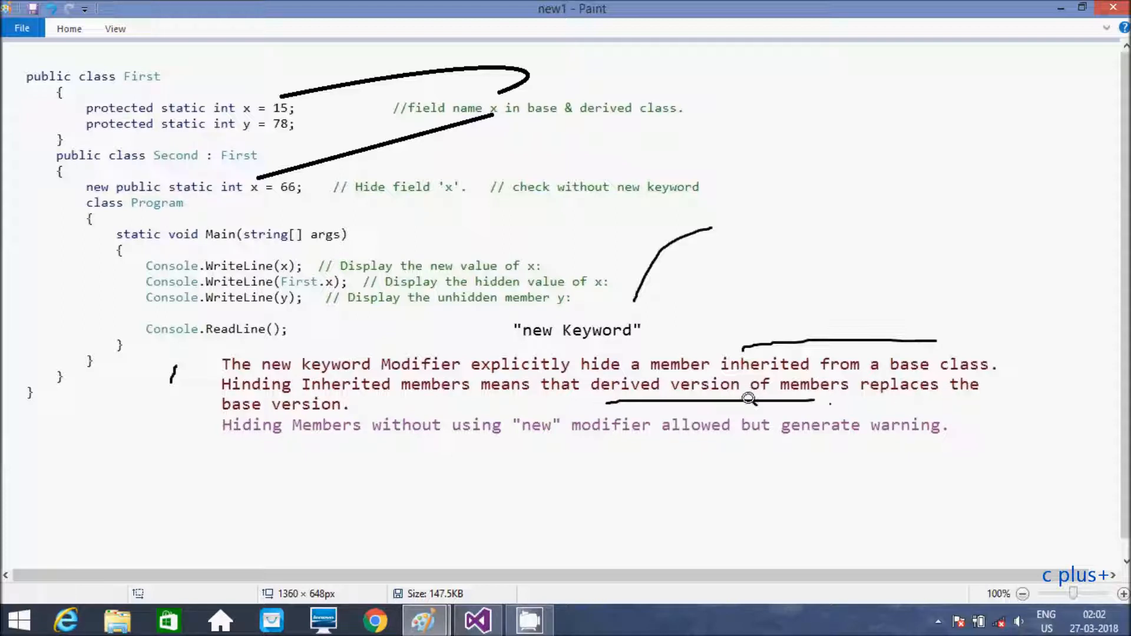
{"action": "mouse_move", "coordinate": [205, 396]}
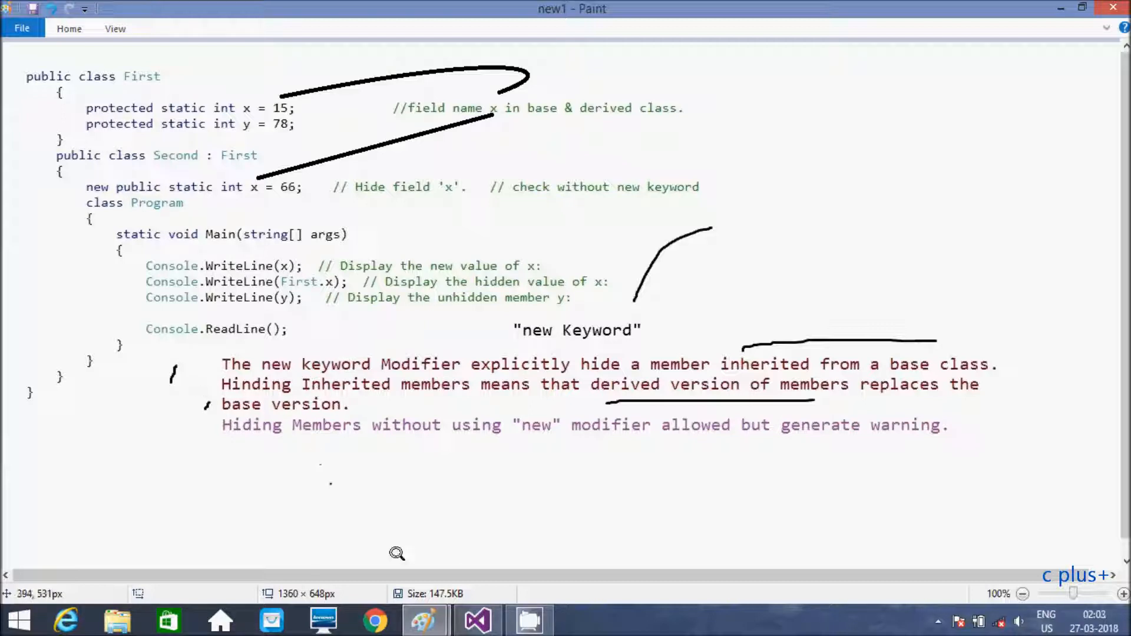
Declare class First above Program with field protected static int x = 15.
{"action": "left_click", "coordinate": [476, 620]}
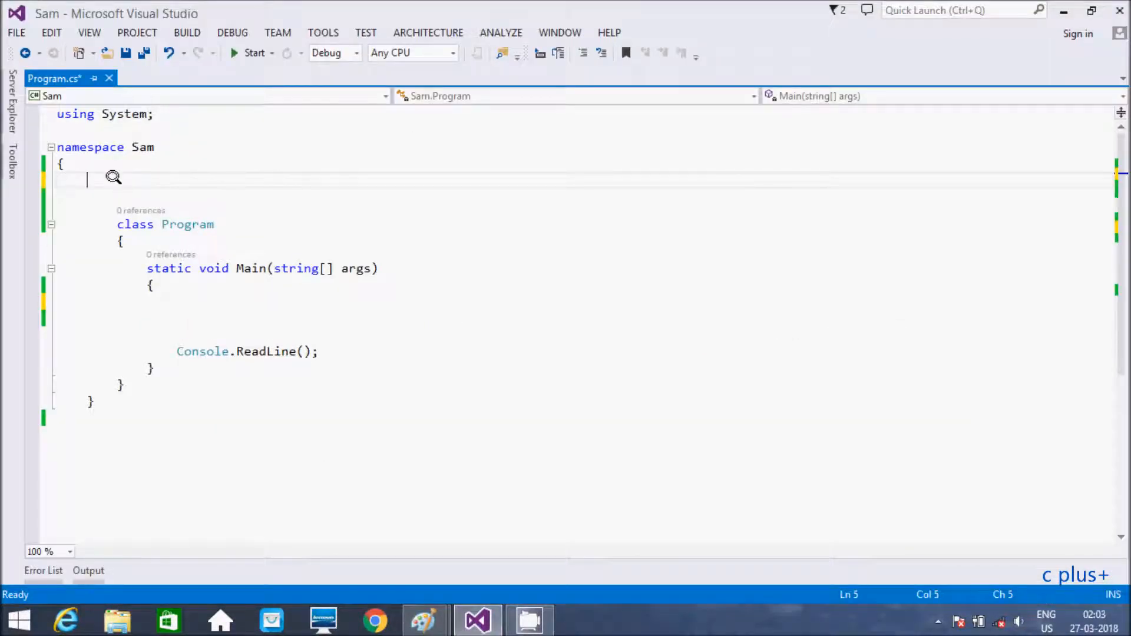
{"action": "mouse_move", "coordinate": [176, 183]}
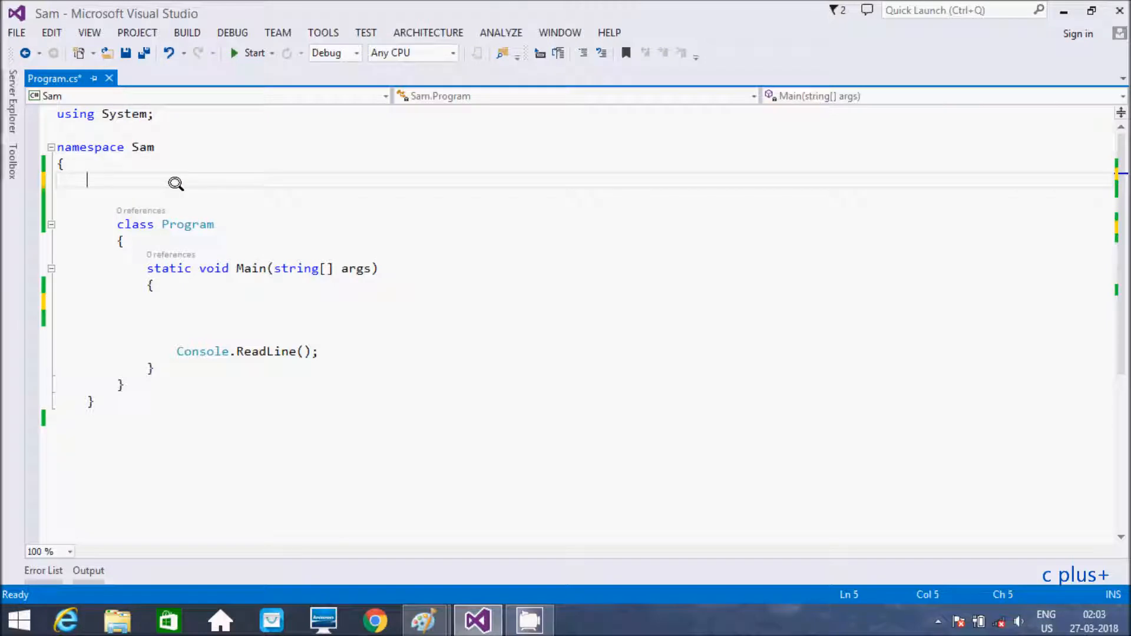
{"action": "type", "text": "class"}
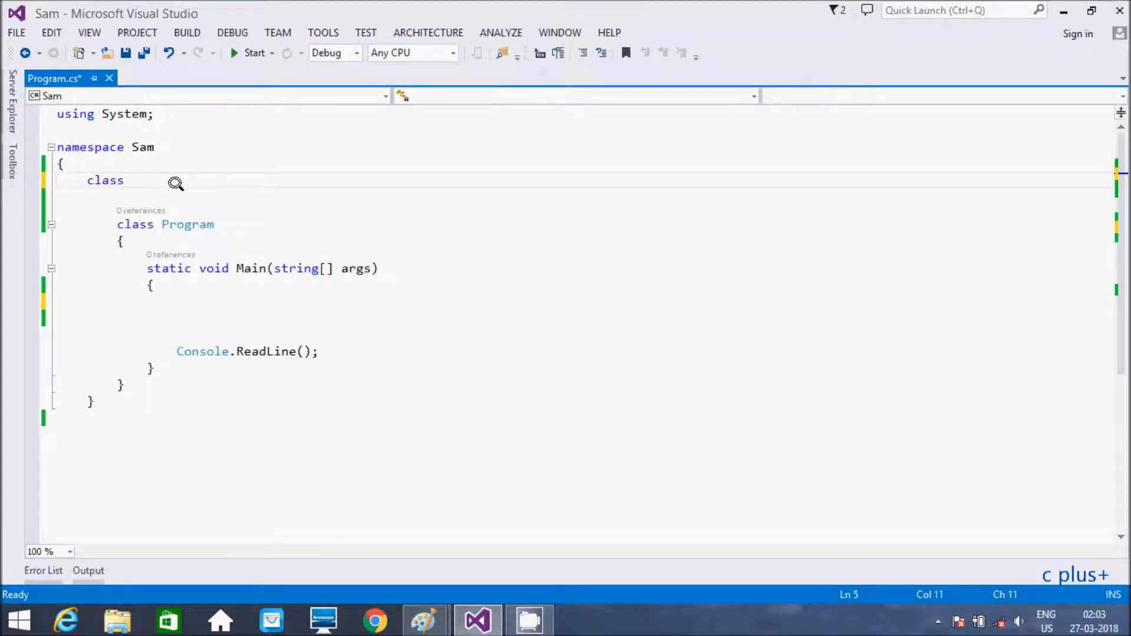
{"action": "type", "text": "First"}
{"action": "type", "text": "{"}
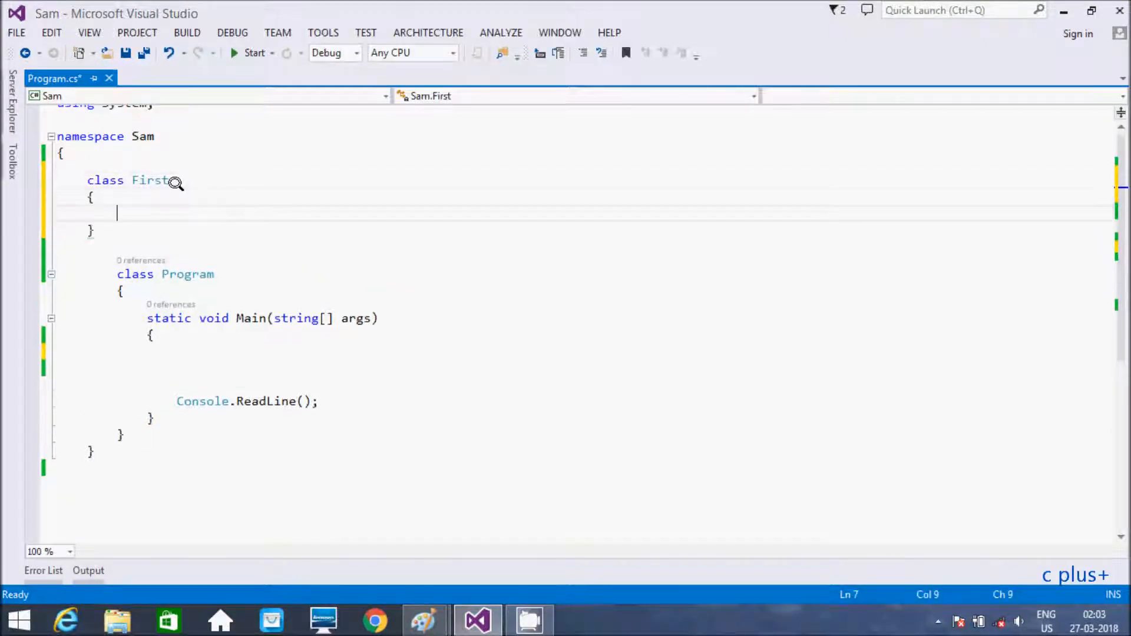
{"action": "type", "text": "protected"}
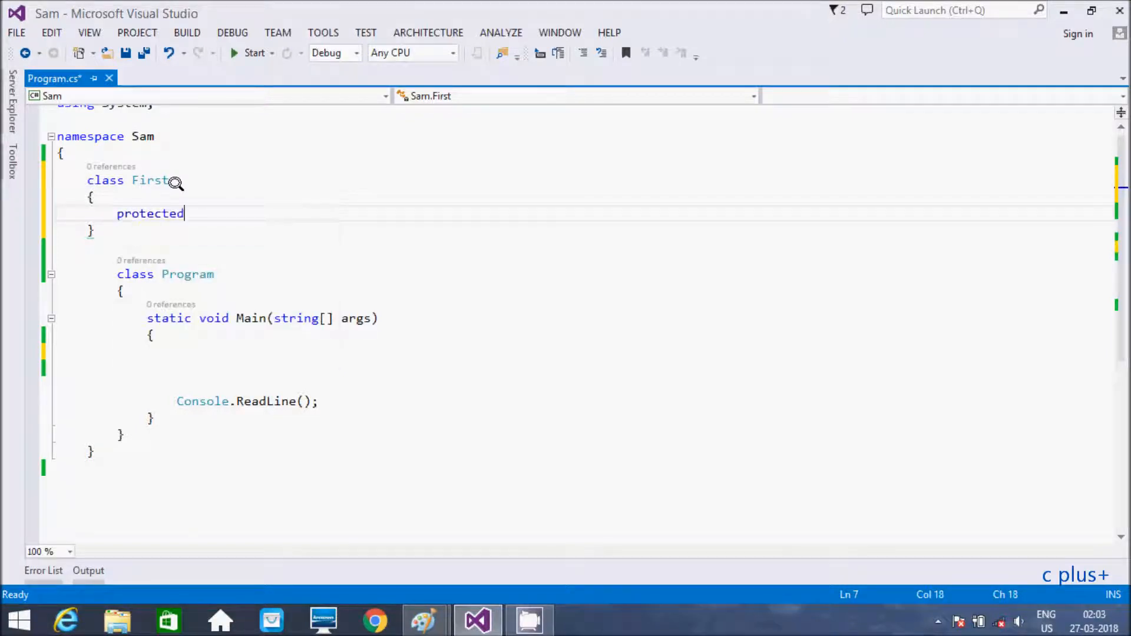
{"action": "type", "text": "static"}
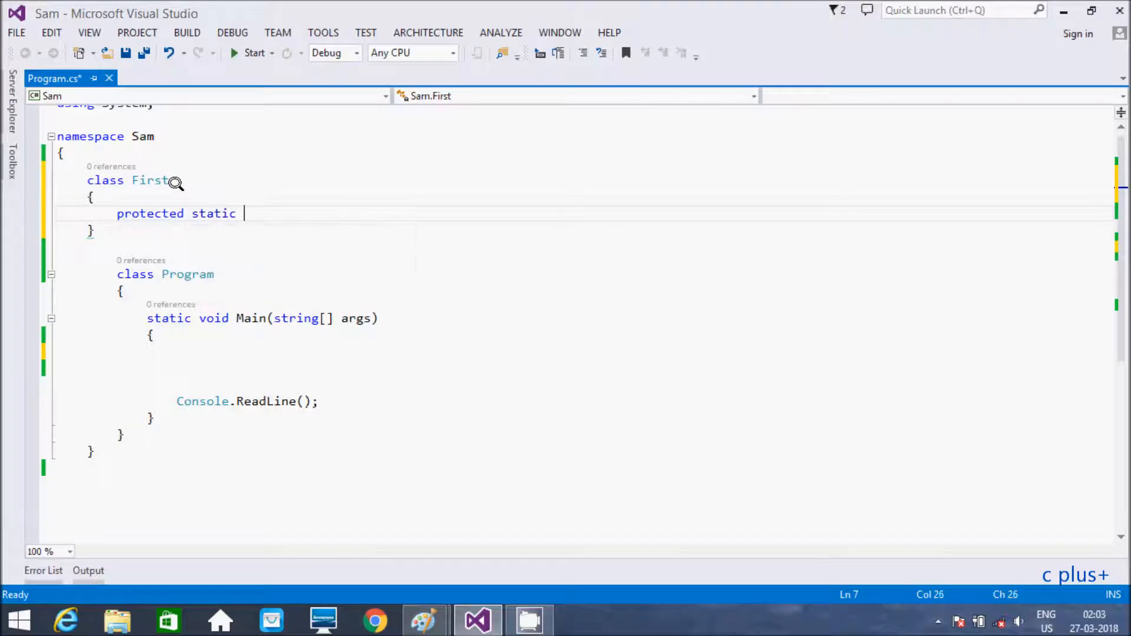
{"action": "type", "text": "int"}
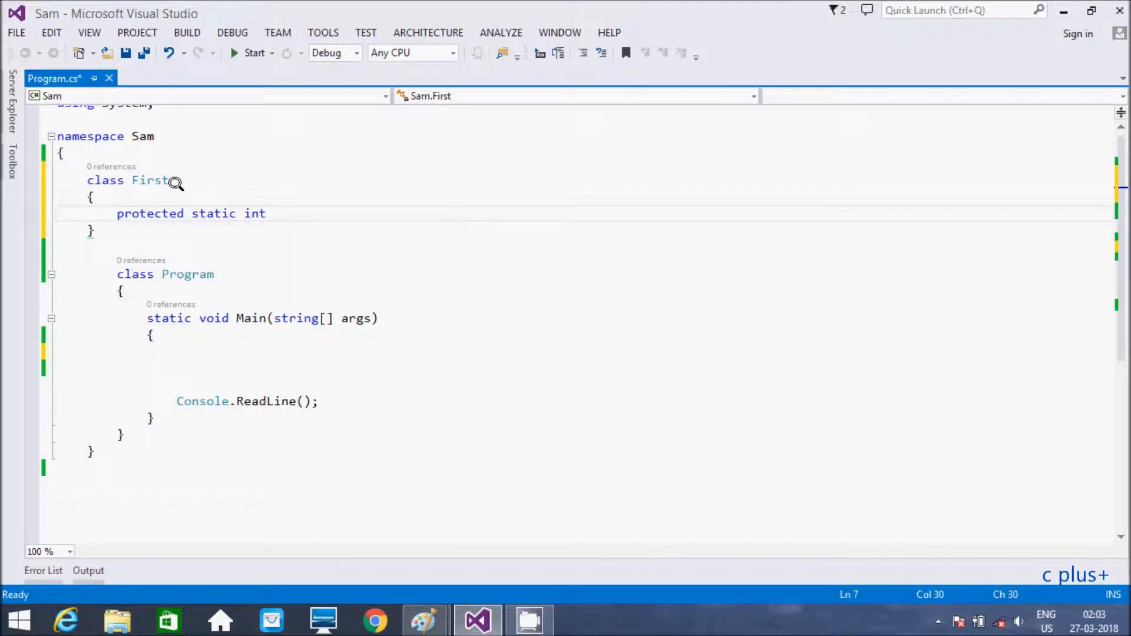
{"action": "type", "text": "x="}
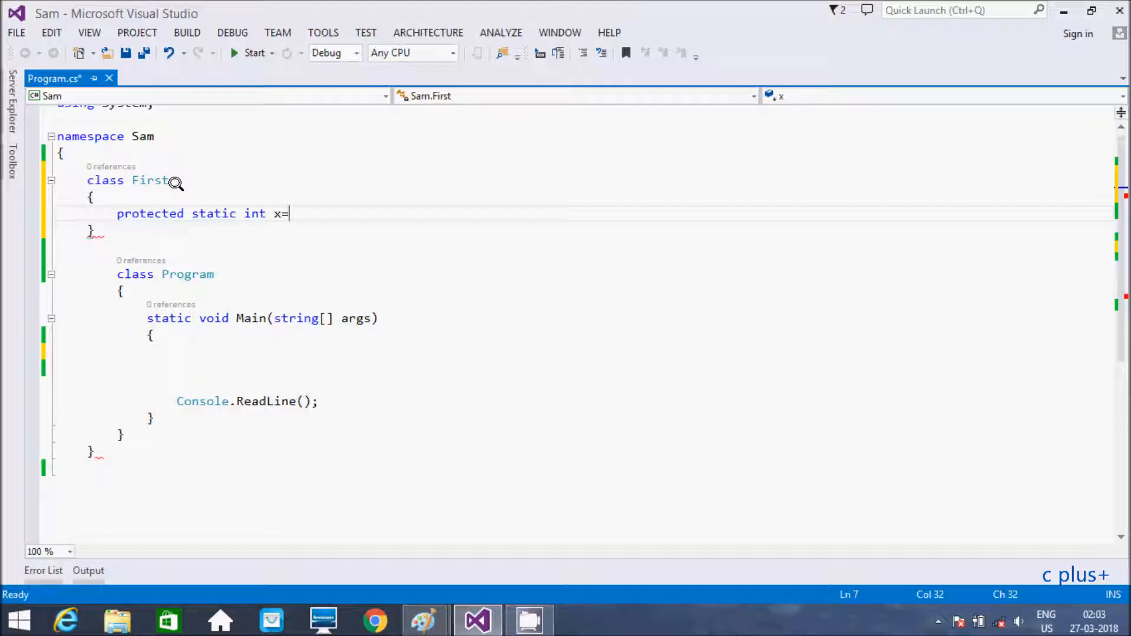
{"action": "type", "text": "15;"}
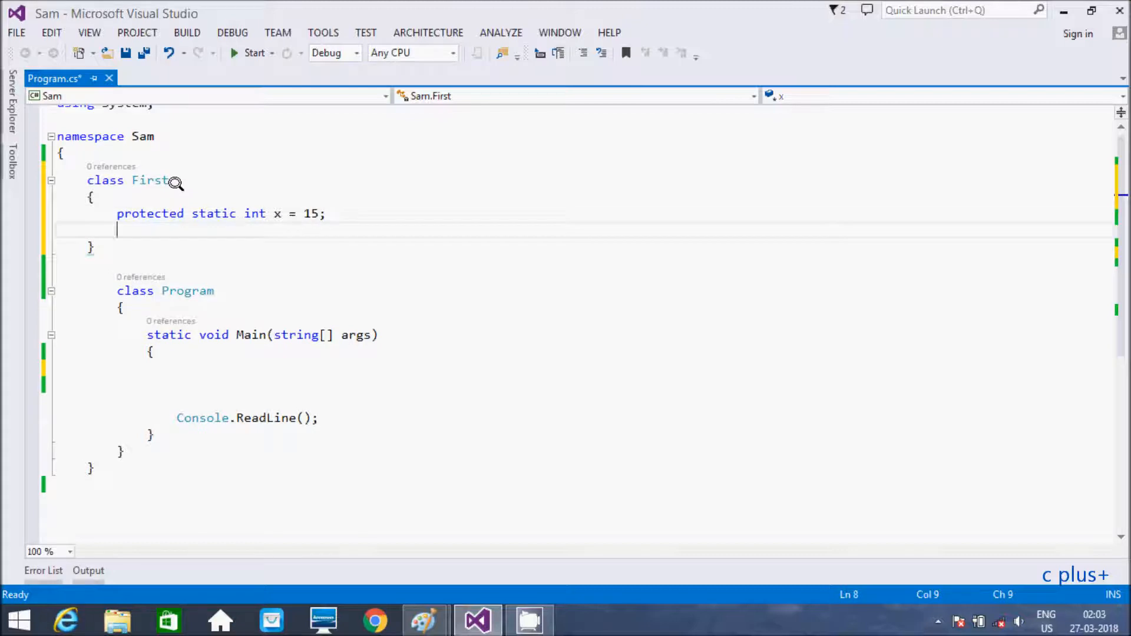
Add protected static int y = 78 to First and start a new line below it.
{"action": "type", "text": "protected"}
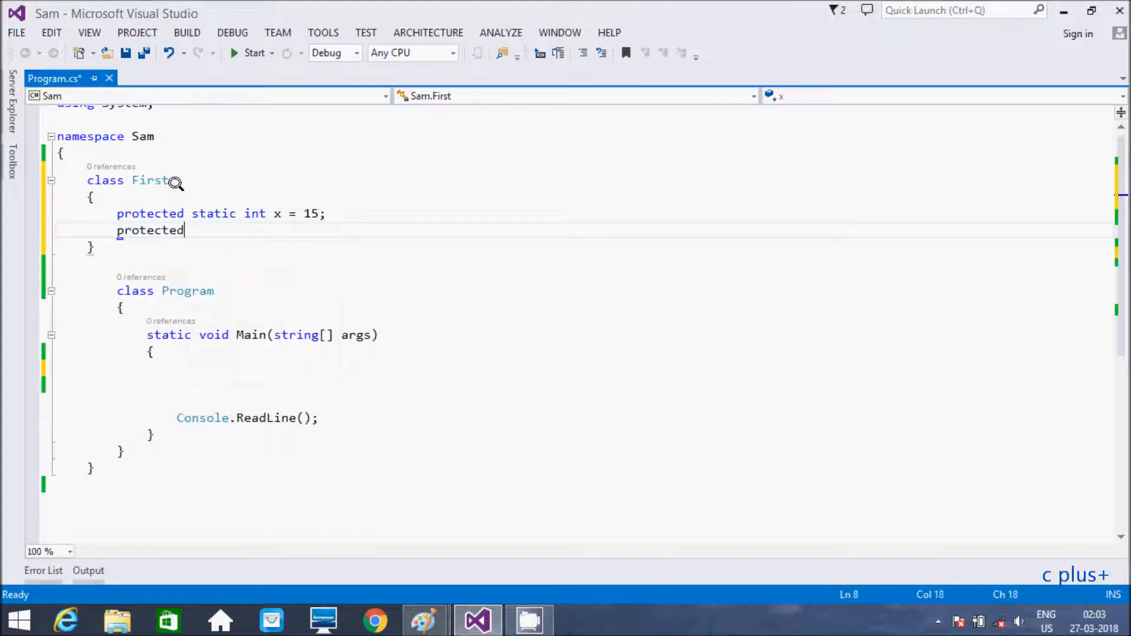
{"action": "type", "text": "static"}
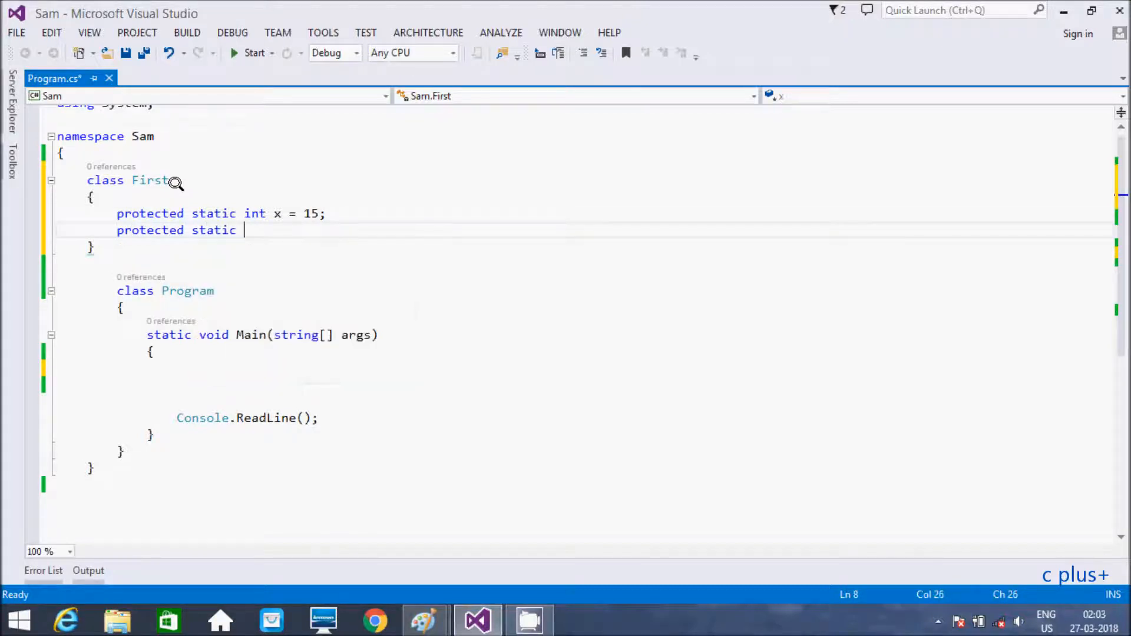
{"action": "type", "text": "int"}
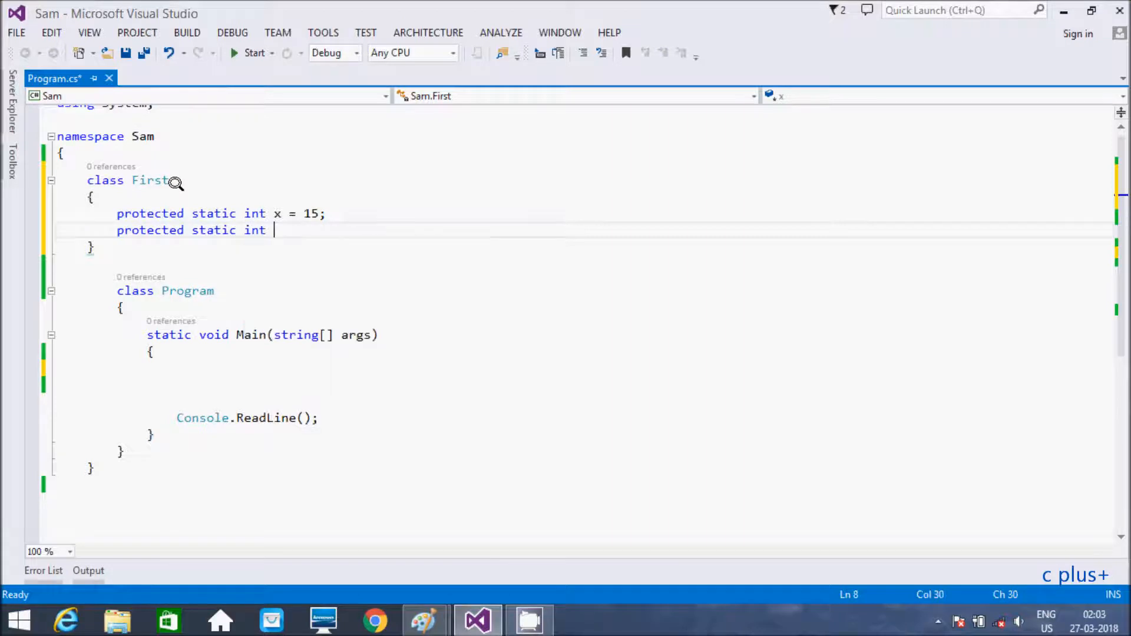
{"action": "type", "text": "y="}
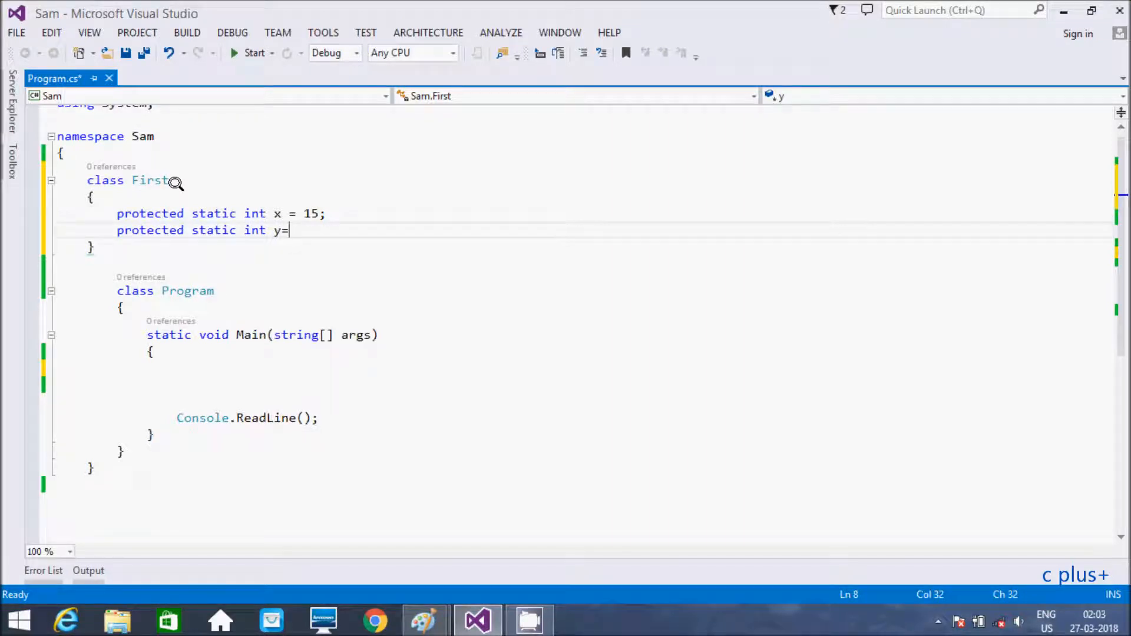
{"action": "type", "text": "78;"}
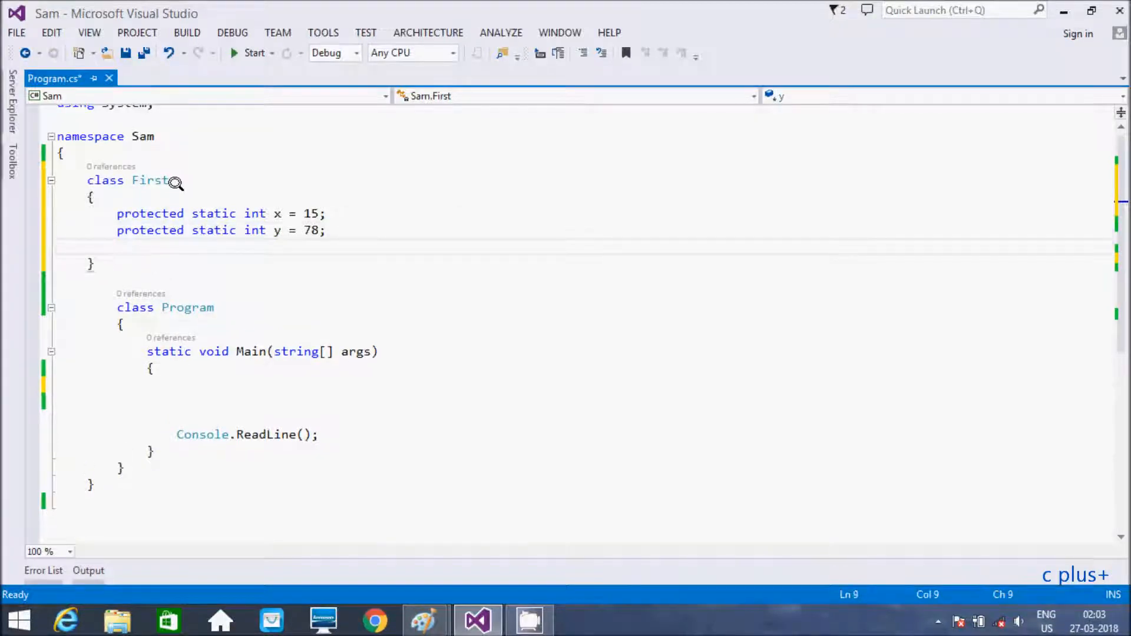
{"action": "left_click", "coordinate": [93, 263]}
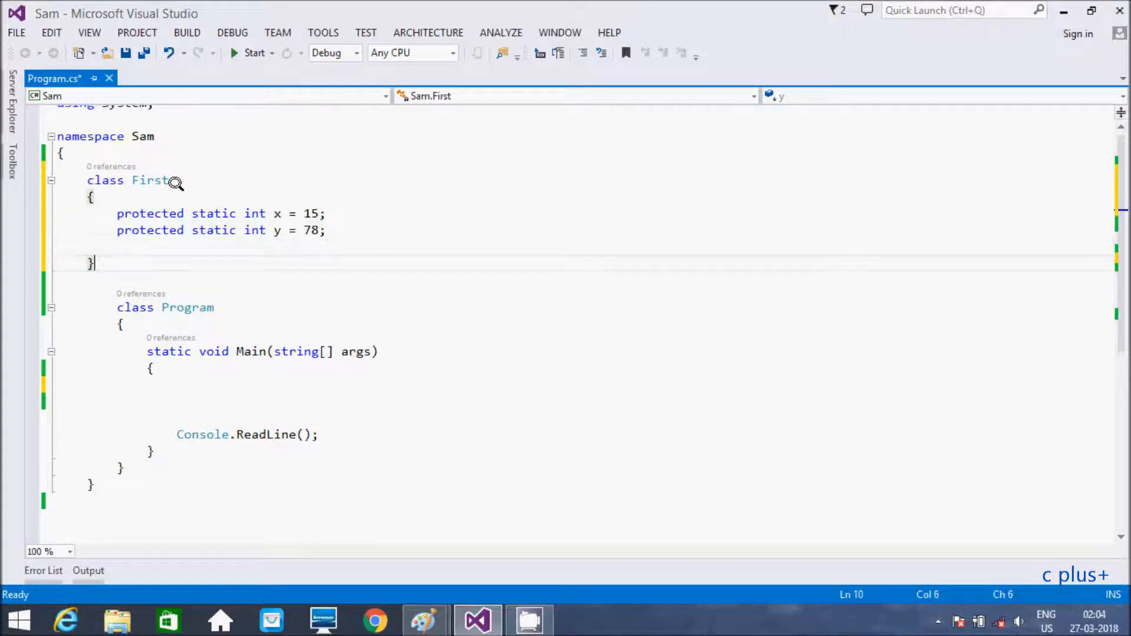
{"action": "key", "text": "enter"}
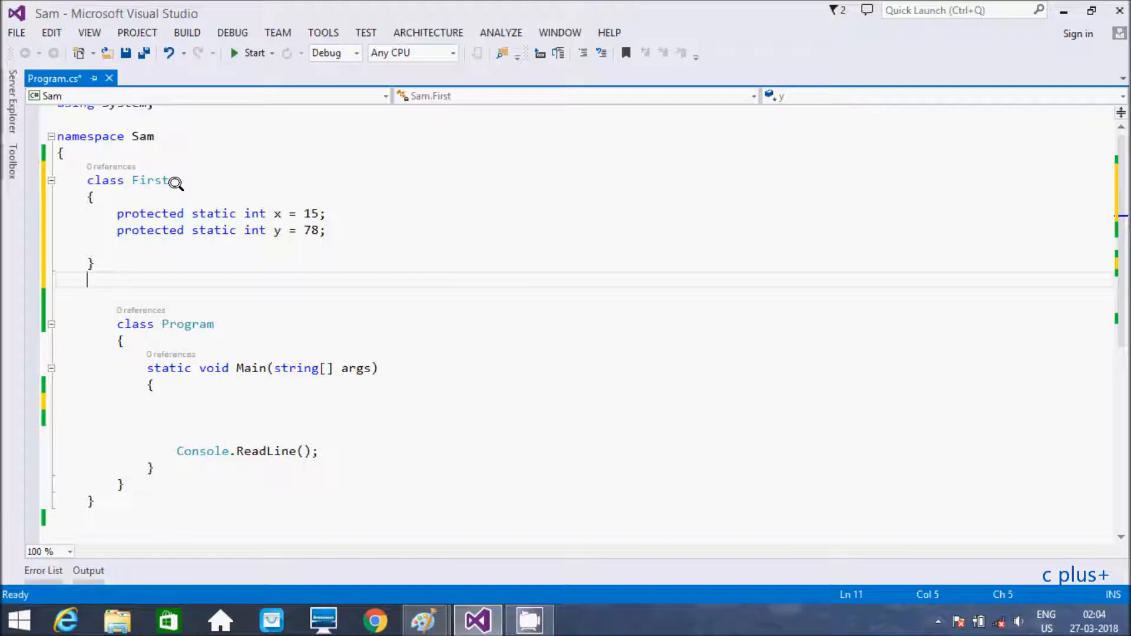
Declare class Second : First containing new public static int x = 66.
{"action": "type", "text": "class S"}
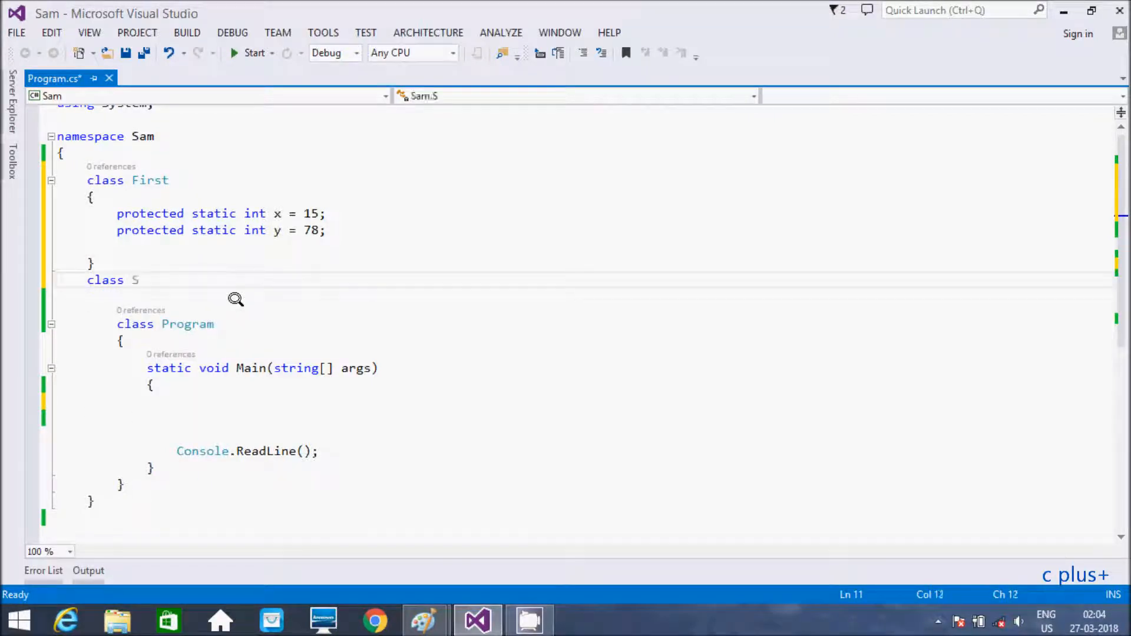
{"action": "type", "text": "econd"}
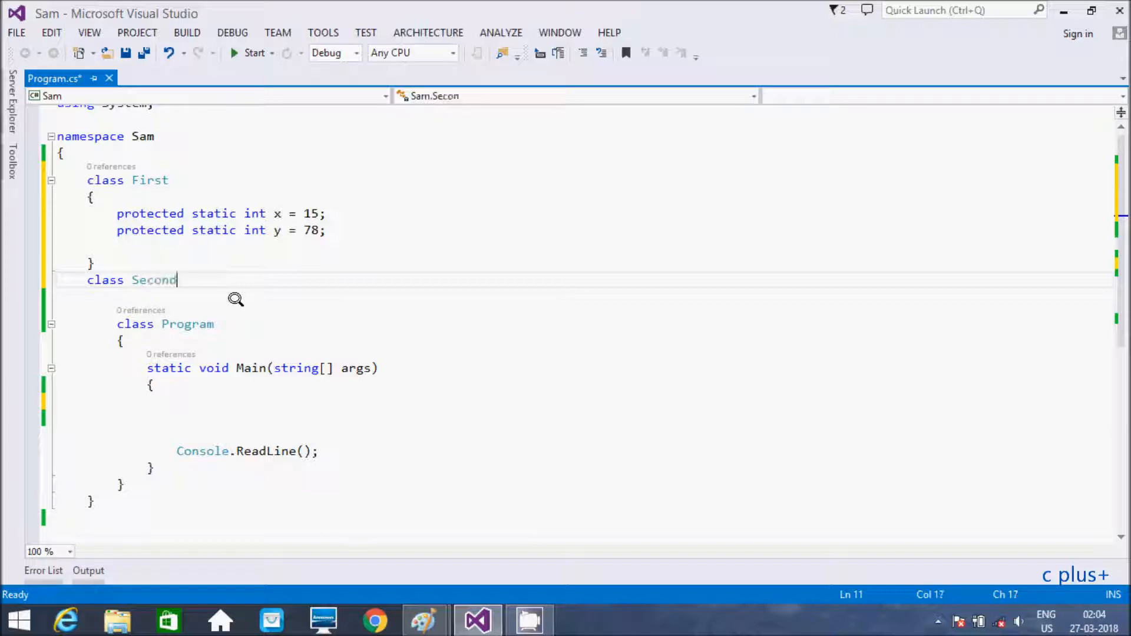
{"action": "type", "text": ":"}
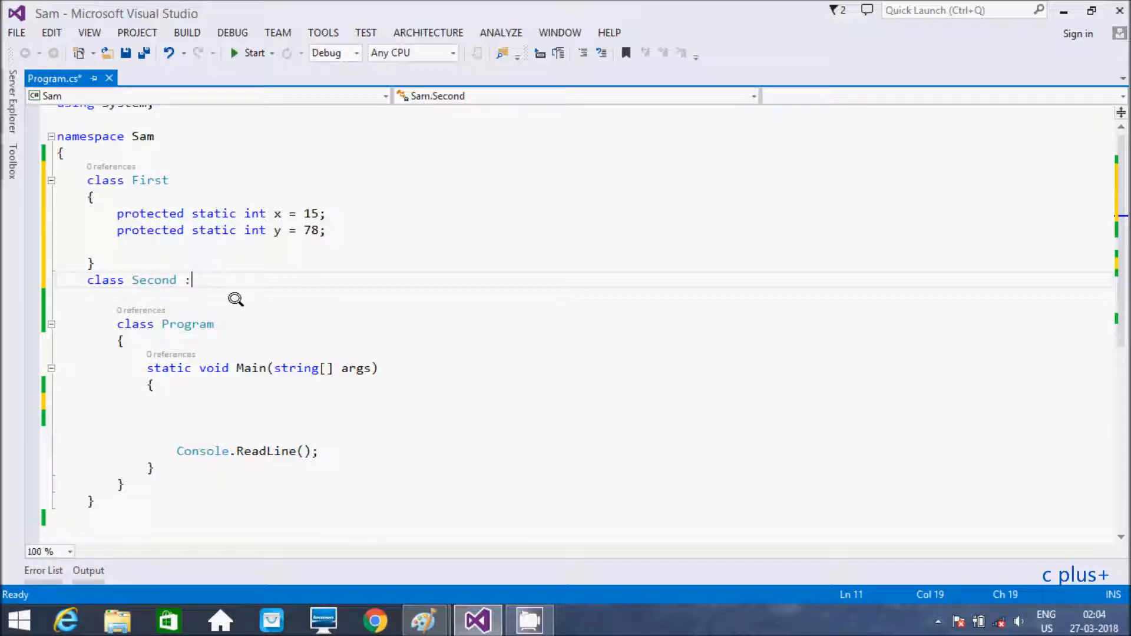
{"action": "type", "text": "First"}
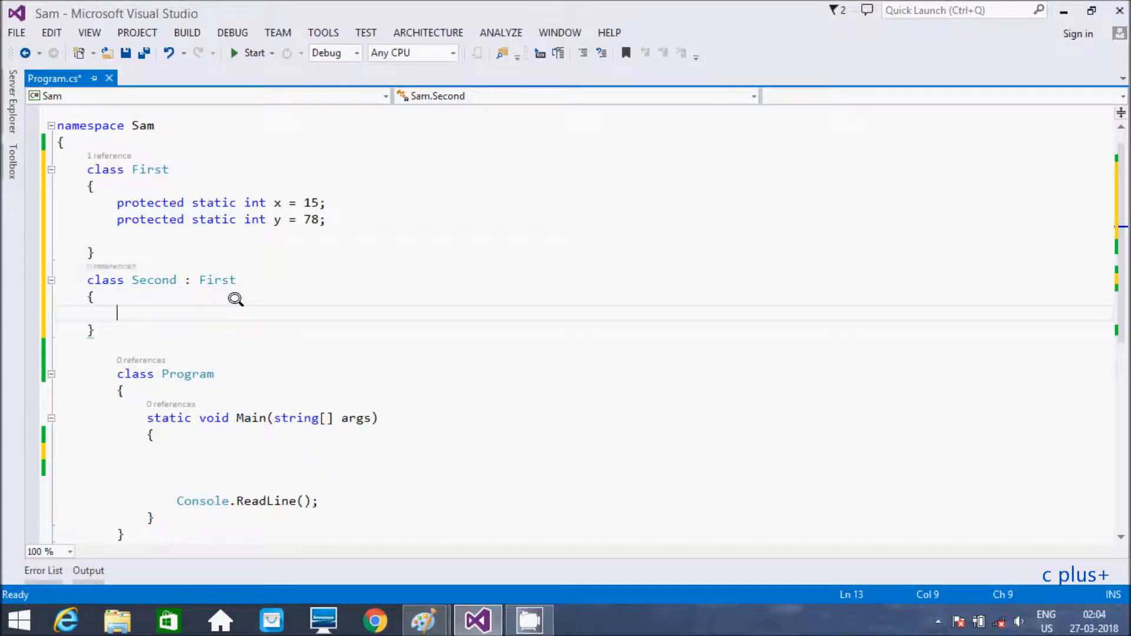
{"action": "type", "text": "new"}
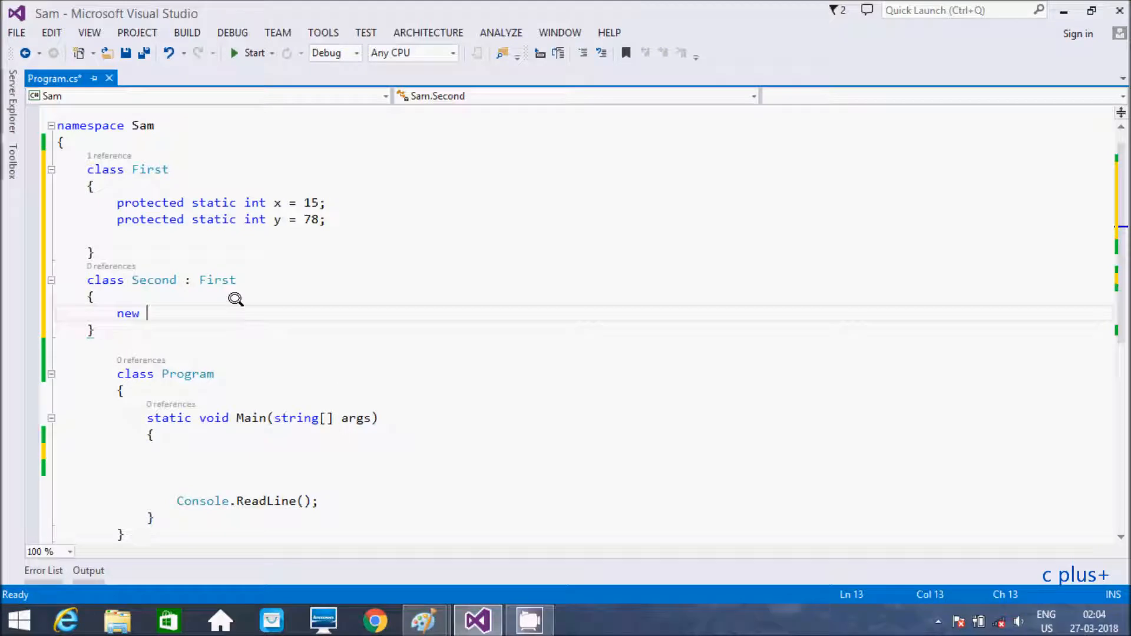
{"action": "type", "text": "public s"}
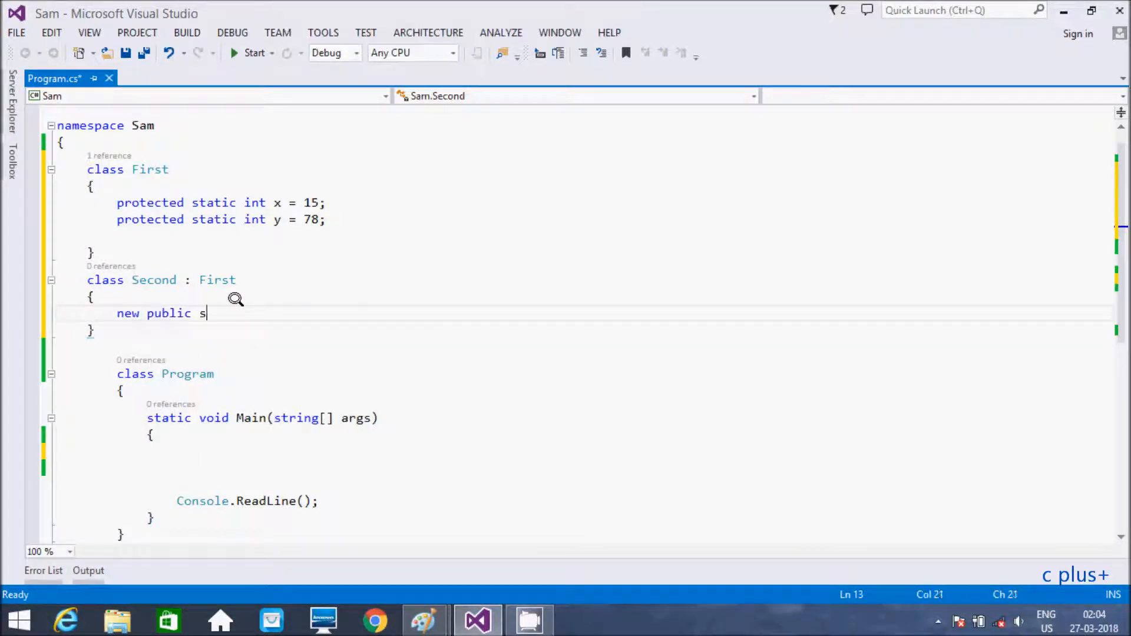
{"action": "type", "text": "tatic"}
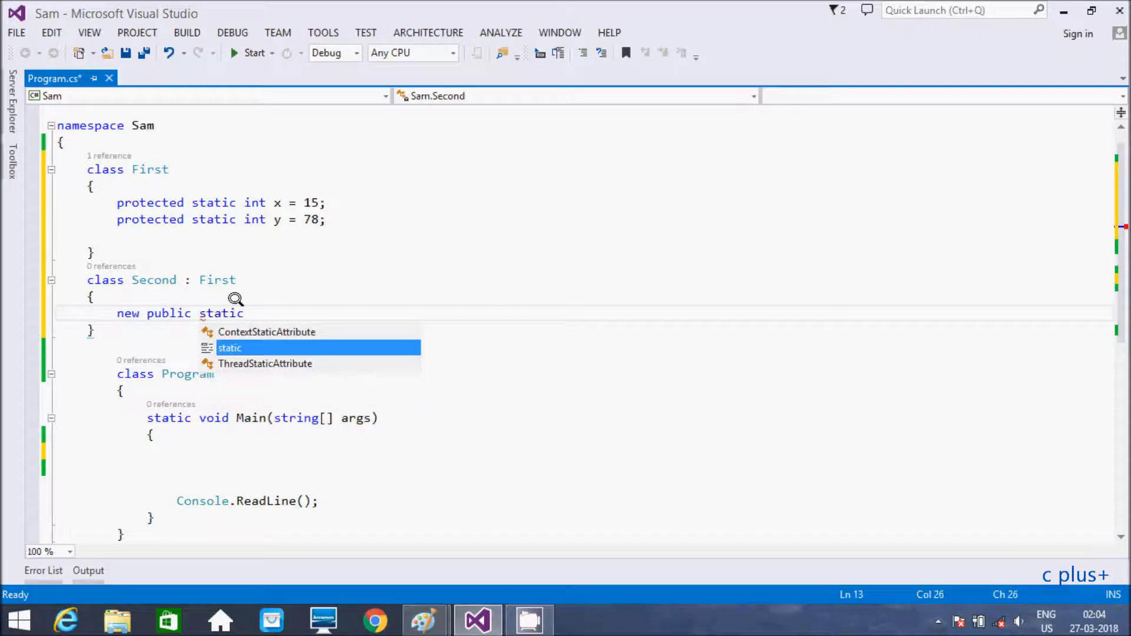
{"action": "type", "text": "int x="}
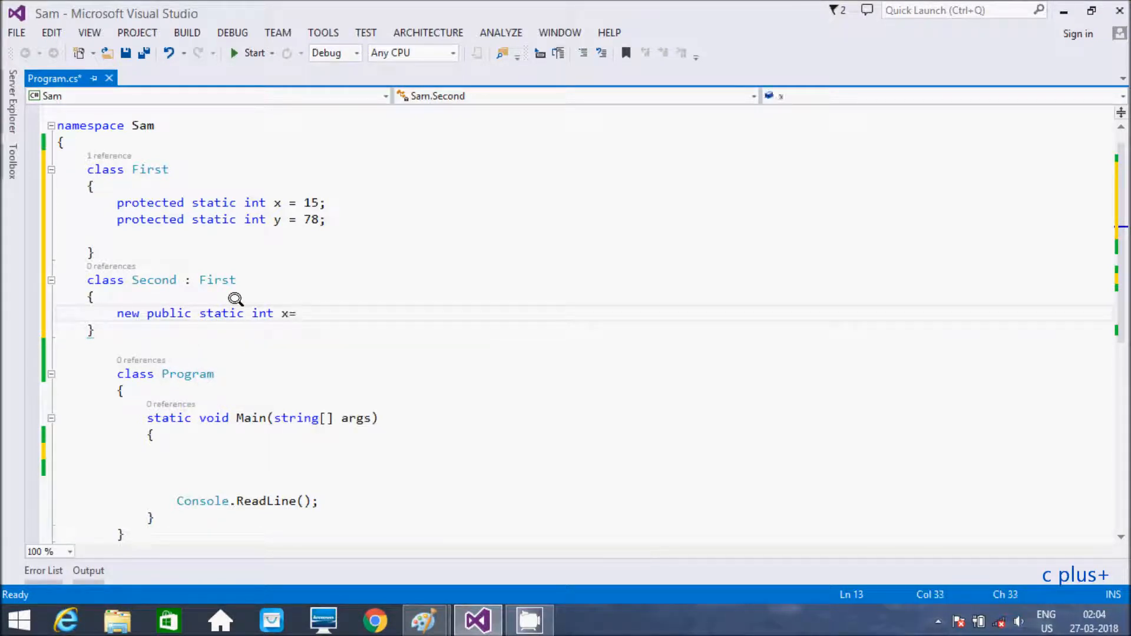
{"action": "type", "text": "66;"}
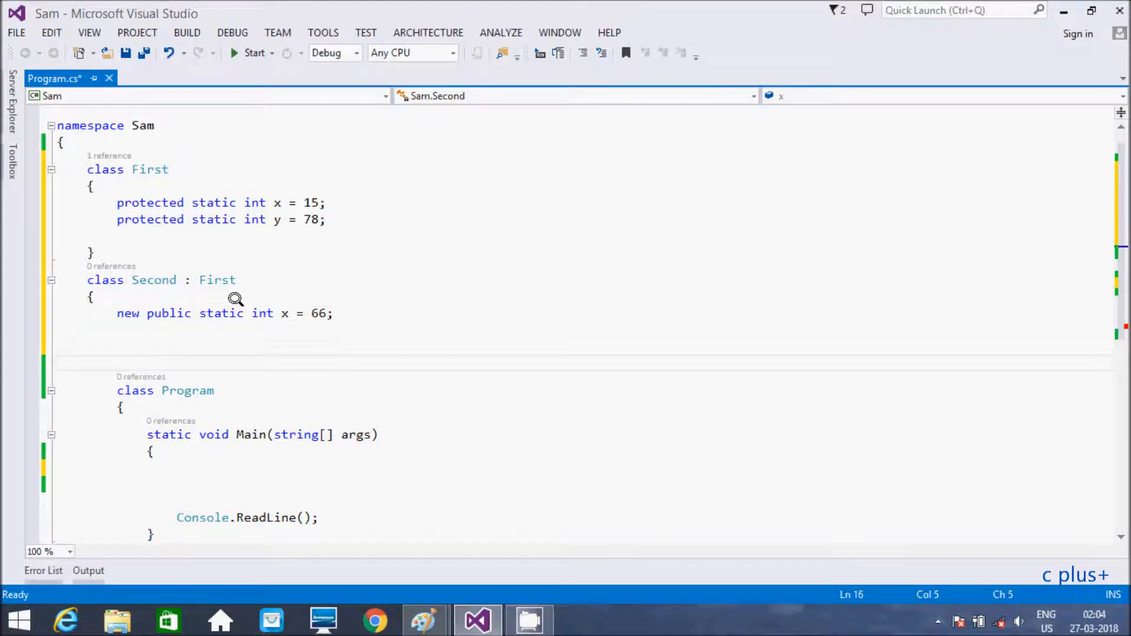
{"action": "scroll", "scroll_direction": "down", "scroll_amount": 3}
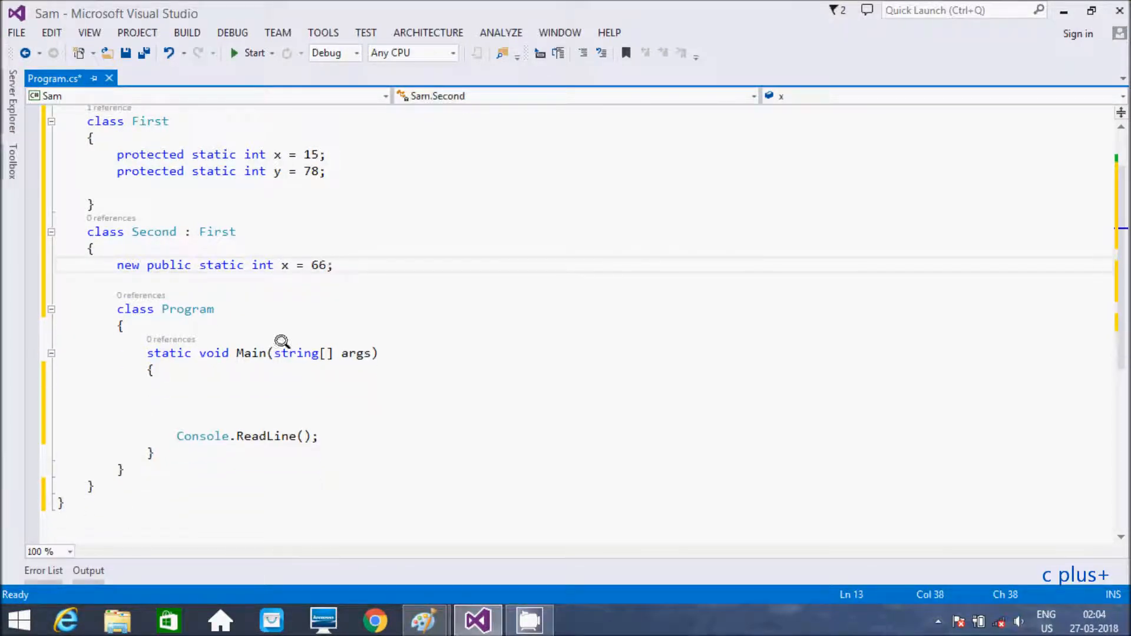
Add Console.WriteLine(x) and Console.WriteLine(y) to Main before ReadLine.
{"action": "left_click", "coordinate": [177, 386]}
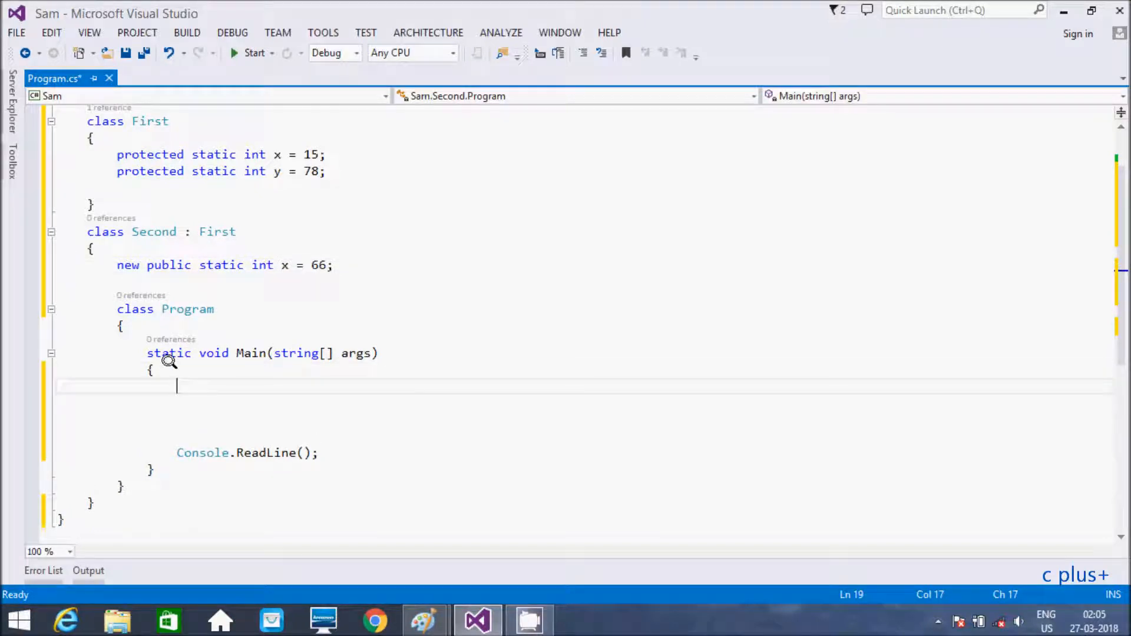
{"action": "type", "text": "Console.WriteLine("}
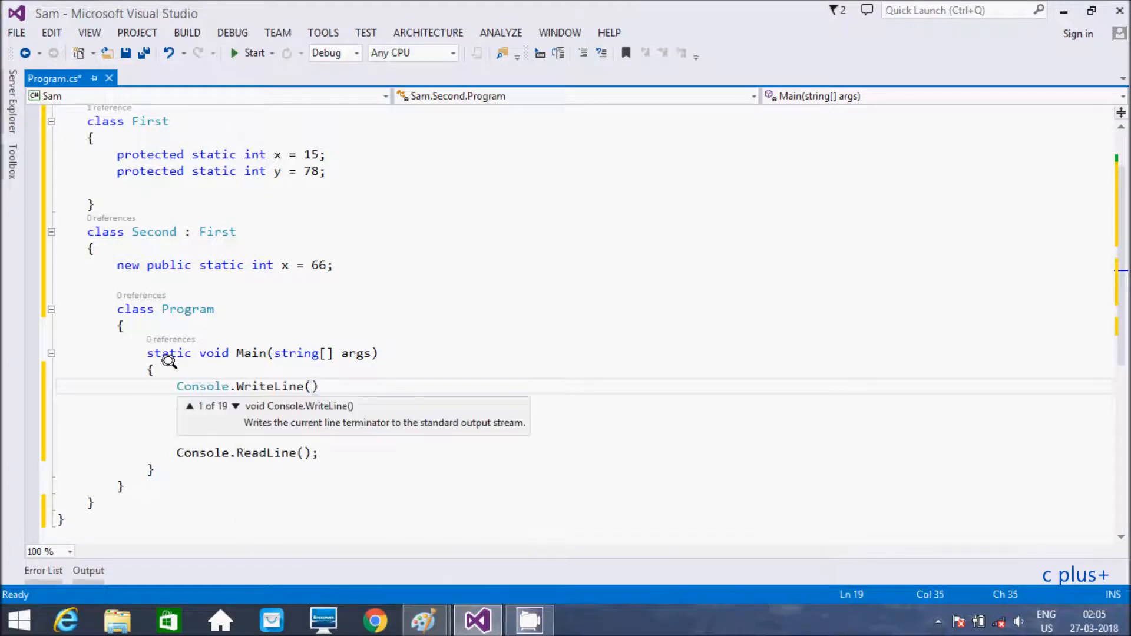
{"action": "type", "text": "x"}
{"action": "type", "text": "Console"}
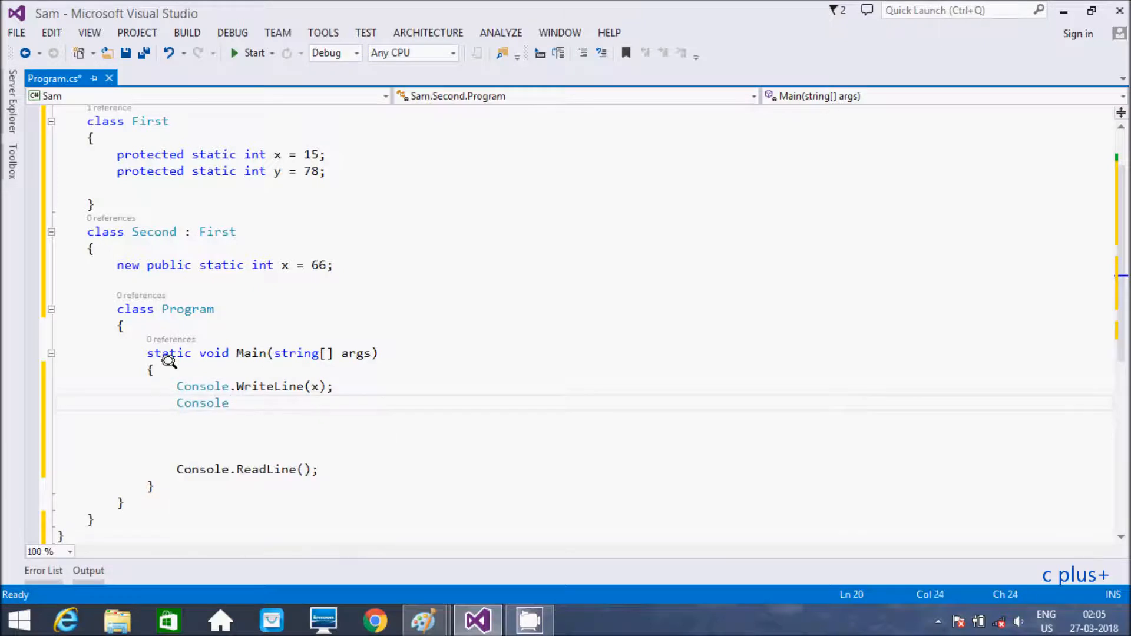
{"action": "type", "text": ".WriteLine"}
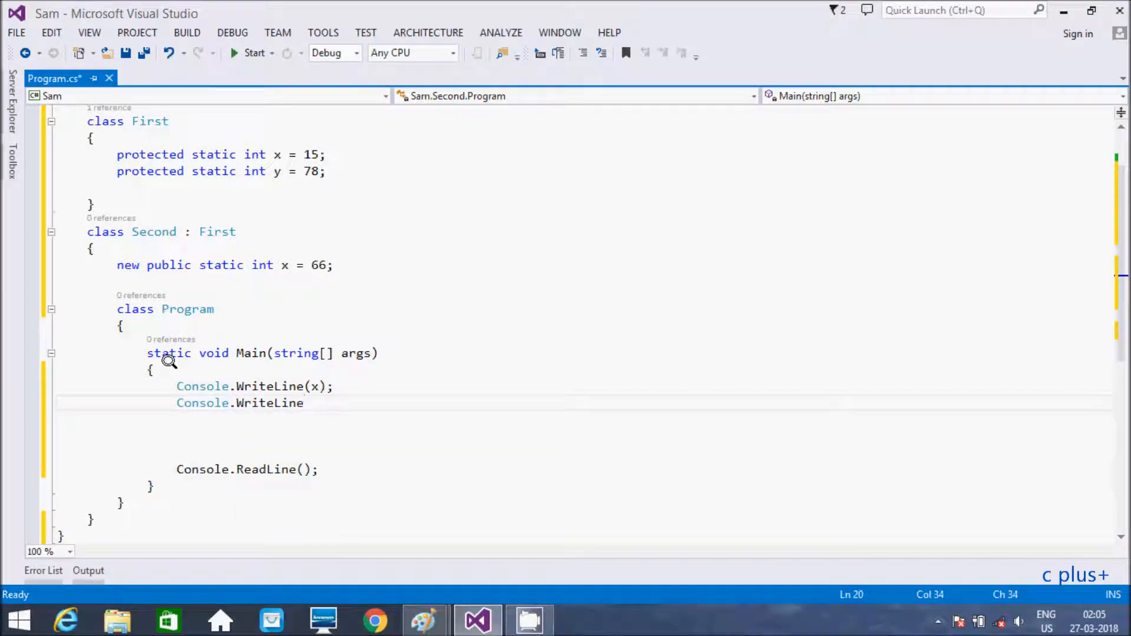
{"action": "type", "text": "(y)"}
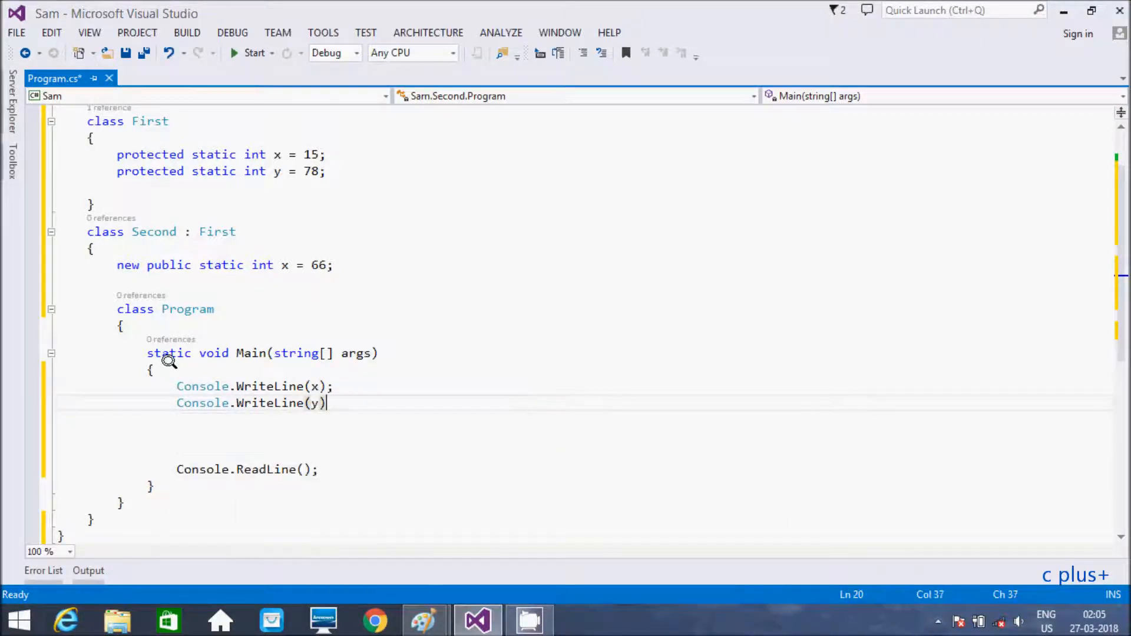
{"action": "type", "text": ";"}
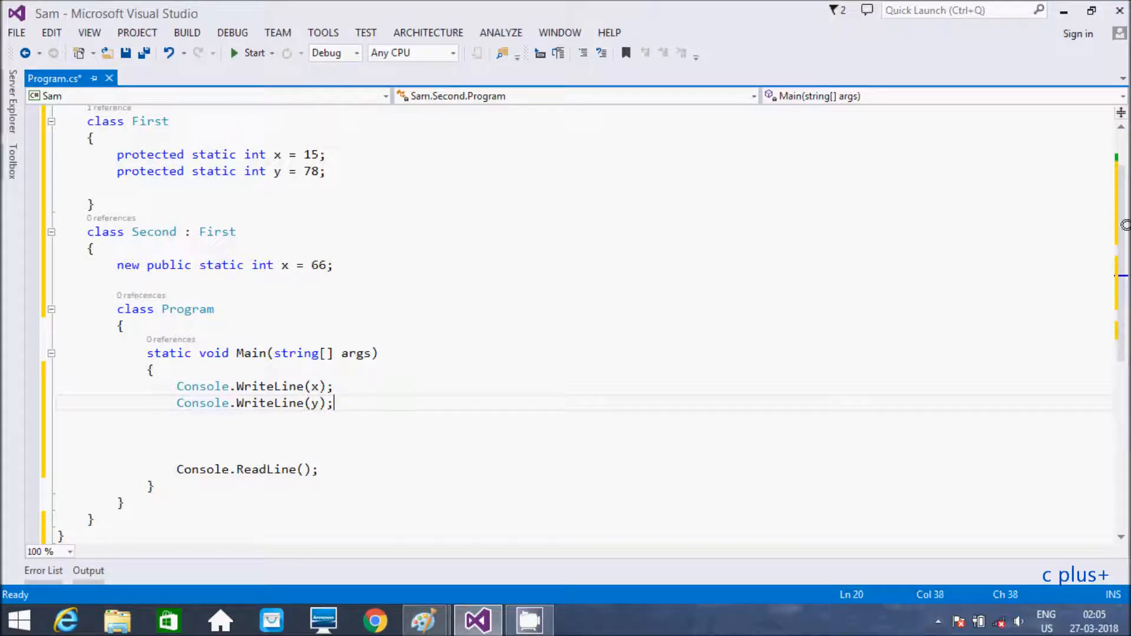
{"action": "scroll", "scroll_direction": "up", "scroll_amount": 3}
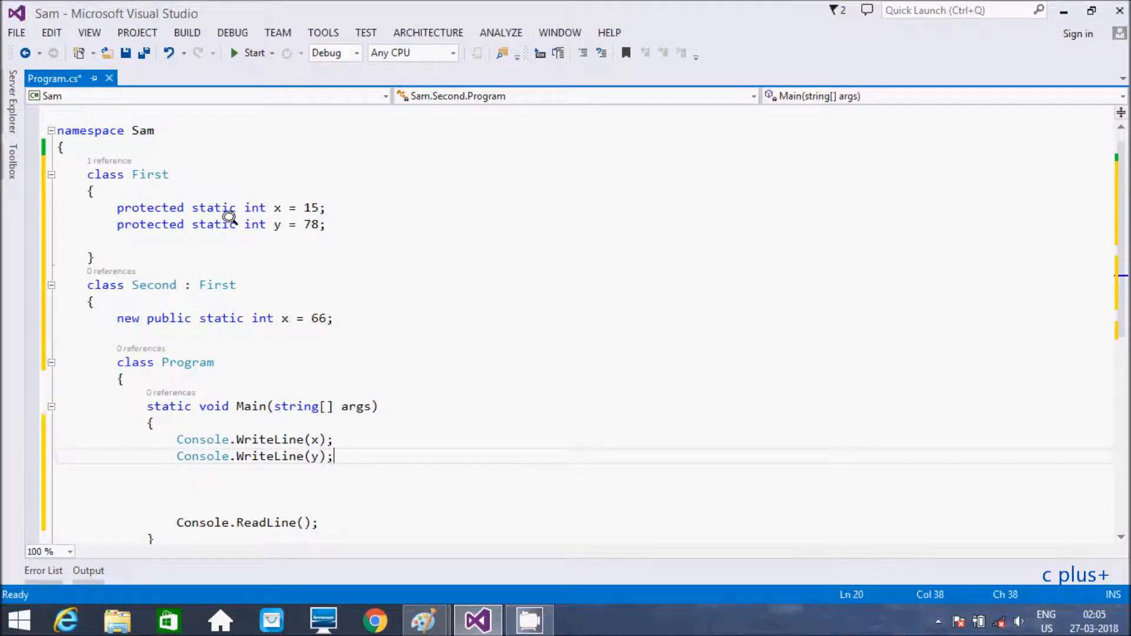
{"action": "mouse_move", "coordinate": [297, 199]}
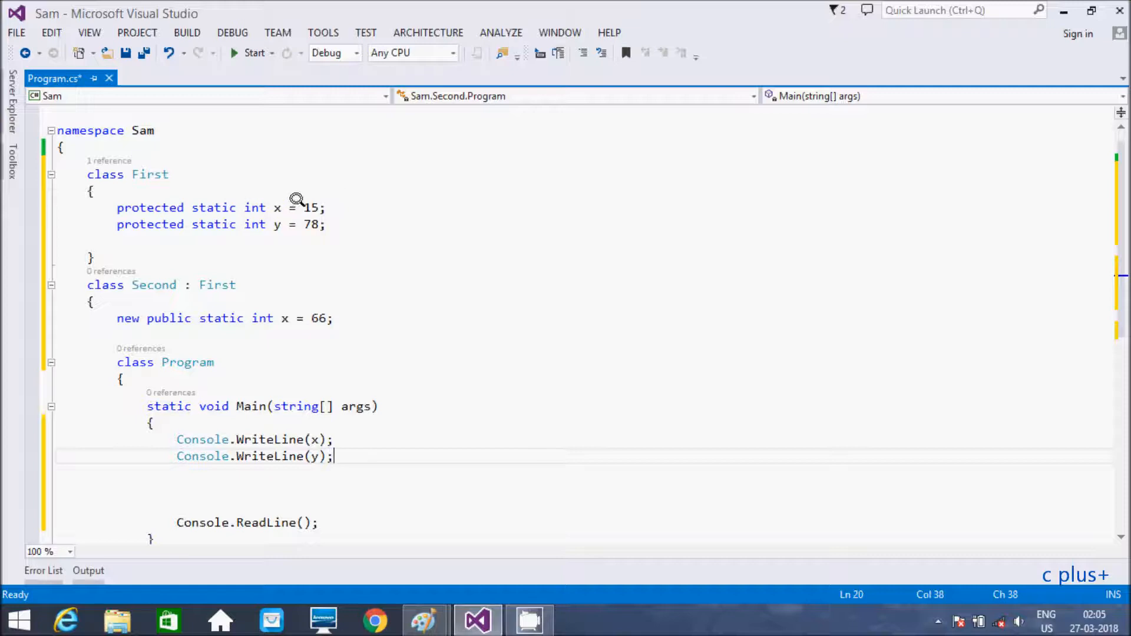
{"action": "mouse_move", "coordinate": [175, 302]}
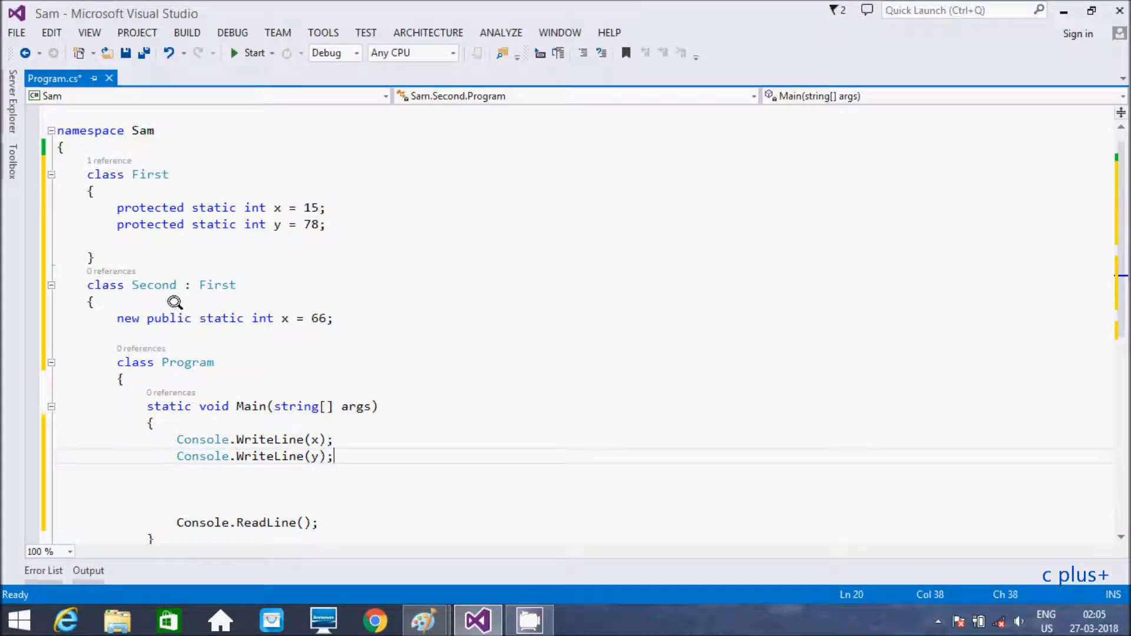
{"action": "mouse_move", "coordinate": [282, 321]}
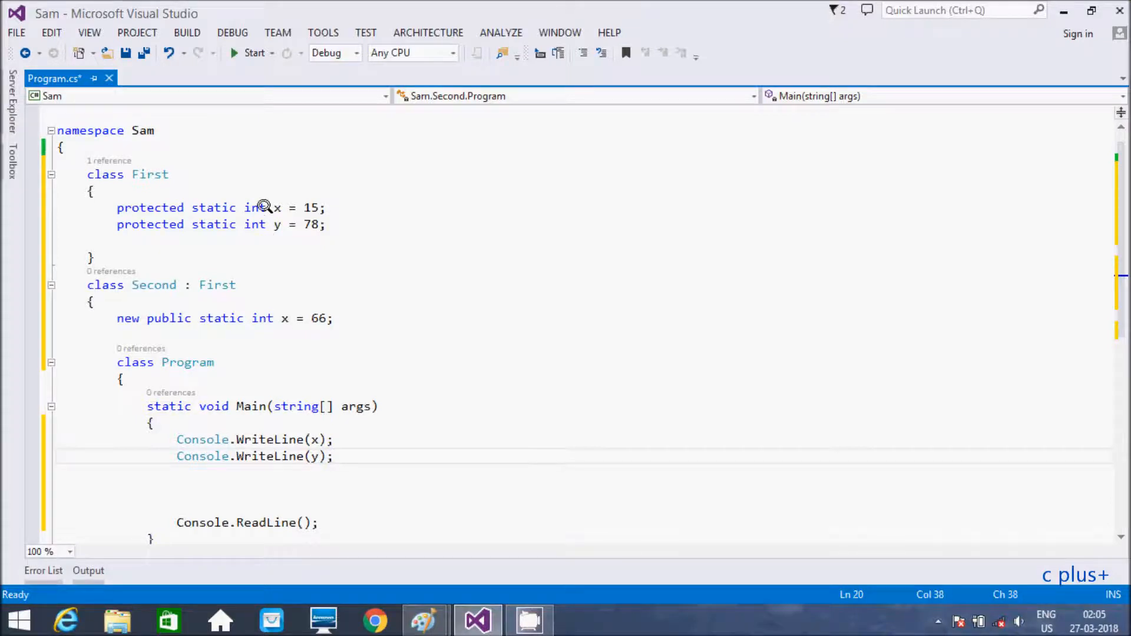
{"action": "mouse_move", "coordinate": [276, 210]}
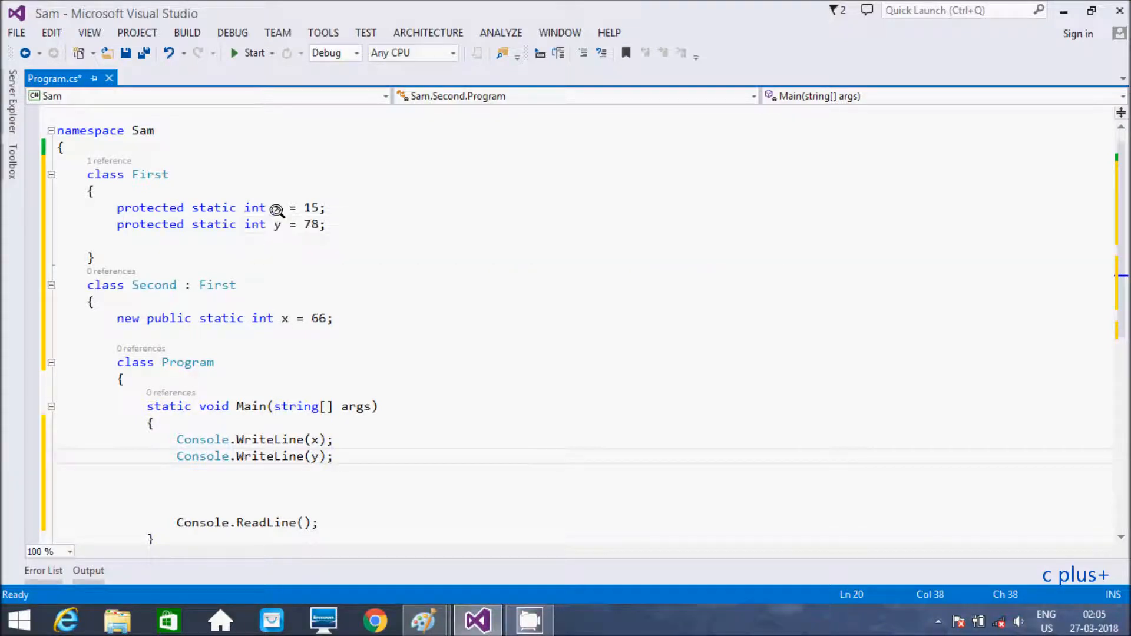
{"action": "mouse_move", "coordinate": [158, 277]}
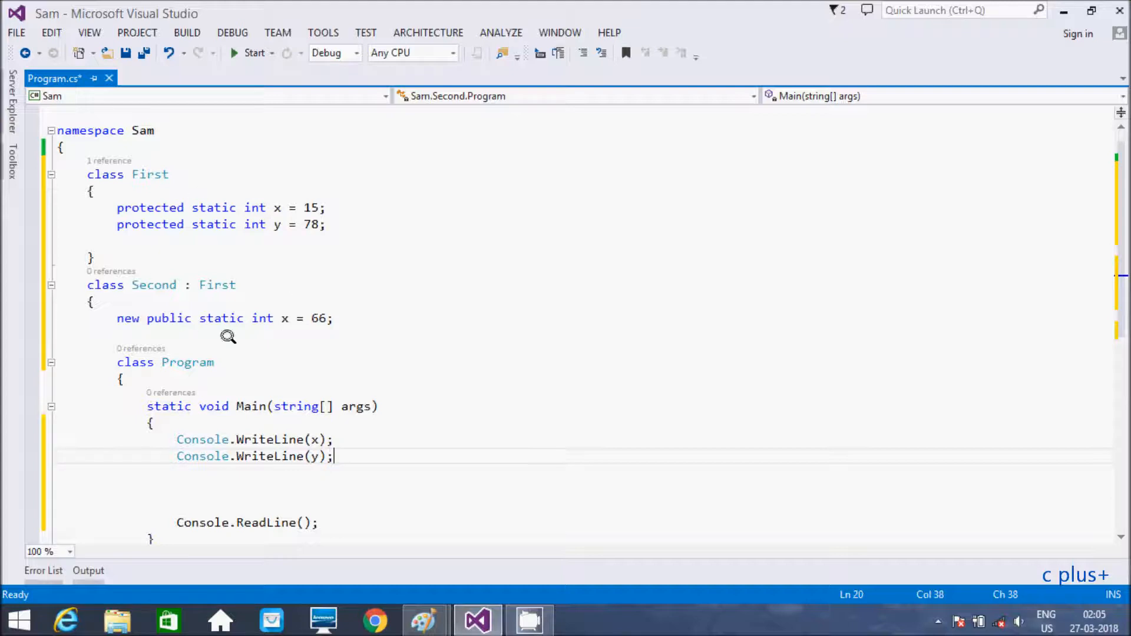
{"action": "mouse_move", "coordinate": [166, 319]}
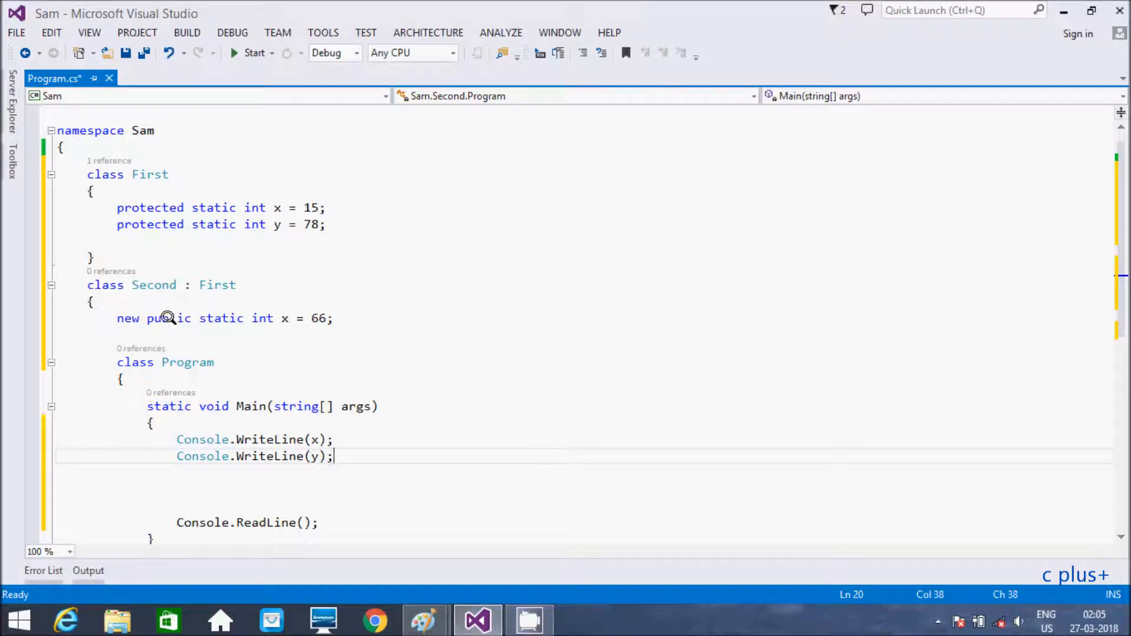
{"action": "mouse_move", "coordinate": [132, 318]}
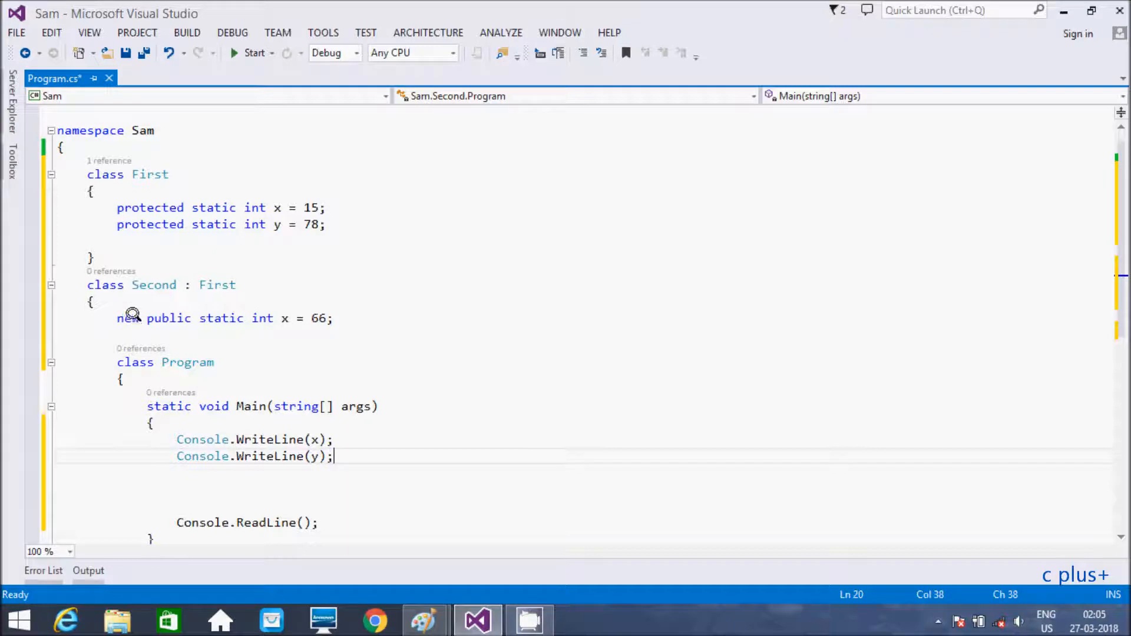
{"action": "mouse_move", "coordinate": [425, 619]}
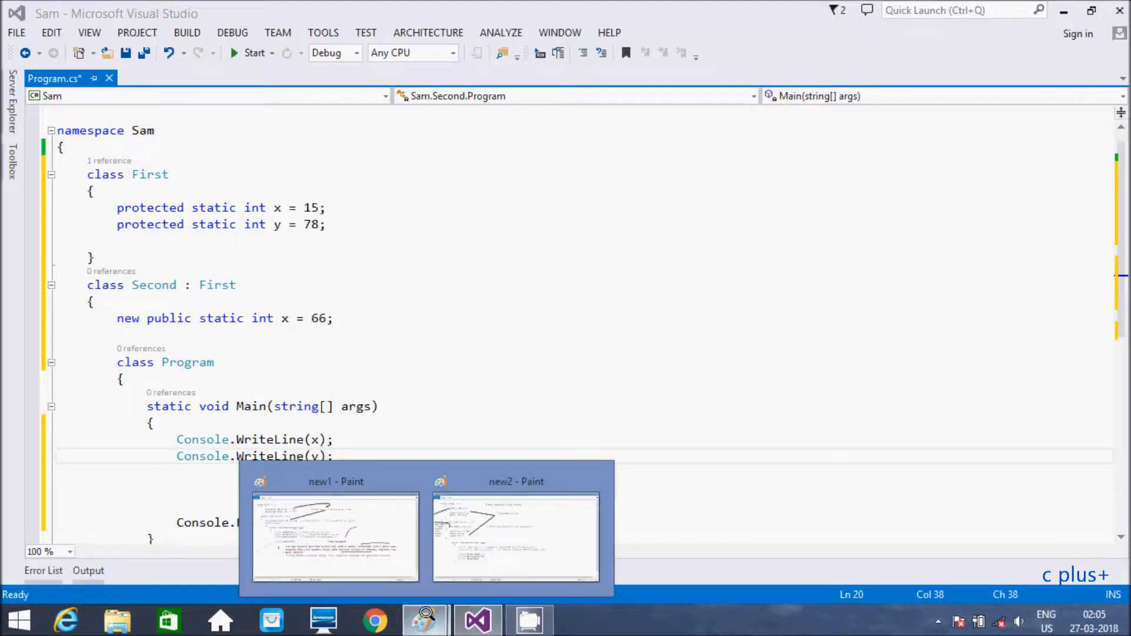
View the new1 Paint image on the new keyword, then return to Visual Studio.
{"action": "left_click", "coordinate": [335, 537]}
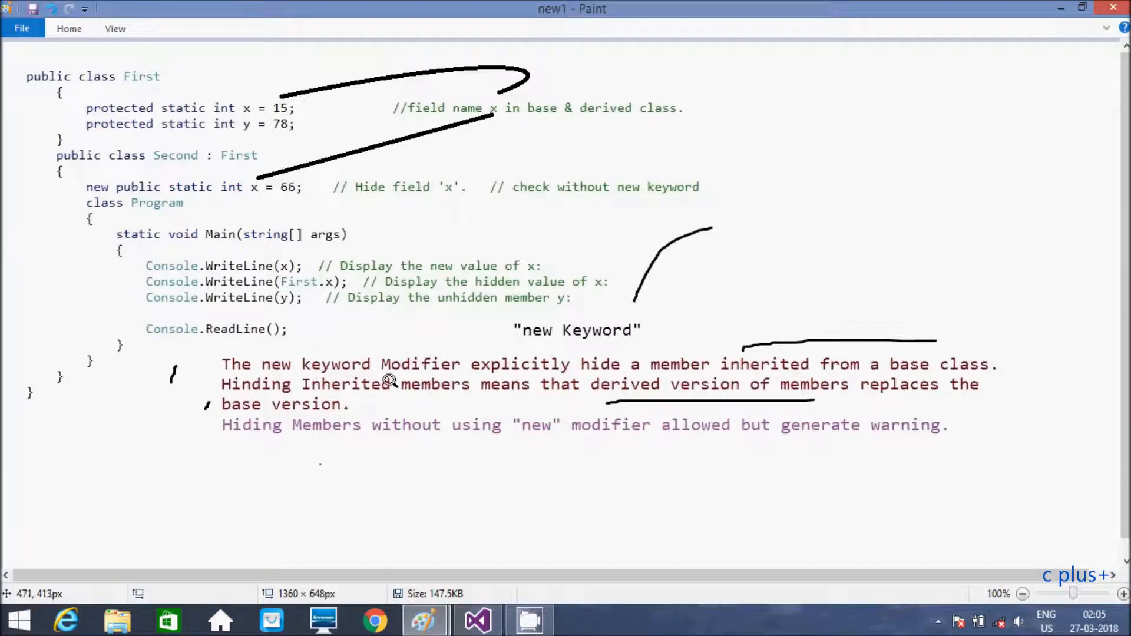
{"action": "mouse_move", "coordinate": [389, 385]}
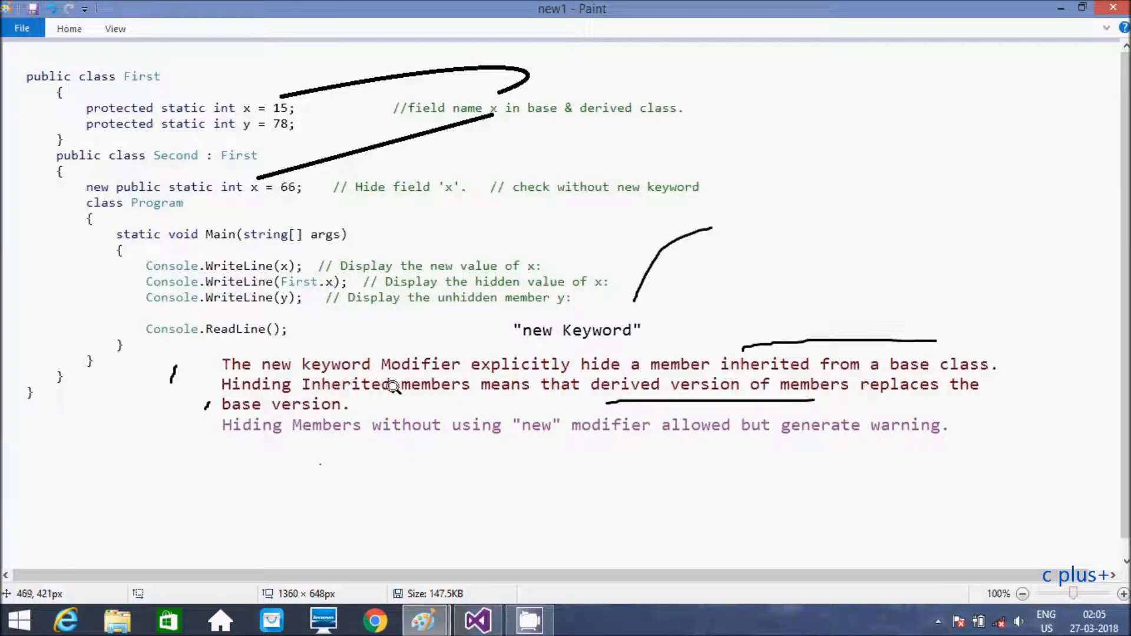
{"action": "mouse_move", "coordinate": [610, 395]}
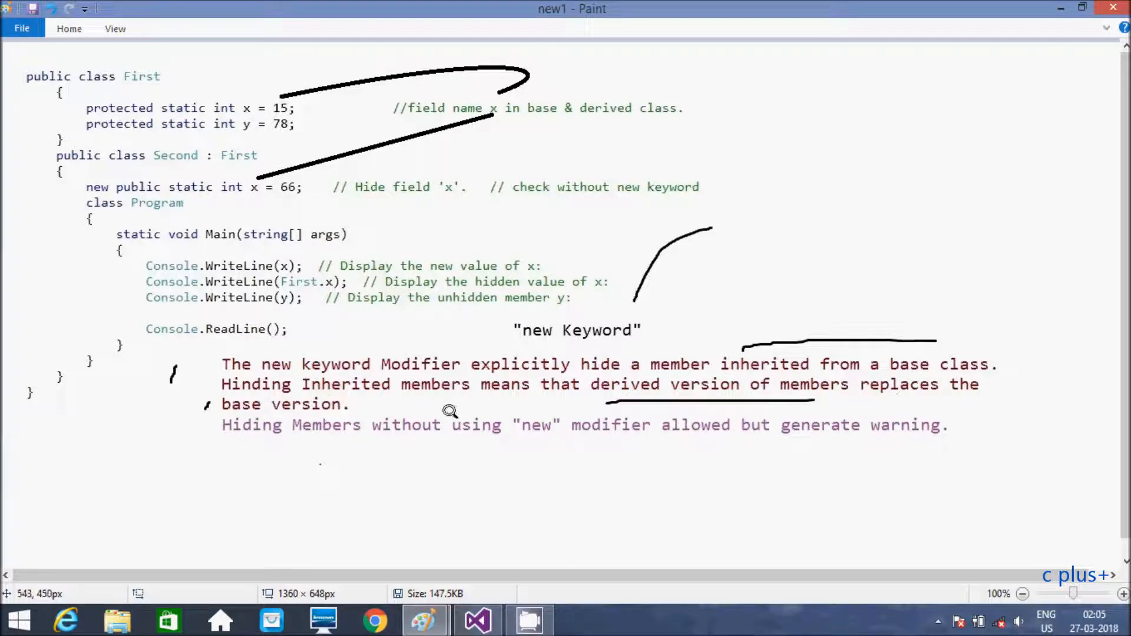
{"action": "left_click", "coordinate": [476, 620]}
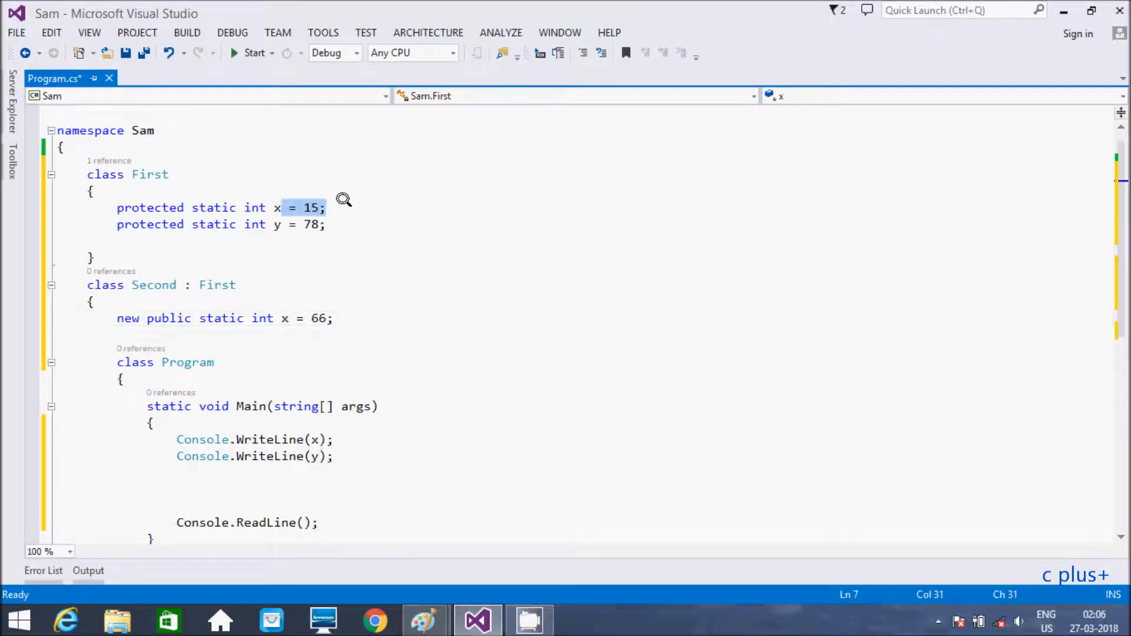
Build and run the program, confirming console output 66 and 78.
{"action": "left_click", "coordinate": [318, 456]}
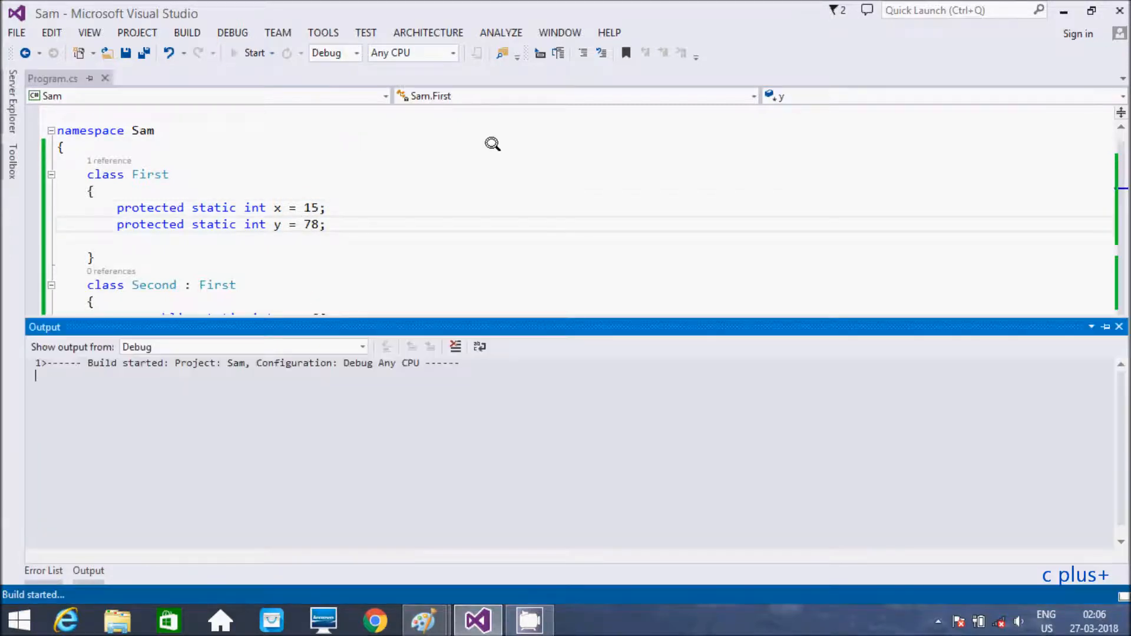
{"action": "left_click", "coordinate": [254, 53]}
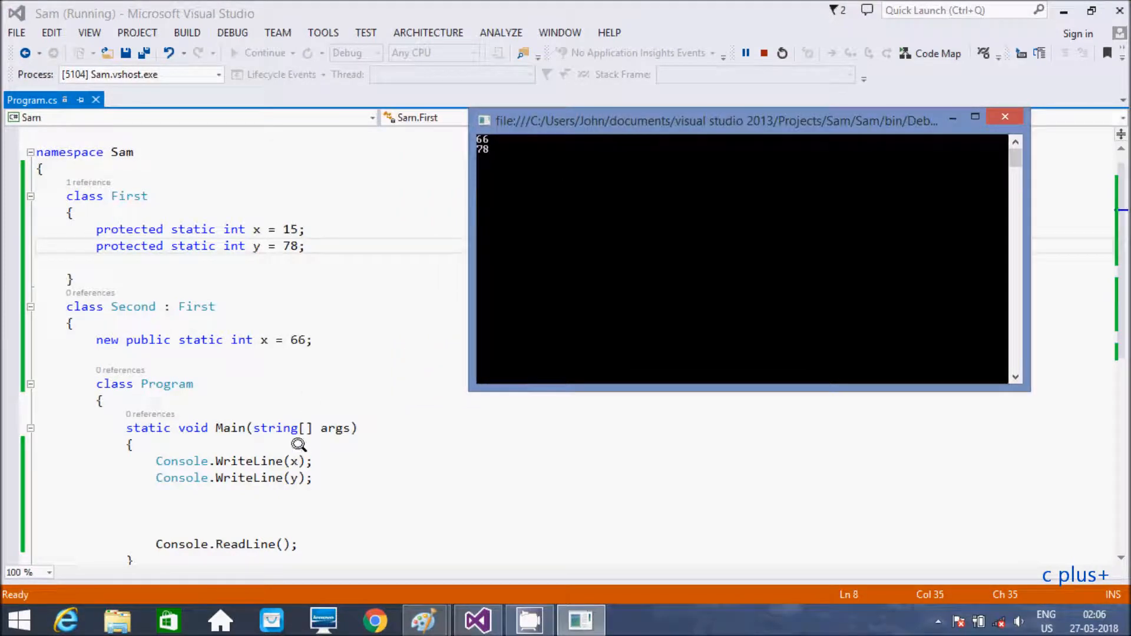
{"action": "mouse_move", "coordinate": [234, 246]}
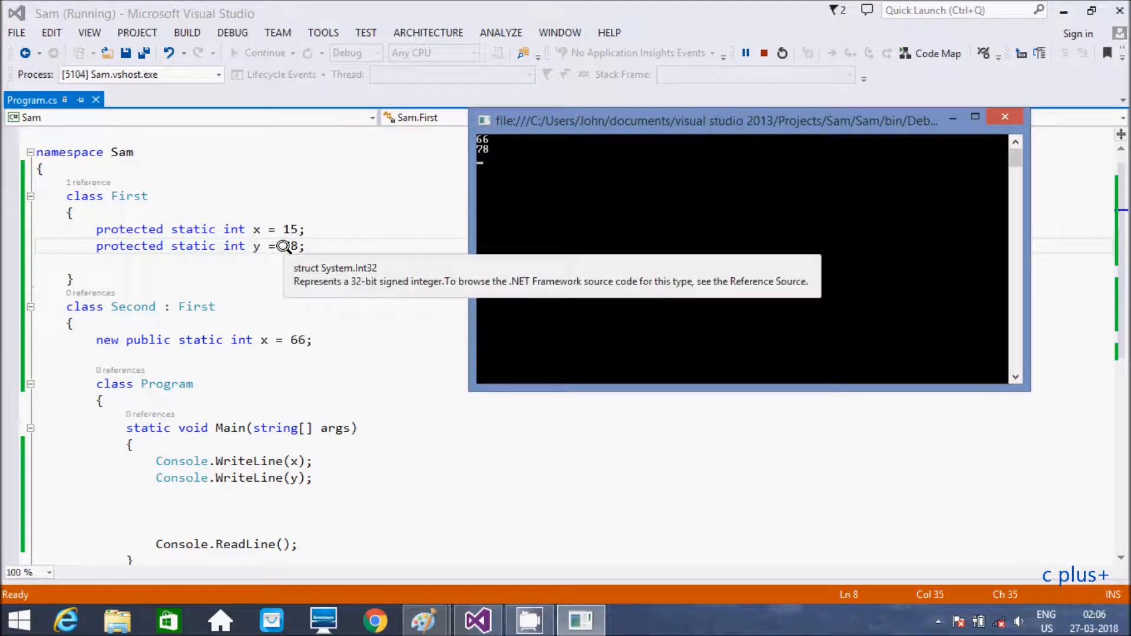
{"action": "mouse_move", "coordinate": [224, 340]}
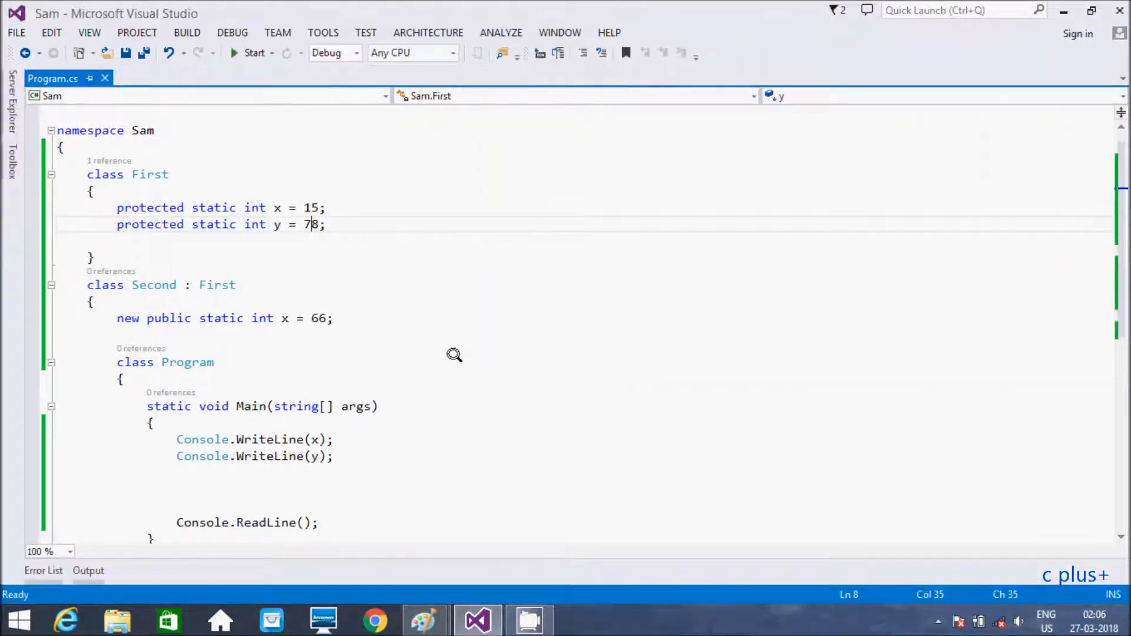
{"action": "mouse_move", "coordinate": [131, 317]}
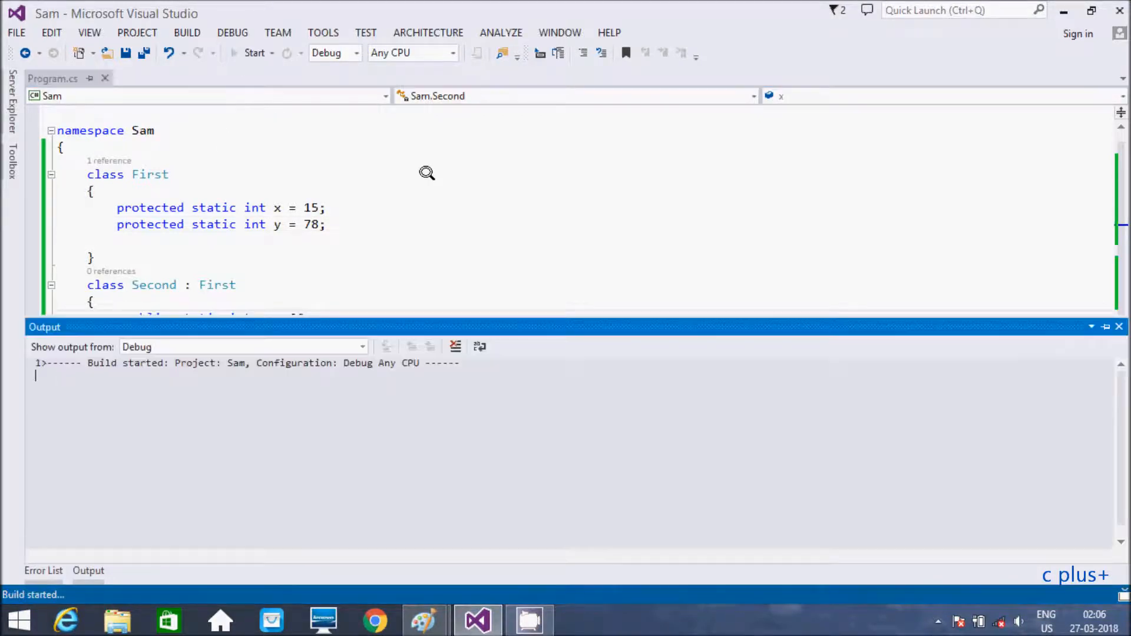
Restore the new modifier before Second's public static int x = 66 declaration.
{"action": "left_click", "coordinate": [254, 52]}
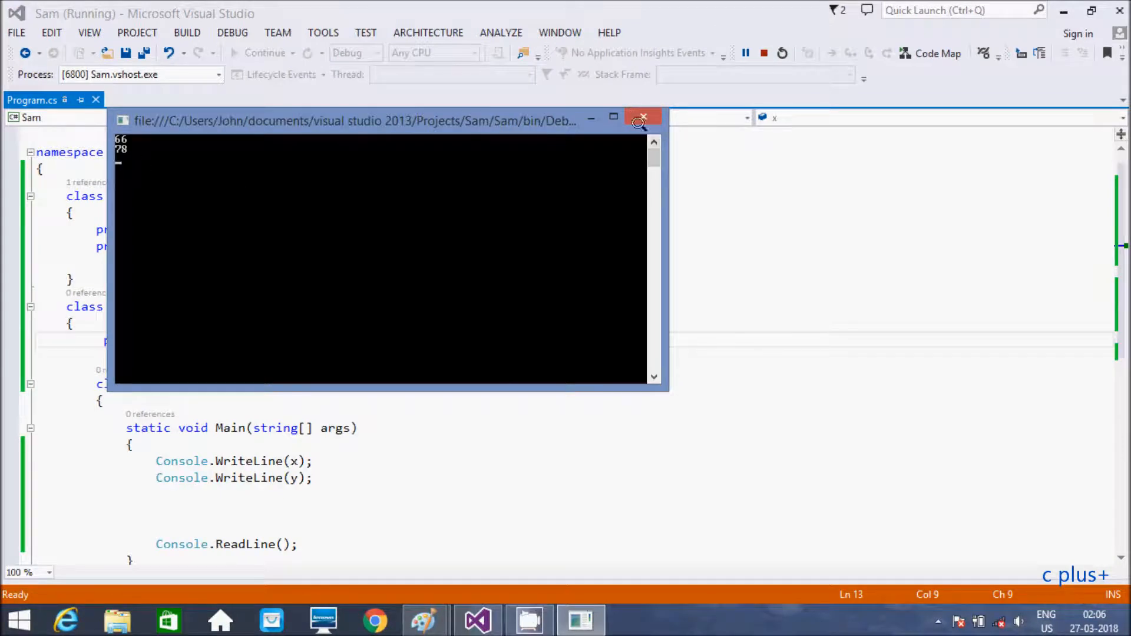
{"action": "left_click", "coordinate": [640, 117]}
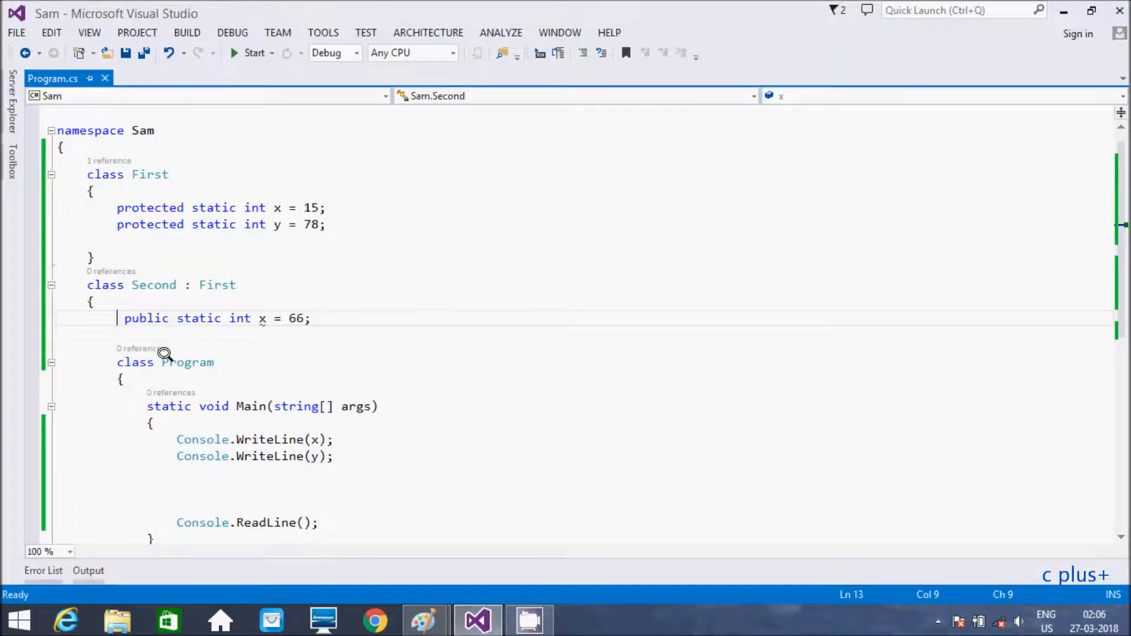
{"action": "mouse_move", "coordinate": [261, 318]}
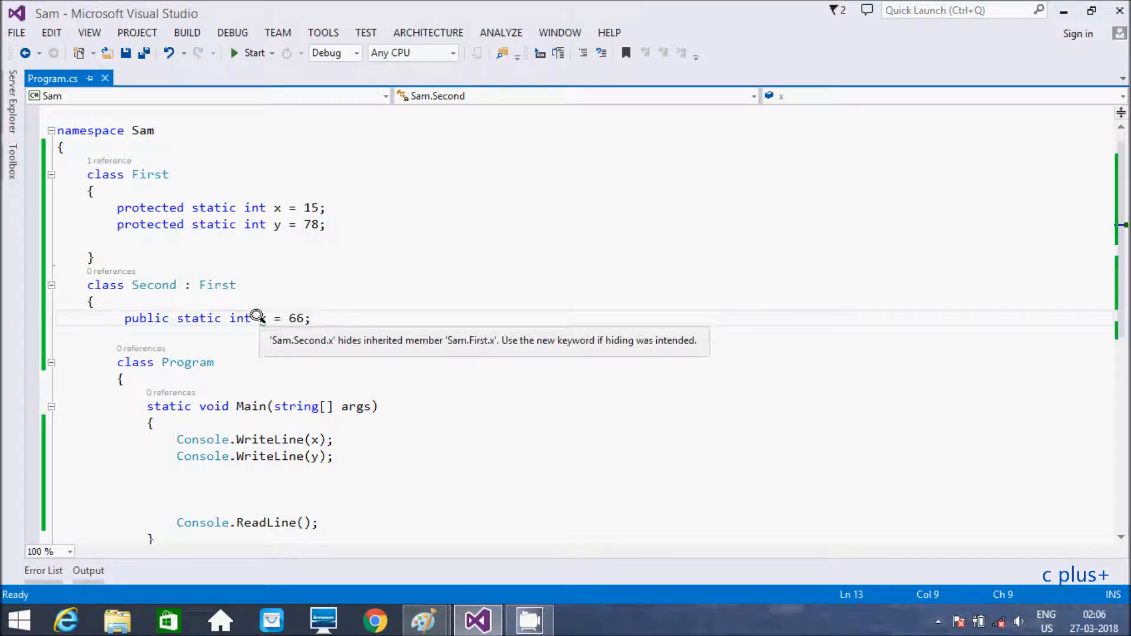
{"action": "left_click", "coordinate": [119, 318]}
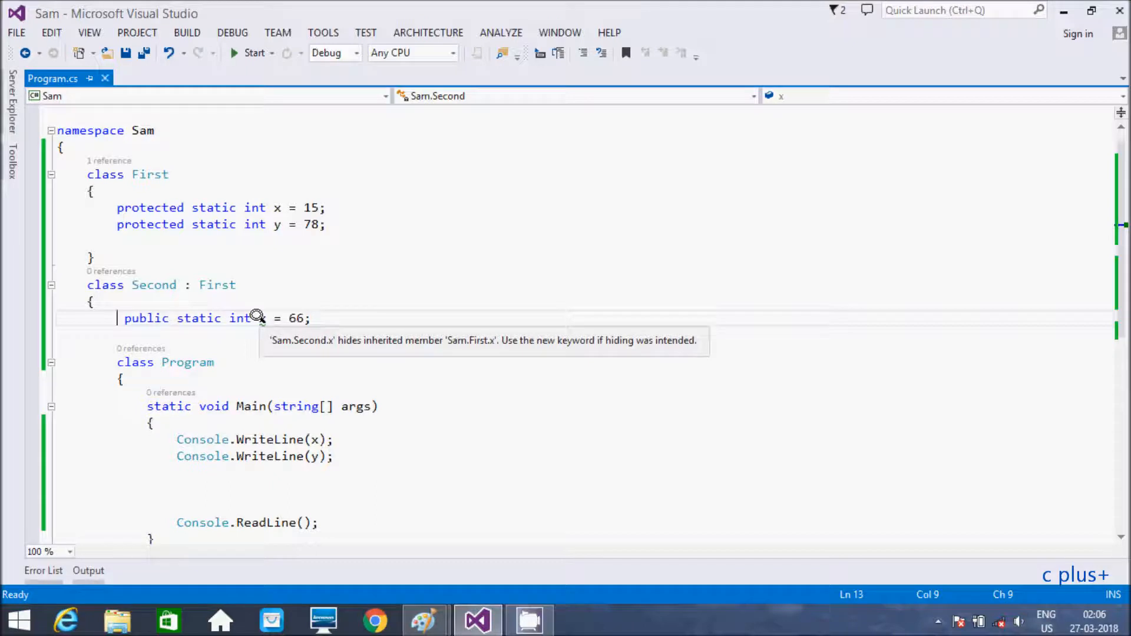
{"action": "mouse_move", "coordinate": [121, 318]}
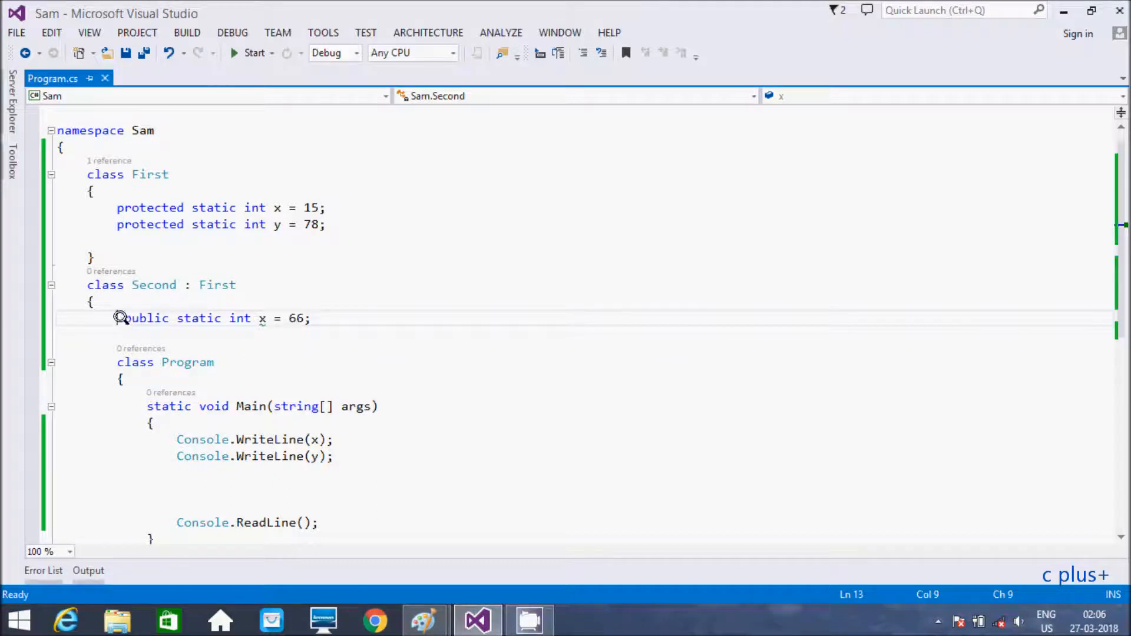
{"action": "type", "text": "new"}
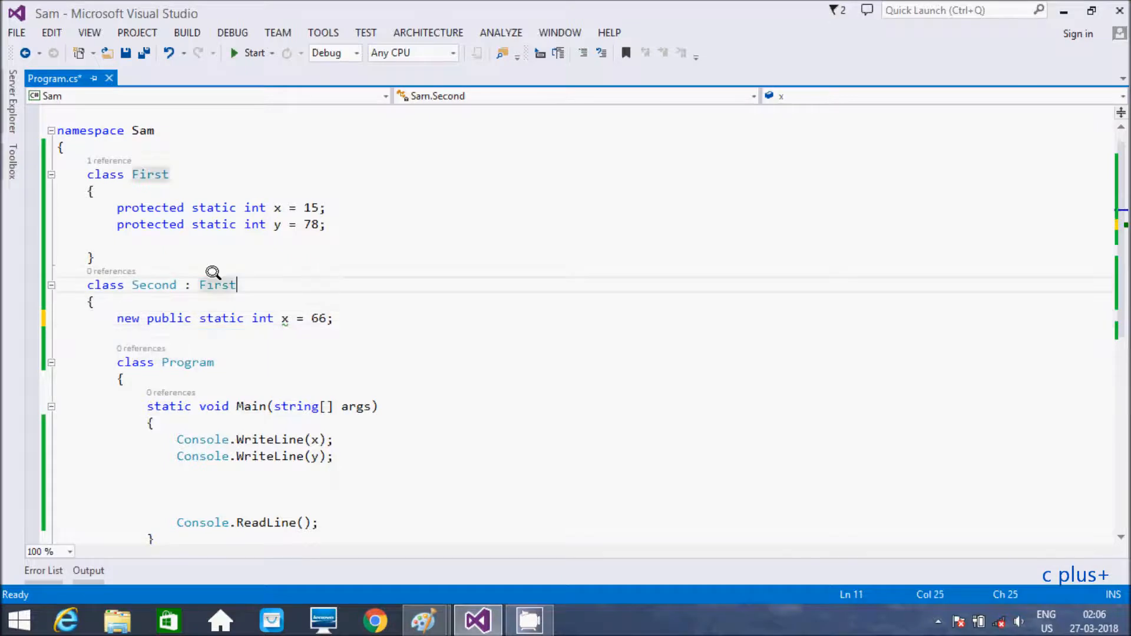
{"action": "mouse_move", "coordinate": [217, 284]}
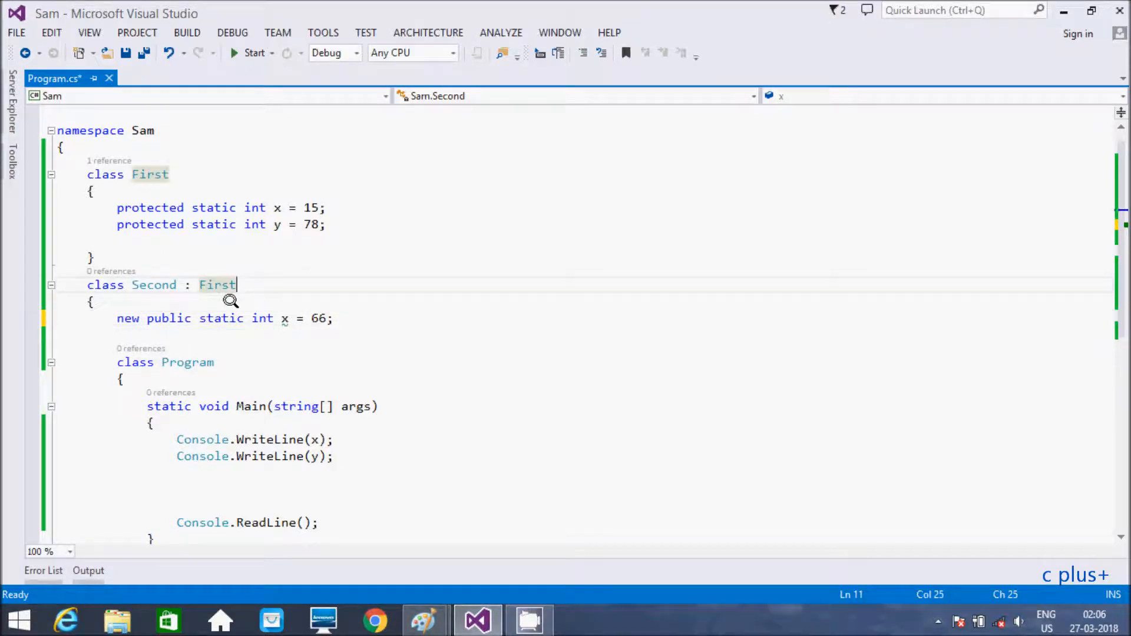
{"action": "mouse_move", "coordinate": [166, 277]}
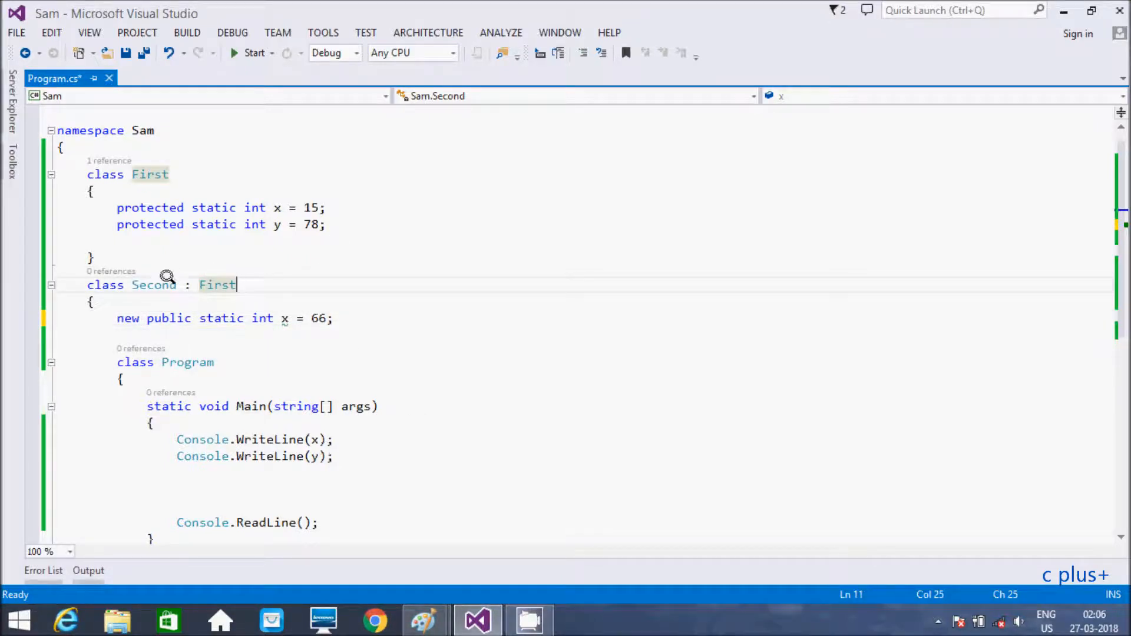
{"action": "mouse_move", "coordinate": [224, 269]}
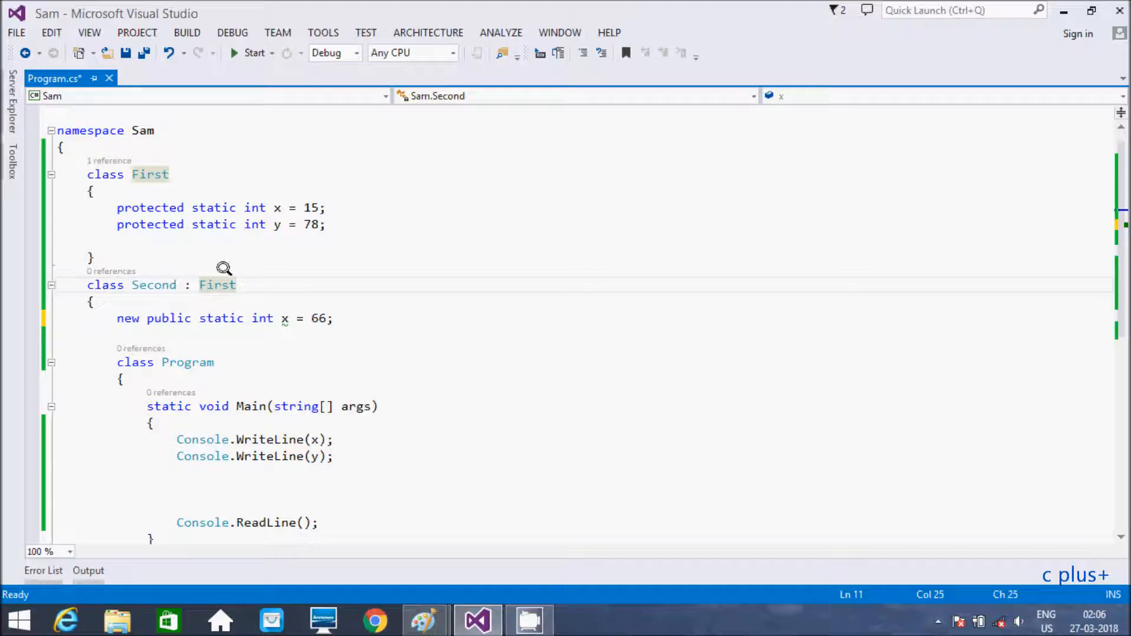
{"action": "mouse_move", "coordinate": [121, 200]}
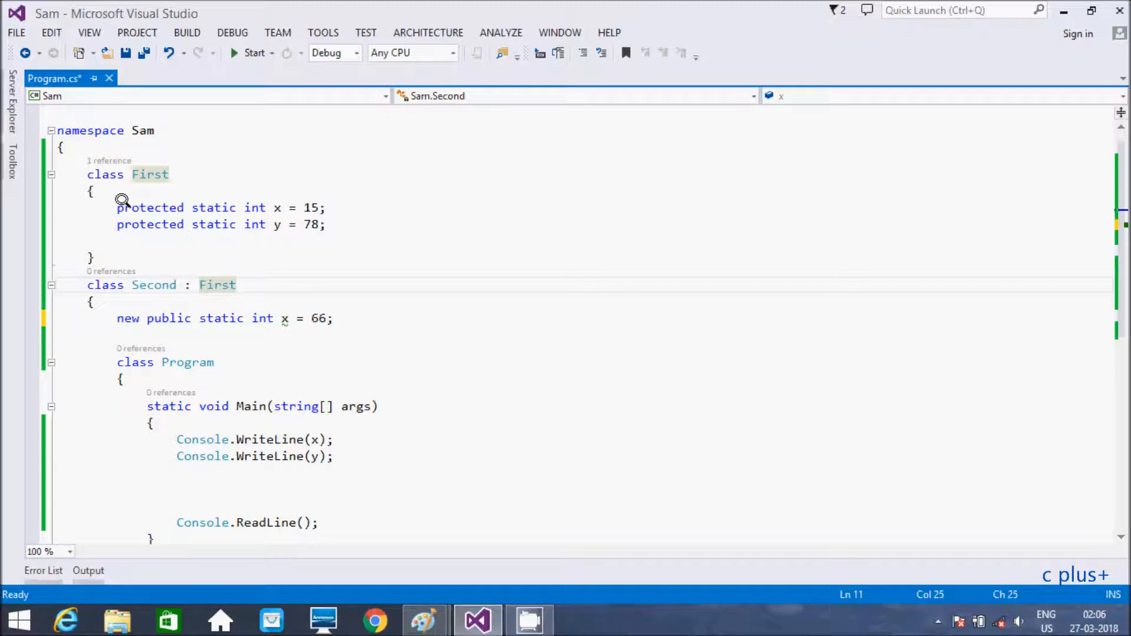
{"action": "mouse_move", "coordinate": [266, 265]}
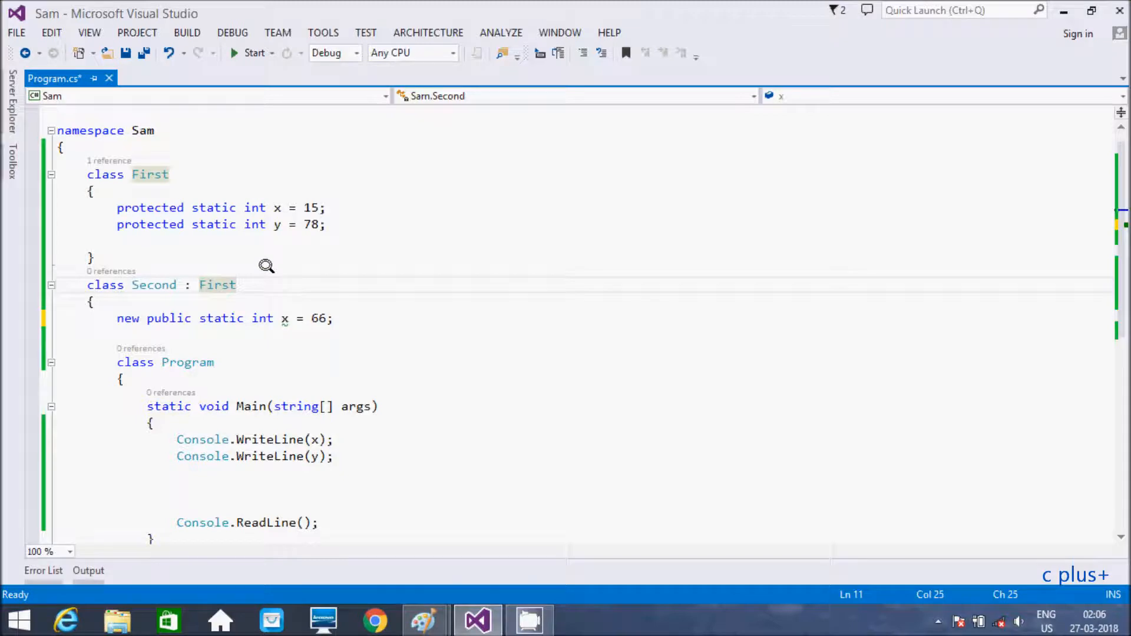
Begin a third Console.WriteLine call below the two output lines in Main.
{"action": "left_click", "coordinate": [335, 456]}
{"action": "type", "text": "Console.WriteLine("}
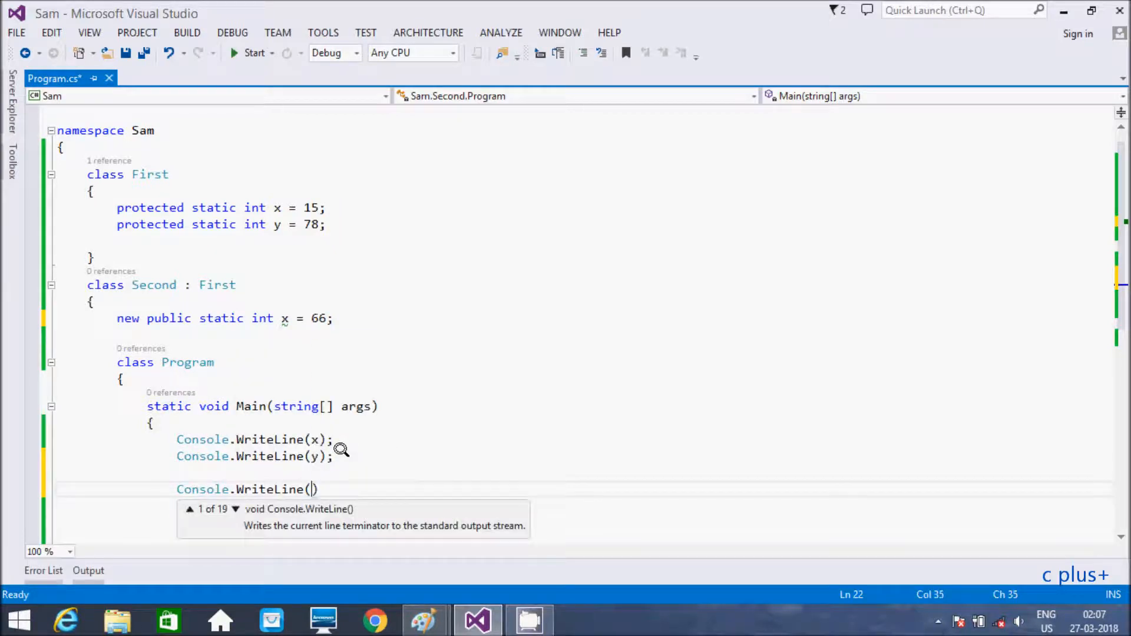
Complete the call to print First.x, build, and select First's x field.
{"action": "type", "text": "First.x"}
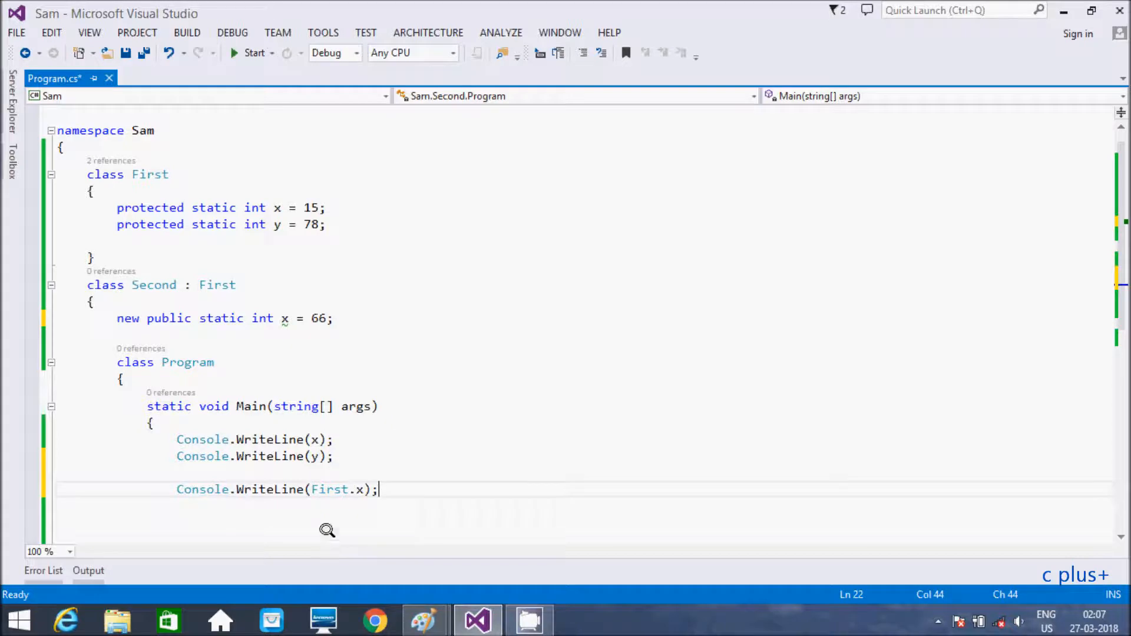
{"action": "mouse_move", "coordinate": [329, 489]}
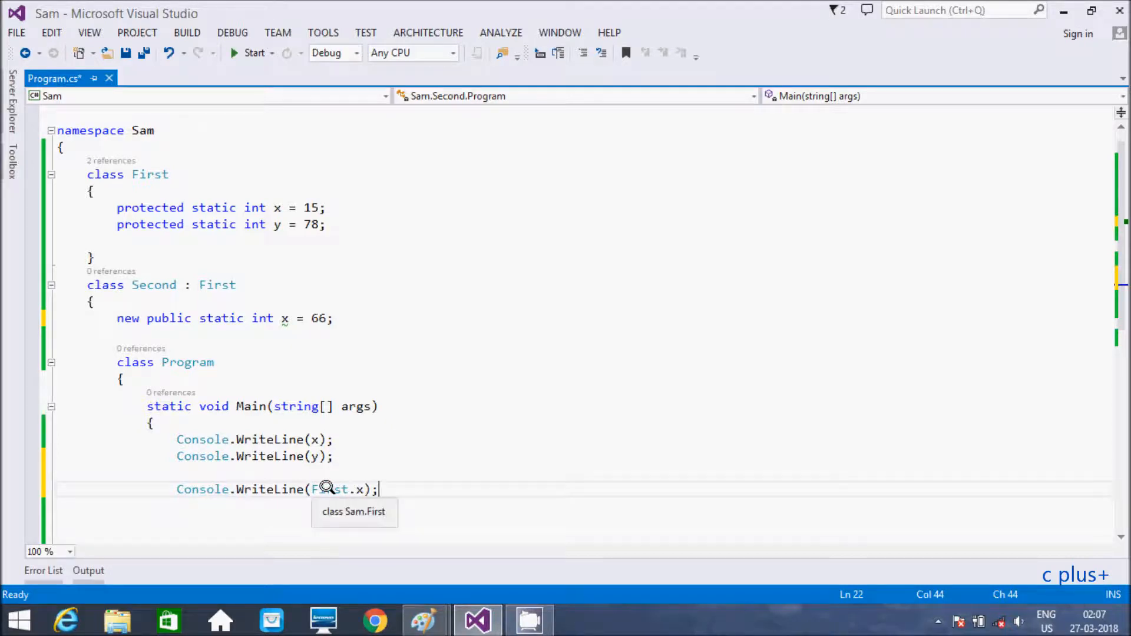
{"action": "mouse_move", "coordinate": [326, 497]}
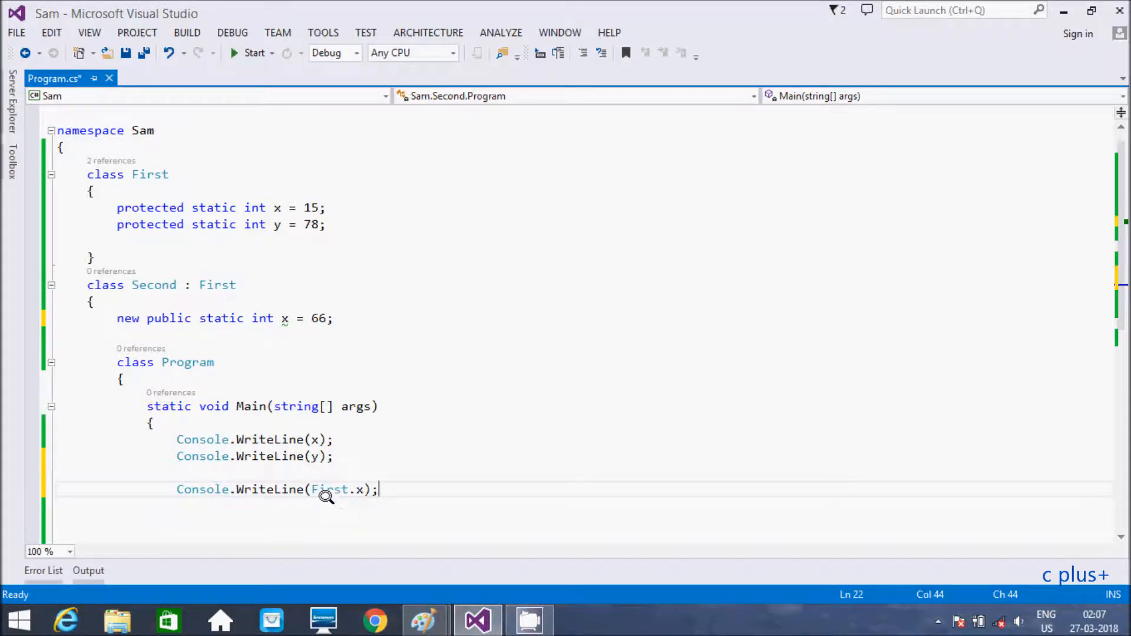
{"action": "mouse_move", "coordinate": [217, 259]}
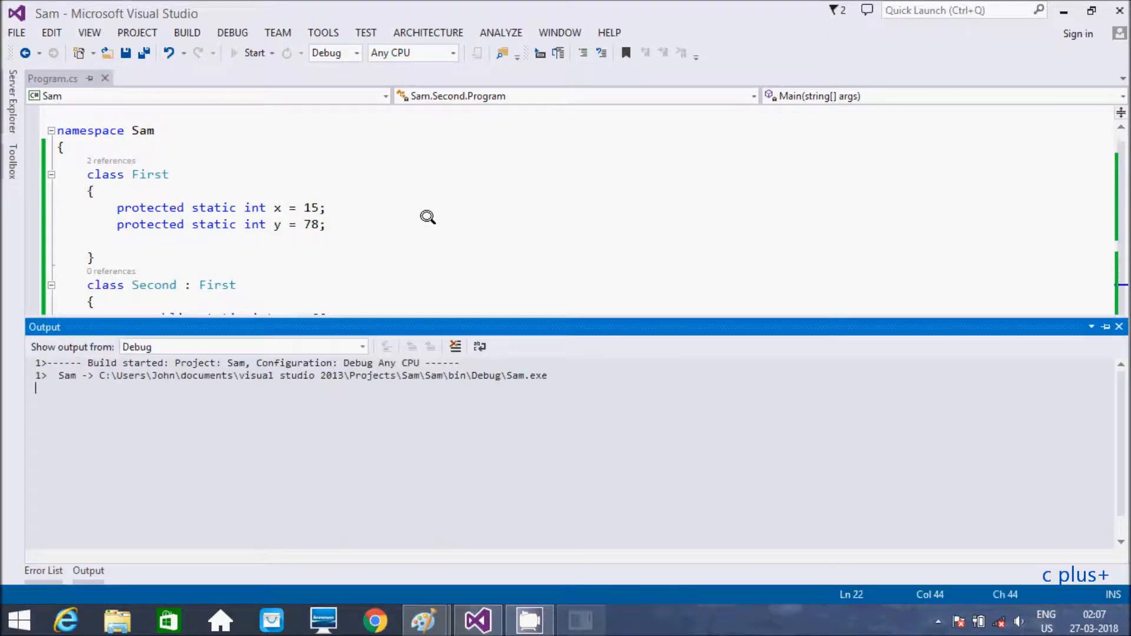
{"action": "left_click", "coordinate": [254, 52]}
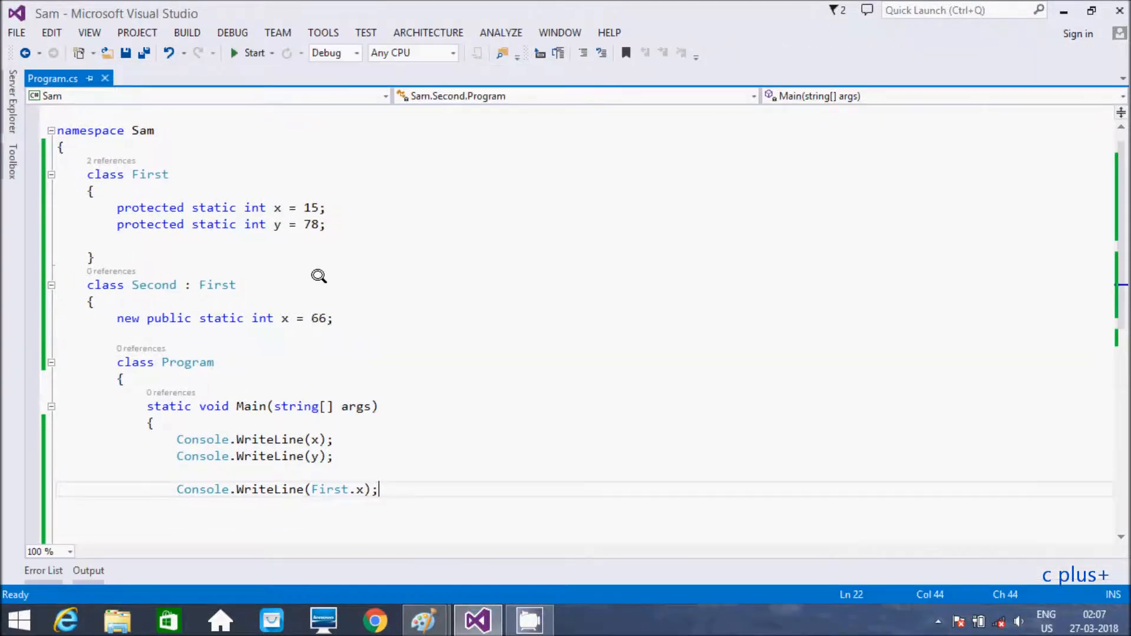
{"action": "mouse_move", "coordinate": [255, 208]}
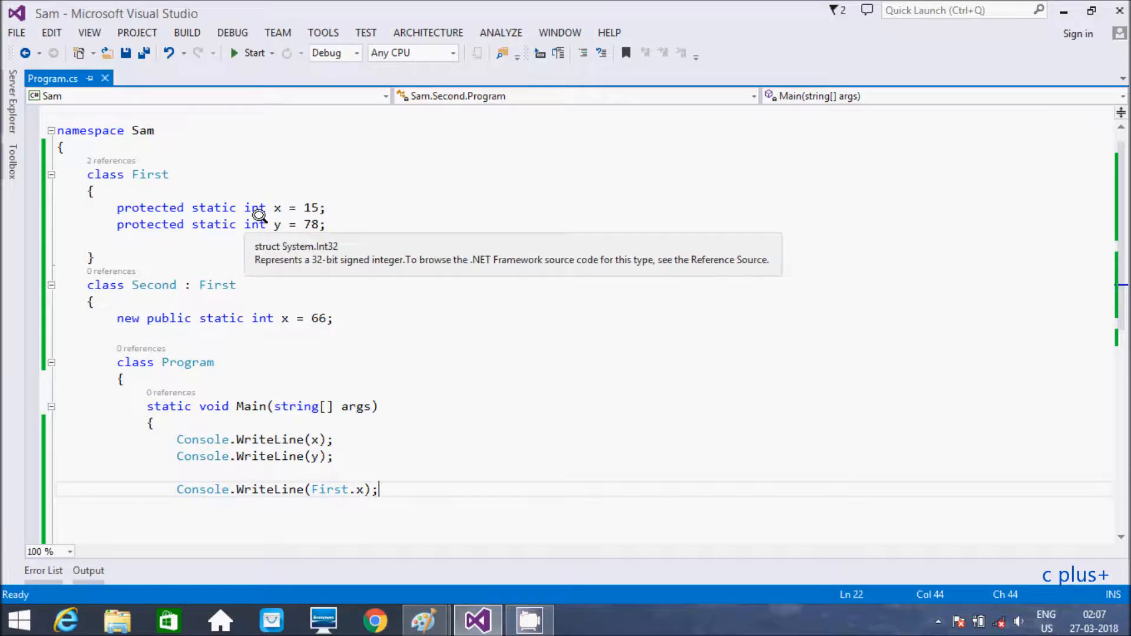
{"action": "mouse_move", "coordinate": [167, 208]}
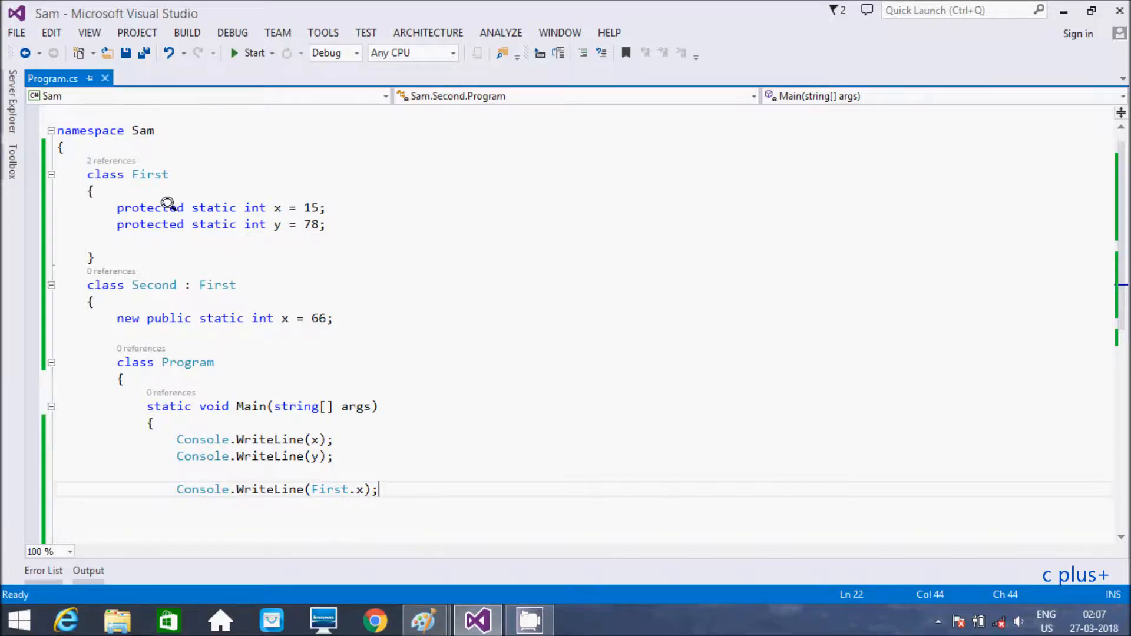
{"action": "mouse_move", "coordinate": [123, 276]}
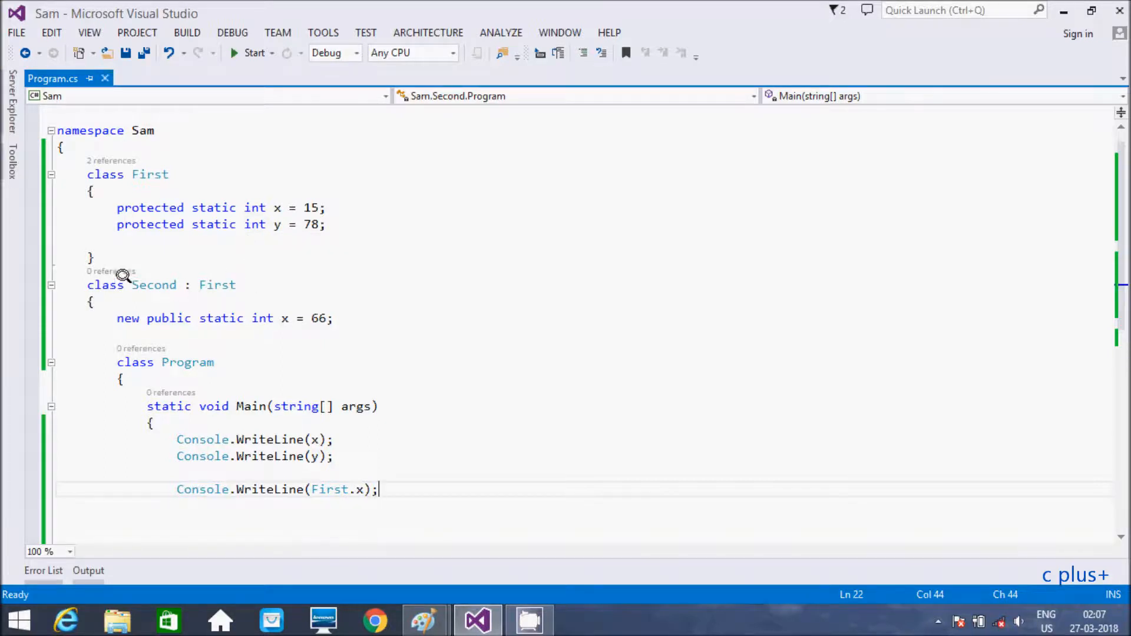
{"action": "mouse_move", "coordinate": [130, 288]}
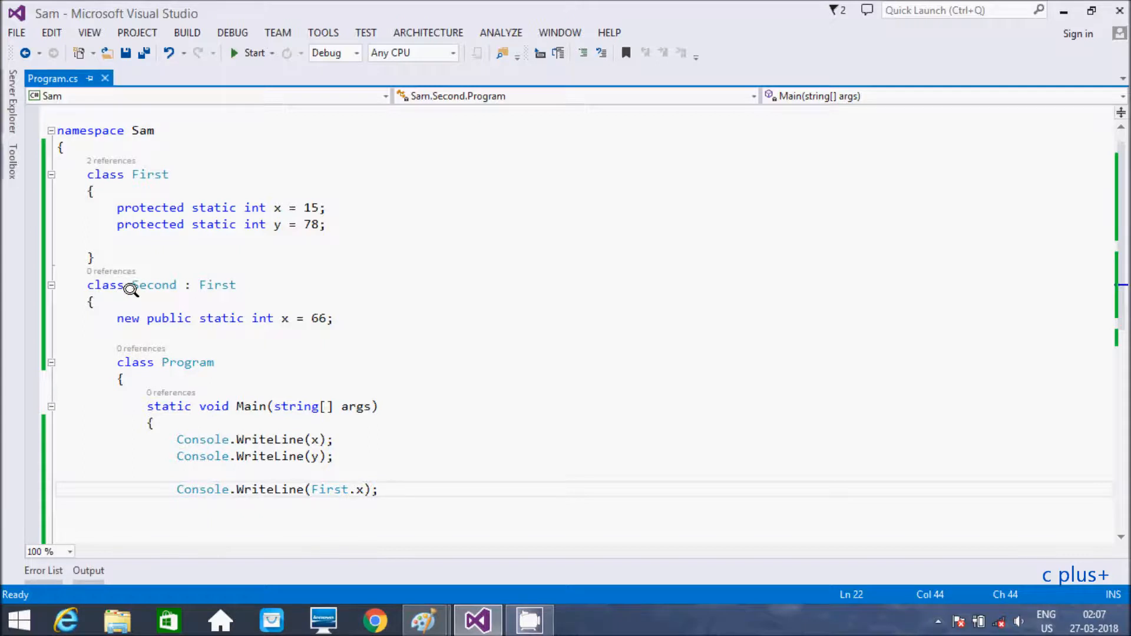
{"action": "mouse_move", "coordinate": [205, 293]}
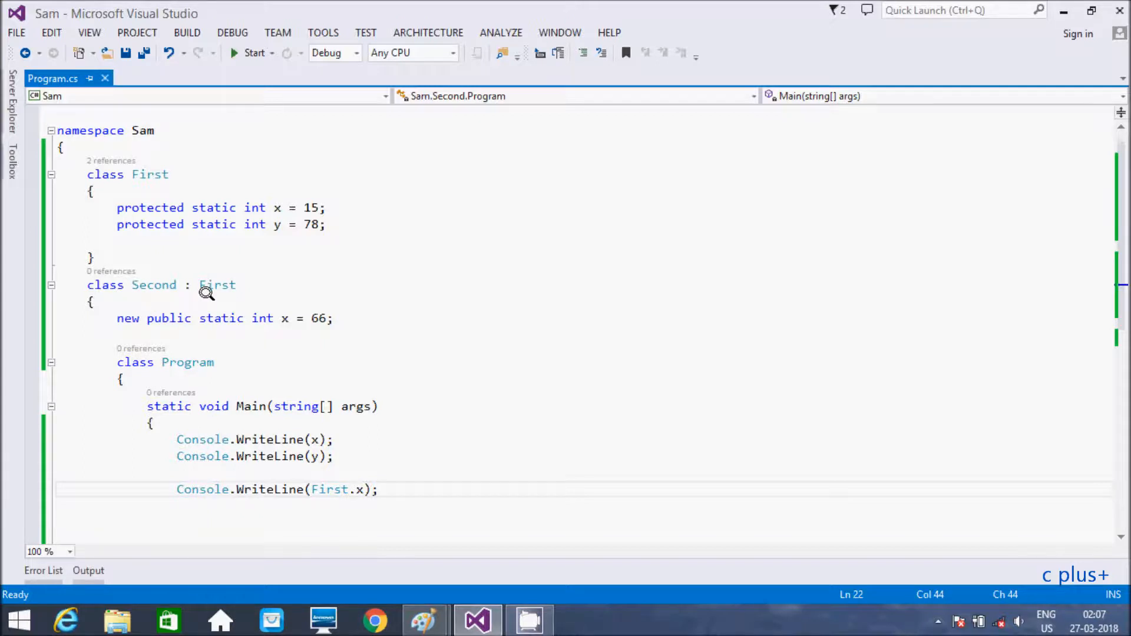
{"action": "mouse_move", "coordinate": [129, 253]}
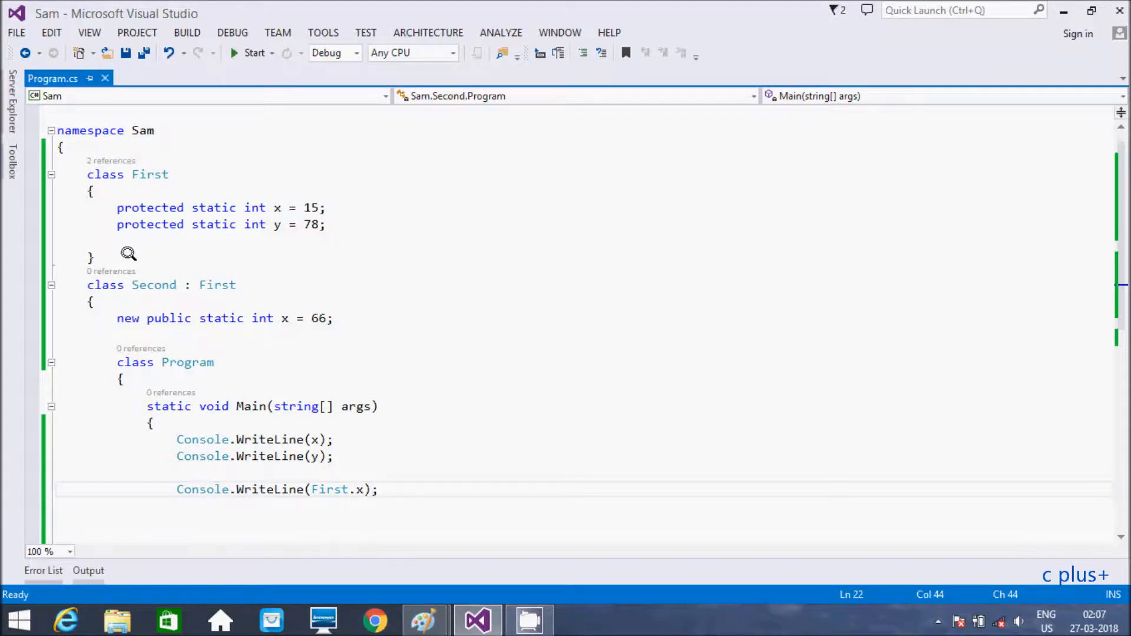
{"action": "mouse_move", "coordinate": [177, 302]}
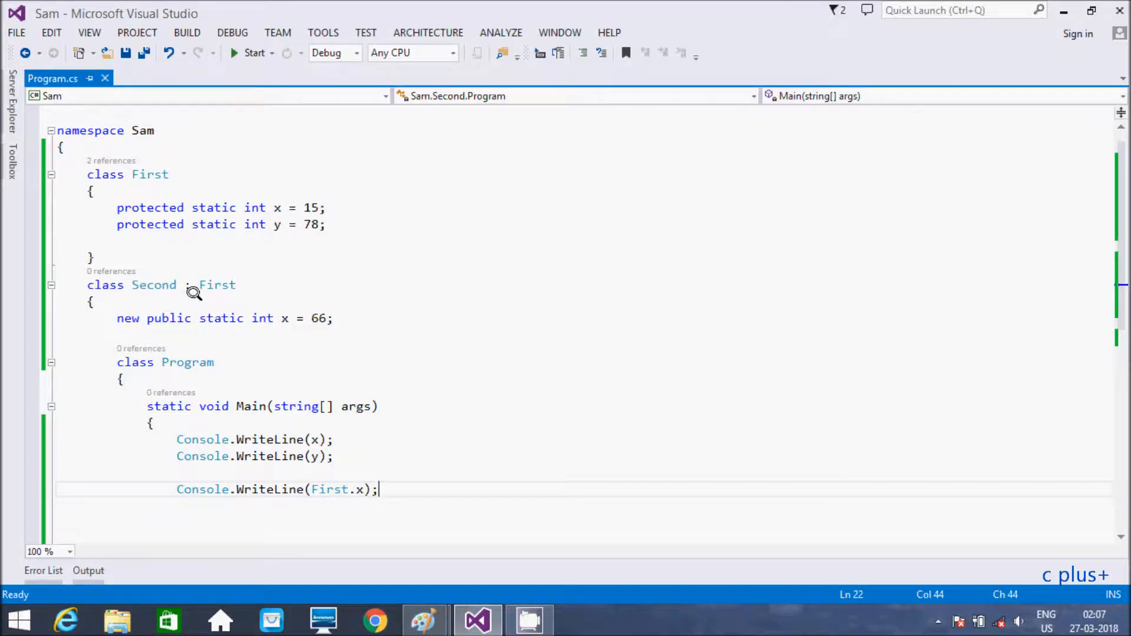
{"action": "mouse_move", "coordinate": [202, 292]}
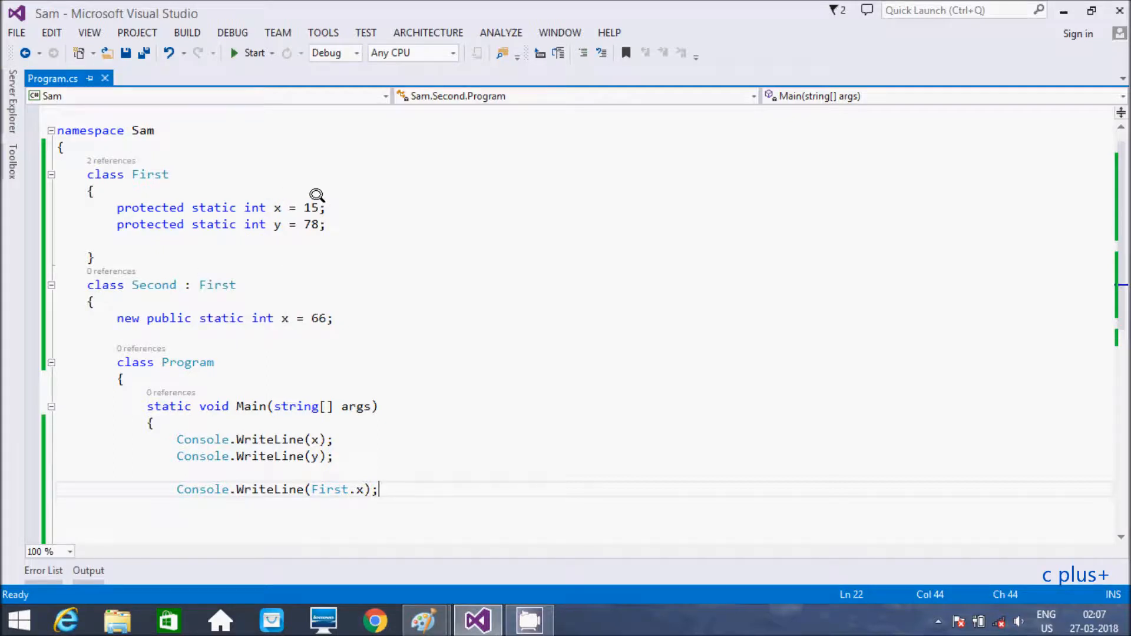
{"action": "mouse_move", "coordinate": [271, 204]}
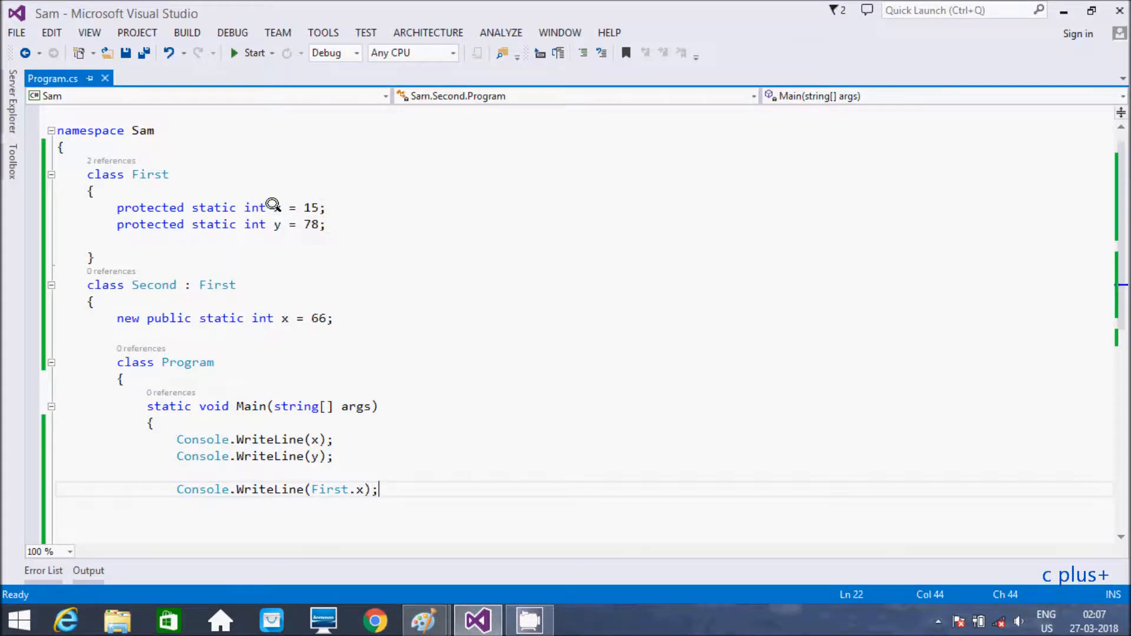
{"action": "left_click", "coordinate": [278, 208]}
{"action": "type", "text": "1"}
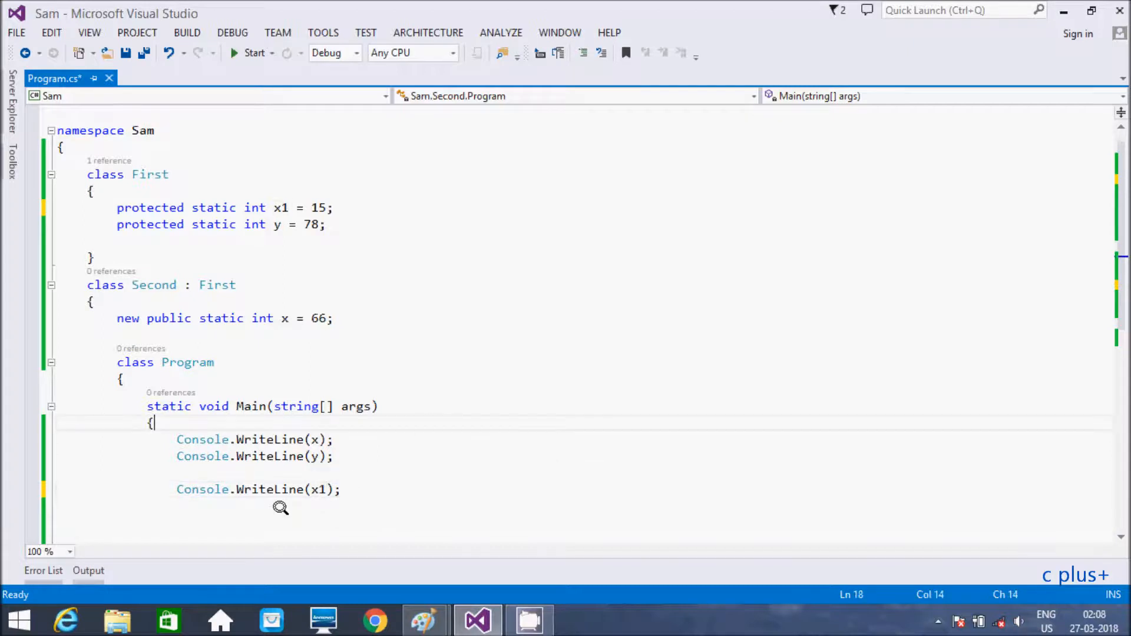
{"action": "mouse_move", "coordinate": [278, 298]}
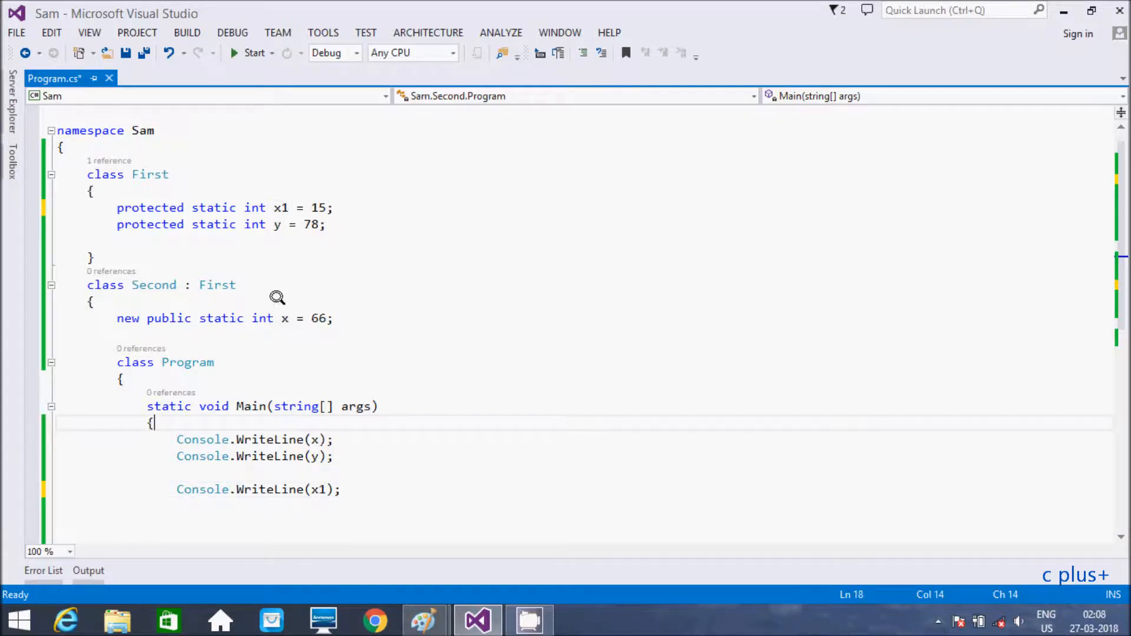
{"action": "mouse_move", "coordinate": [314, 441]}
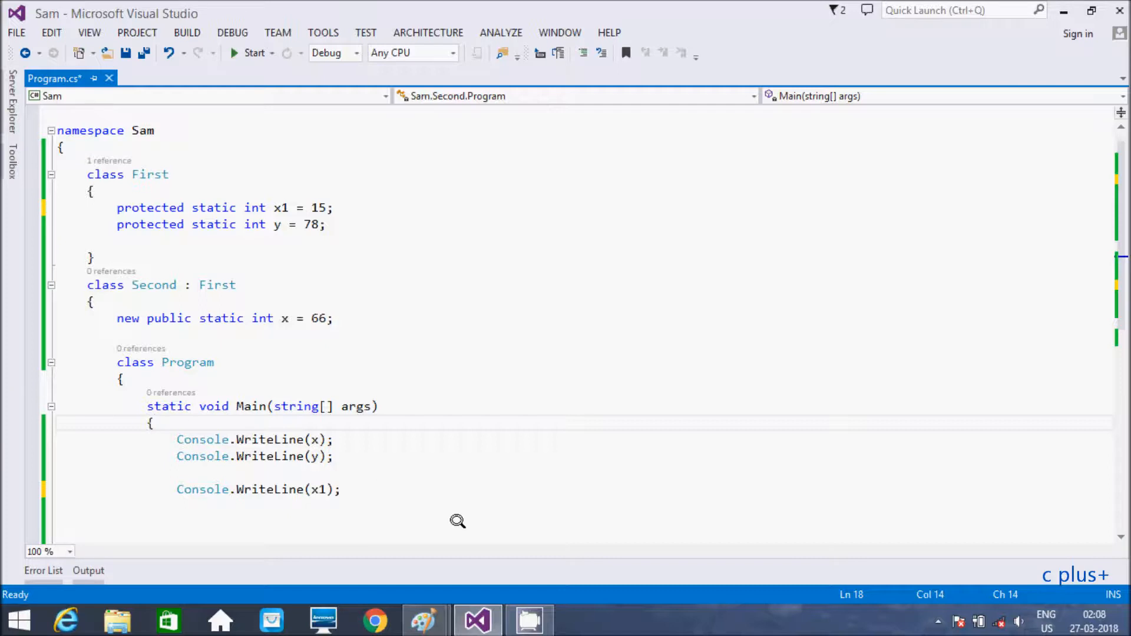
Build the revised program with First's field renamed x1.
{"action": "left_click", "coordinate": [253, 52]}
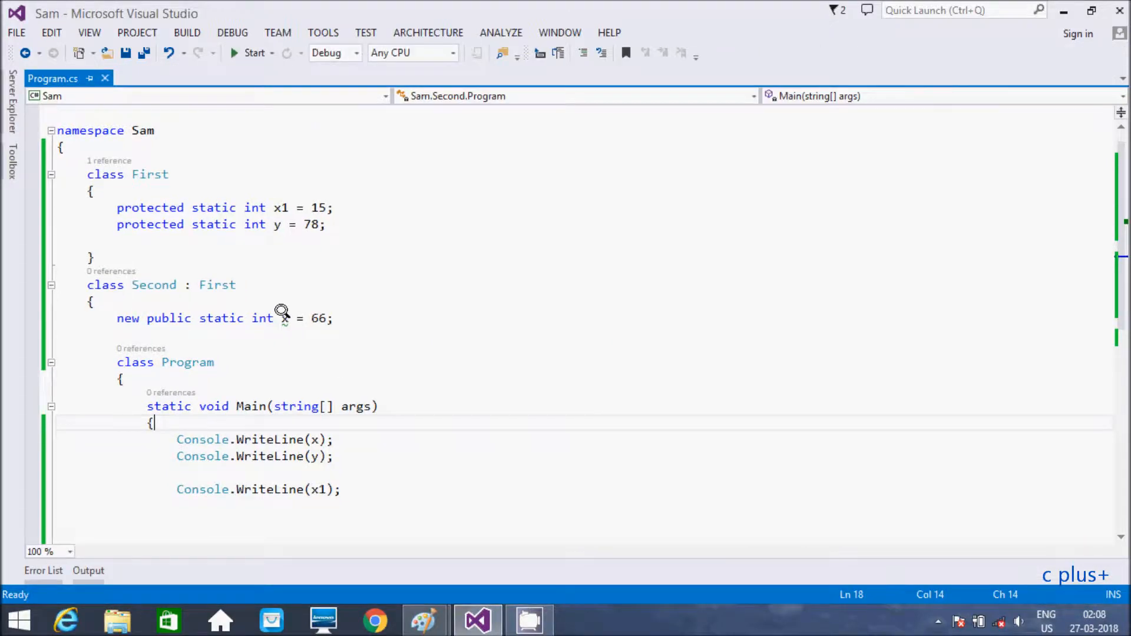
{"action": "mouse_move", "coordinate": [282, 319]}
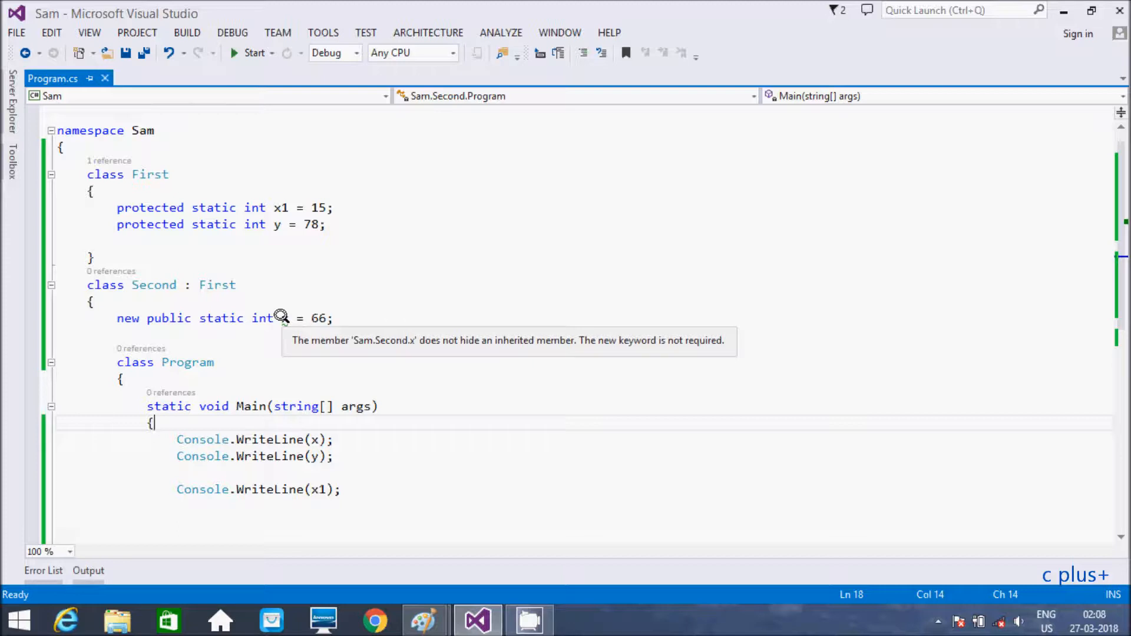
{"action": "mouse_move", "coordinate": [275, 271]}
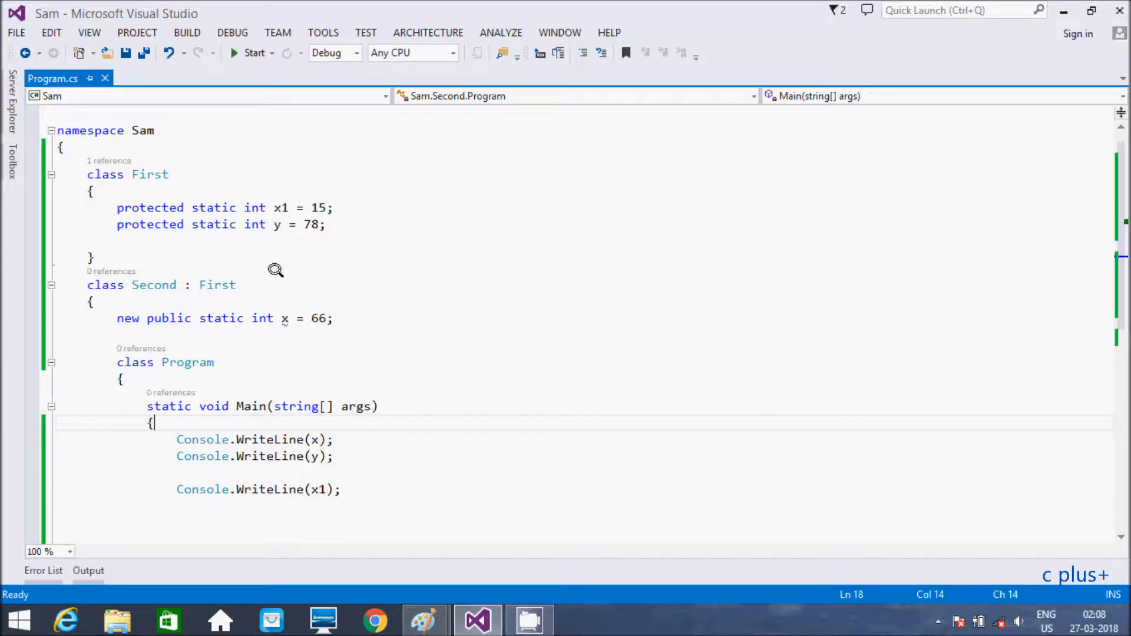
{"action": "mouse_move", "coordinate": [277, 320]}
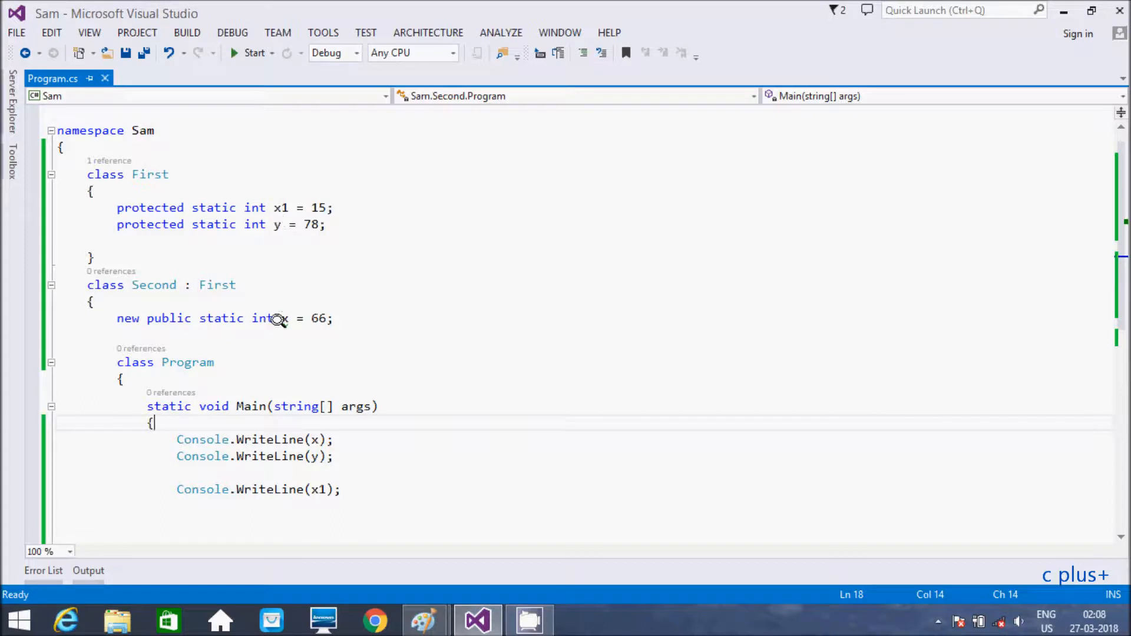
{"action": "mouse_move", "coordinate": [261, 318]}
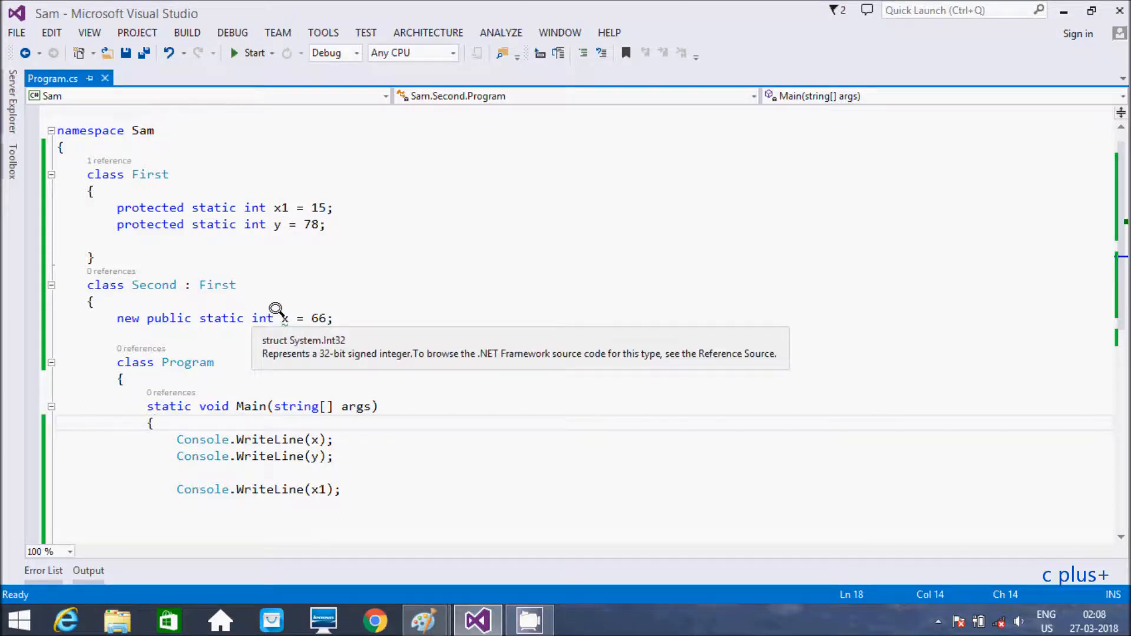
{"action": "mouse_move", "coordinate": [284, 318]}
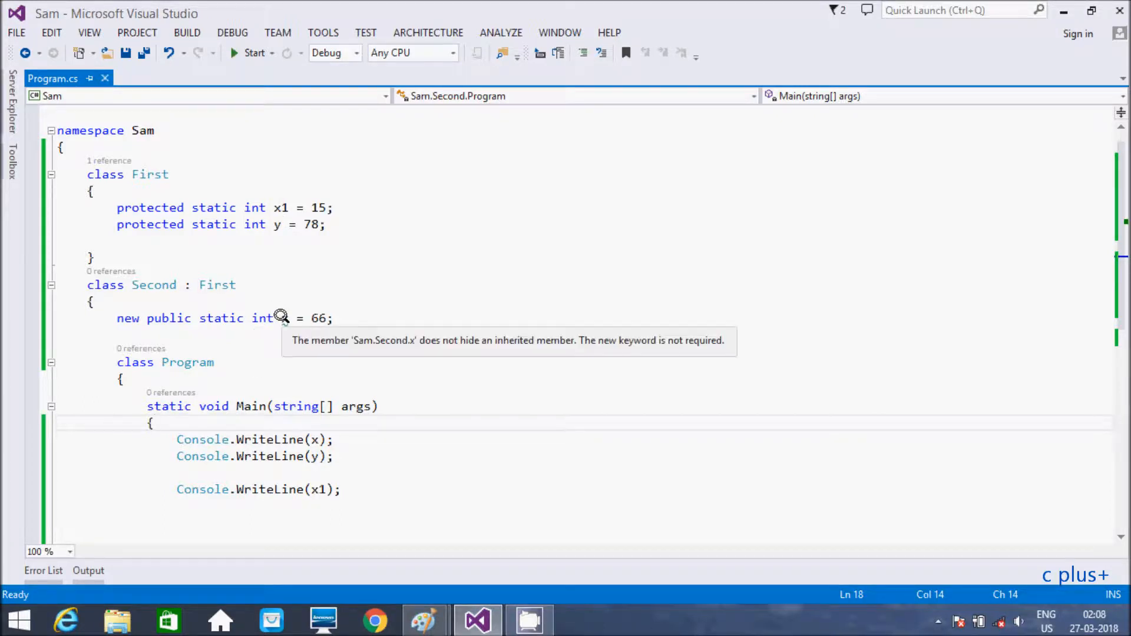
{"action": "mouse_move", "coordinate": [258, 248]}
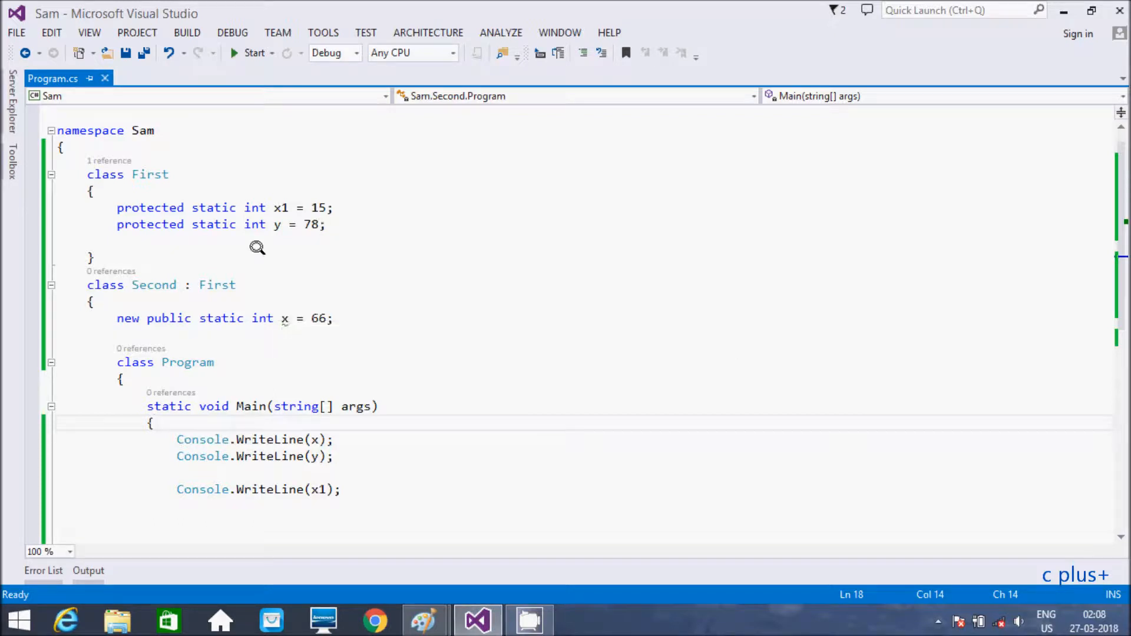
{"action": "mouse_move", "coordinate": [282, 207]}
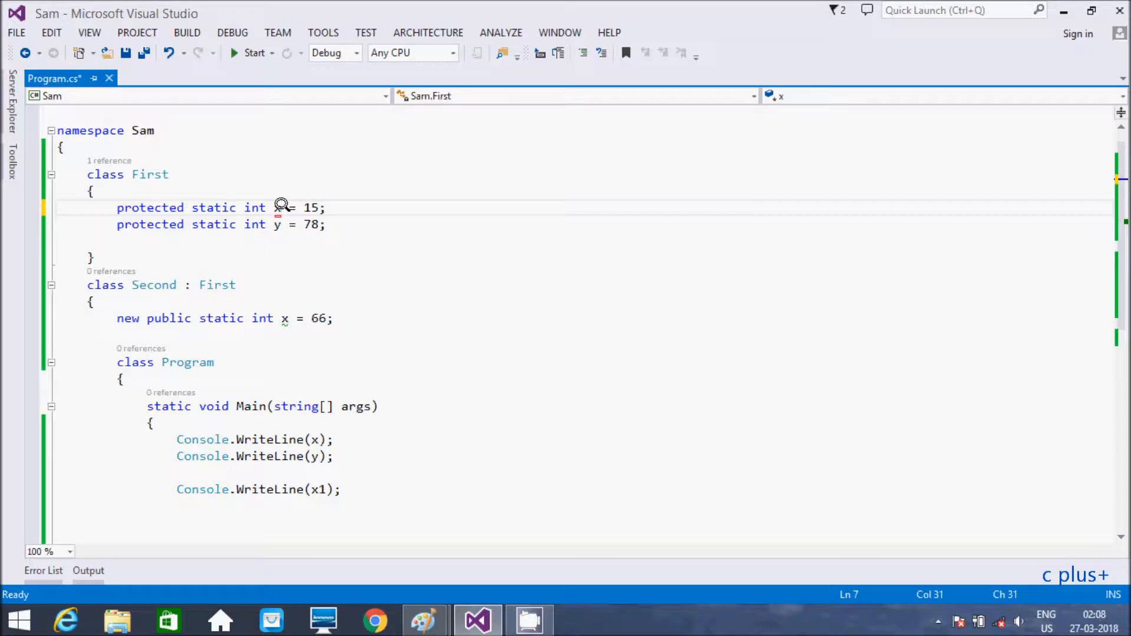
{"action": "mouse_move", "coordinate": [132, 329]}
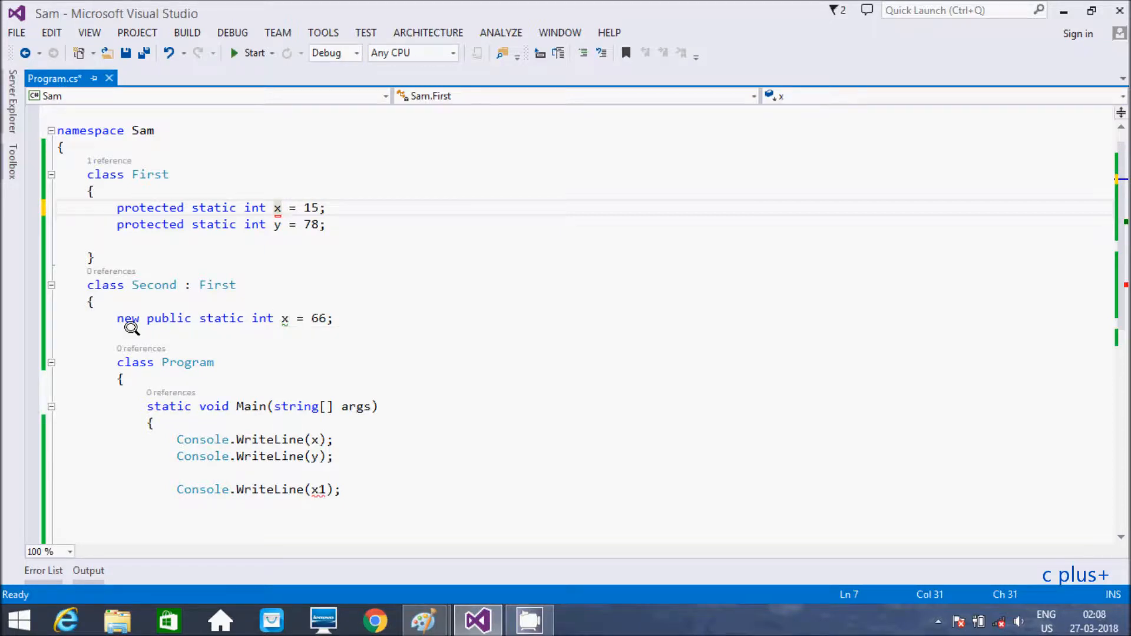
{"action": "mouse_move", "coordinate": [174, 484]}
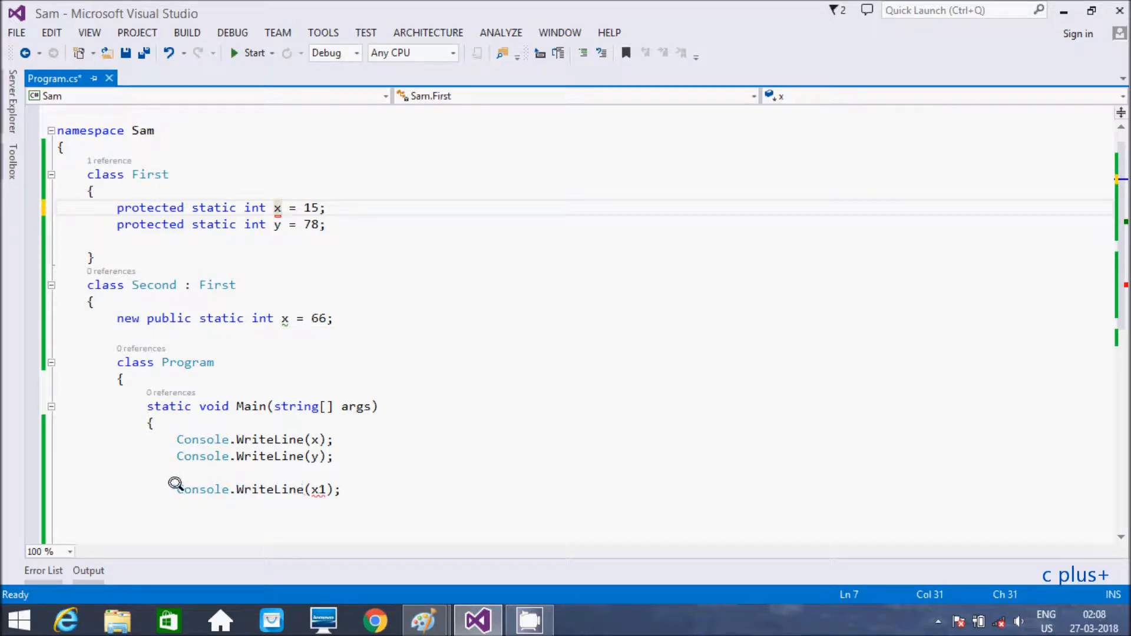
Type a // comment marker in the Program.cs editor.
{"action": "type", "text": "//"}
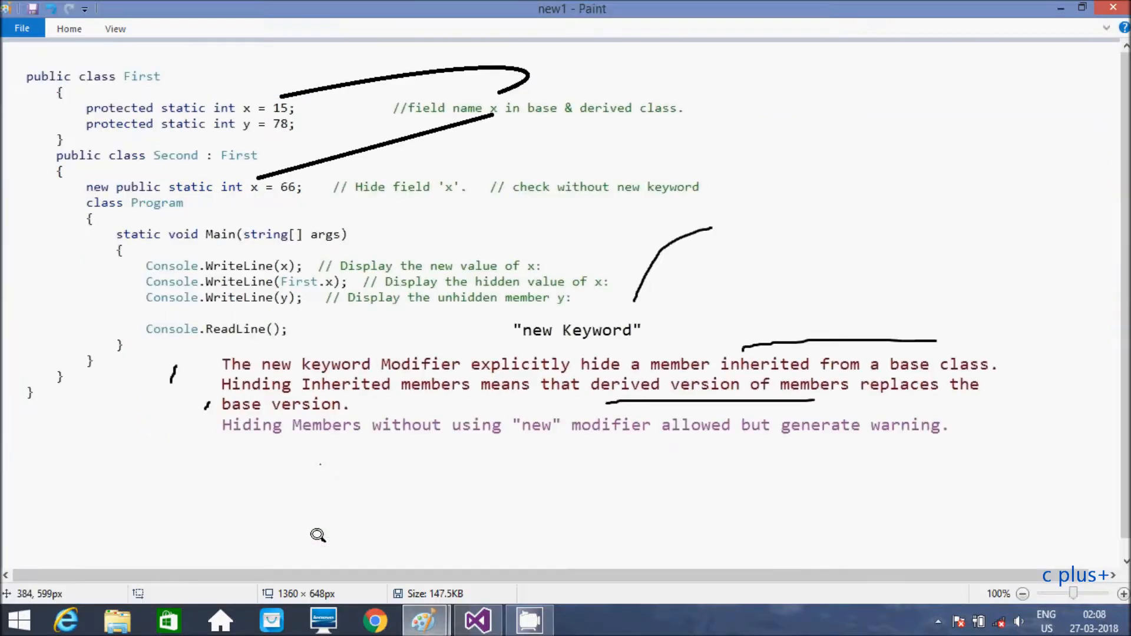
{"action": "mouse_move", "coordinate": [280, 328]}
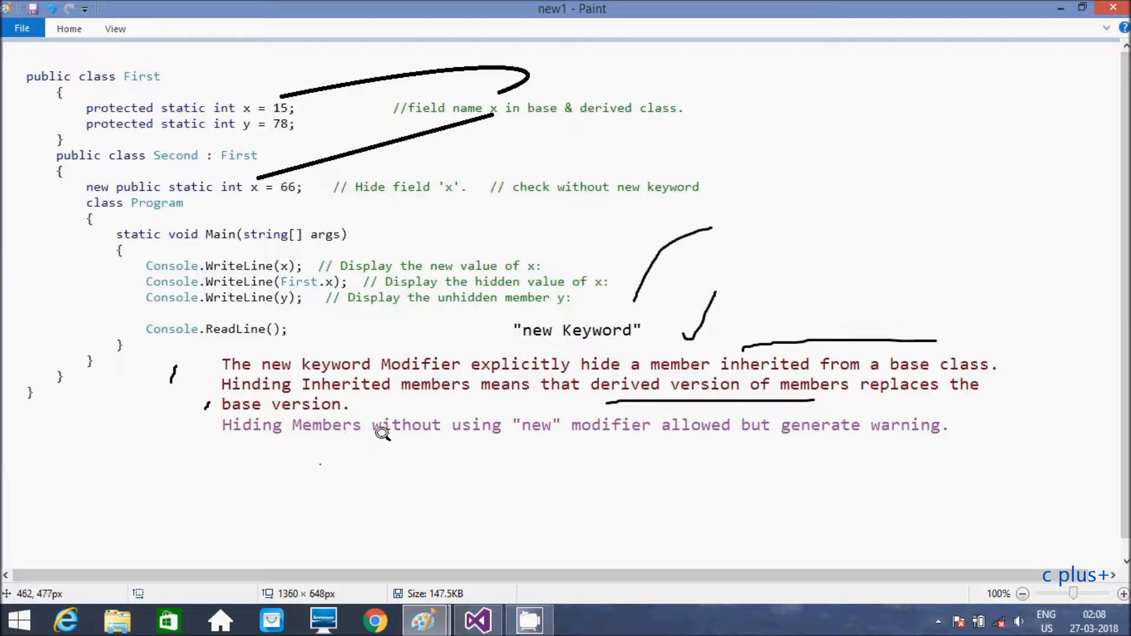
{"action": "mouse_move", "coordinate": [922, 443]}
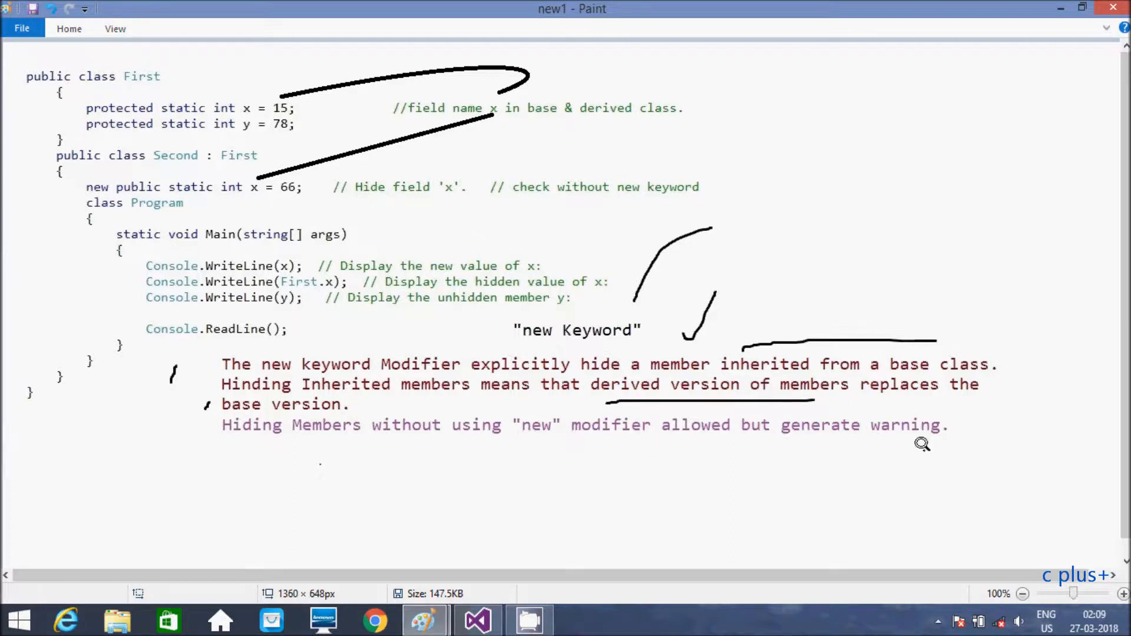
{"action": "mouse_move", "coordinate": [664, 392]}
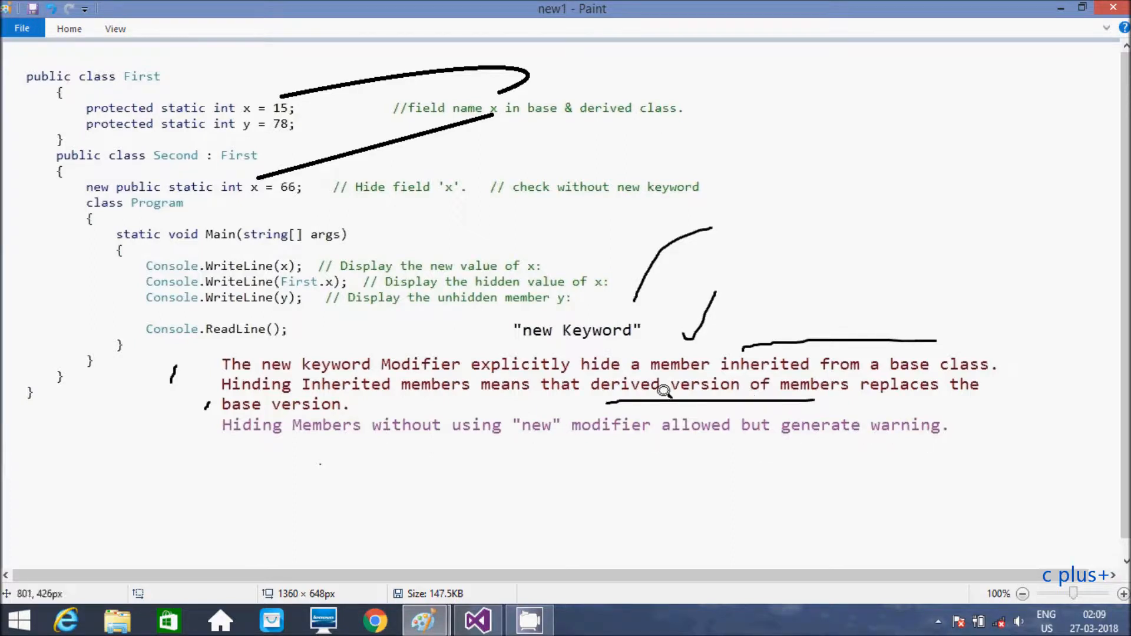
{"action": "mouse_move", "coordinate": [421, 358]}
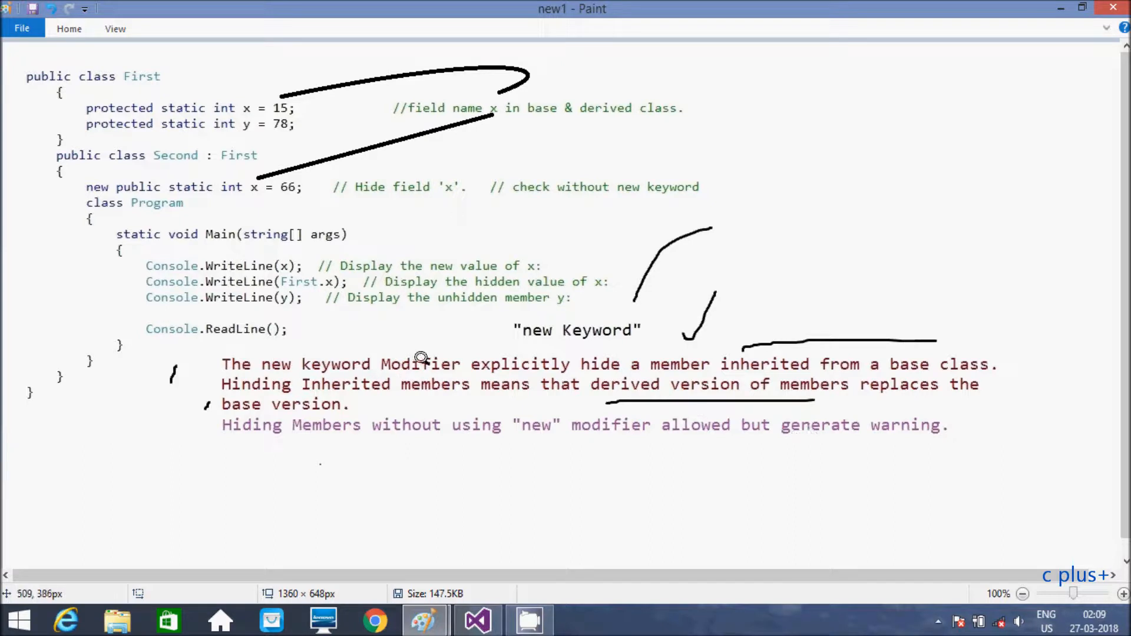
{"action": "mouse_move", "coordinate": [799, 364]}
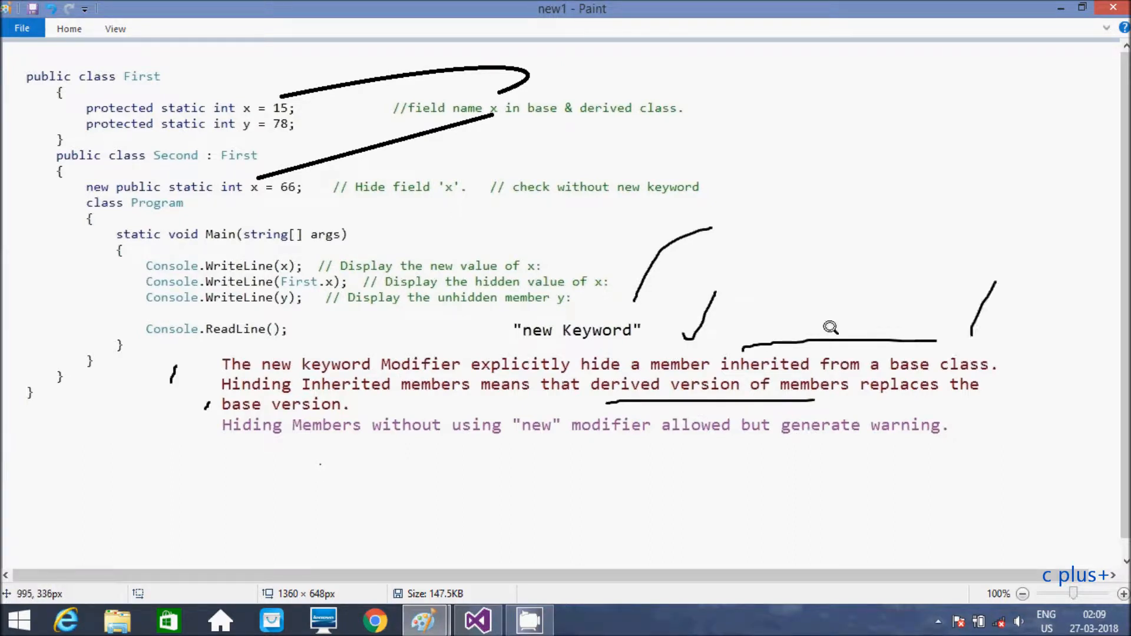
{"action": "mouse_move", "coordinate": [819, 383]}
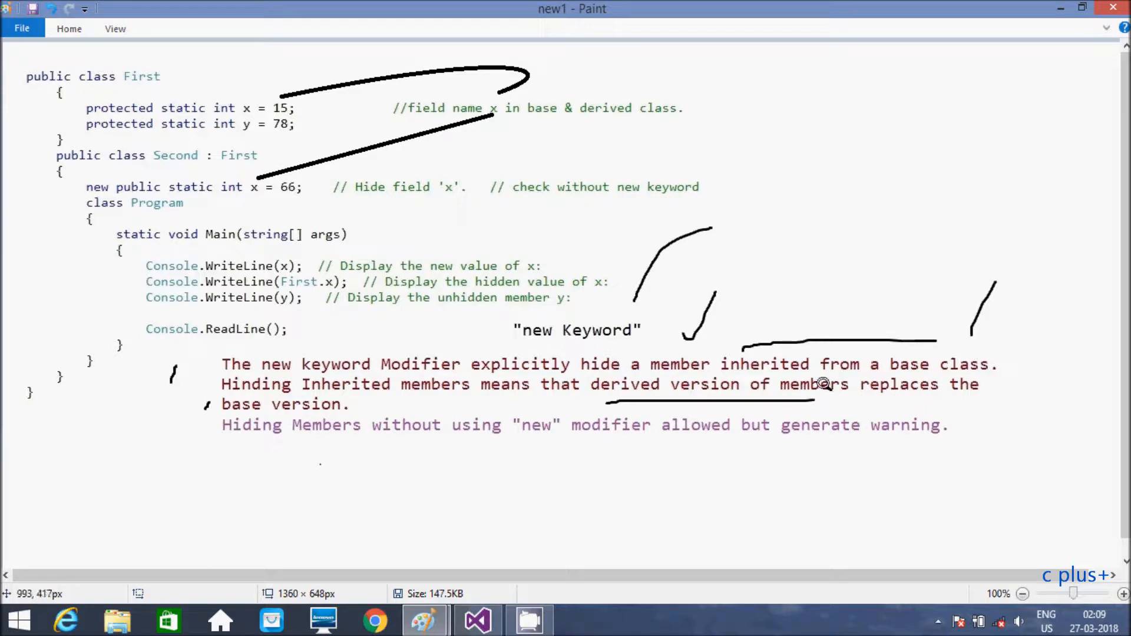
{"action": "mouse_move", "coordinate": [234, 334]}
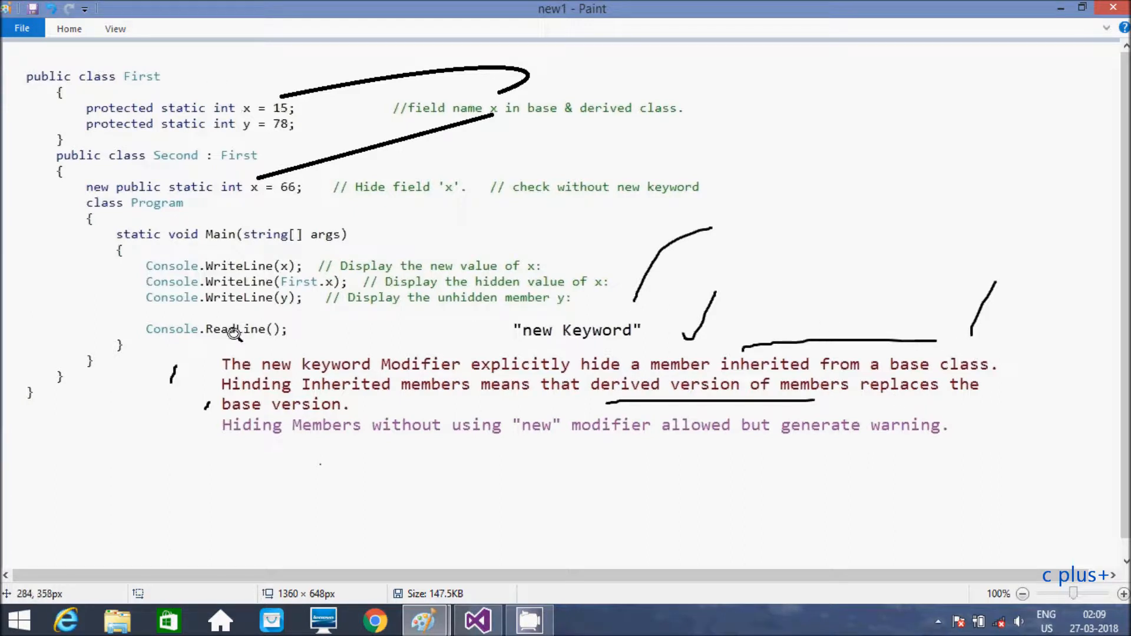
{"action": "mouse_move", "coordinate": [495, 395]}
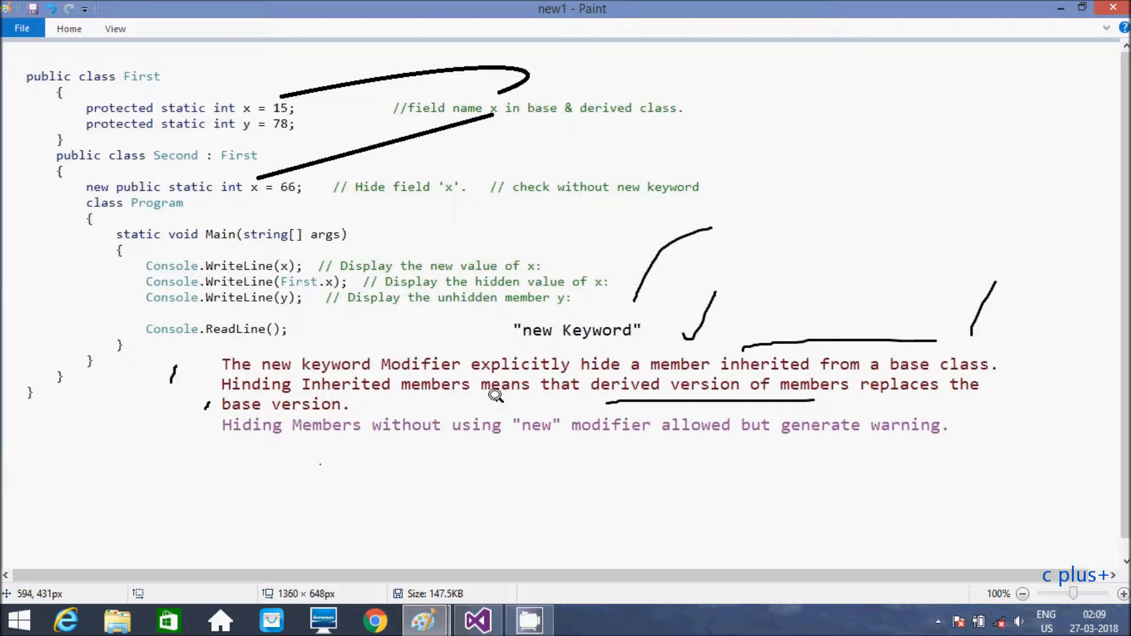
{"action": "mouse_move", "coordinate": [859, 392]}
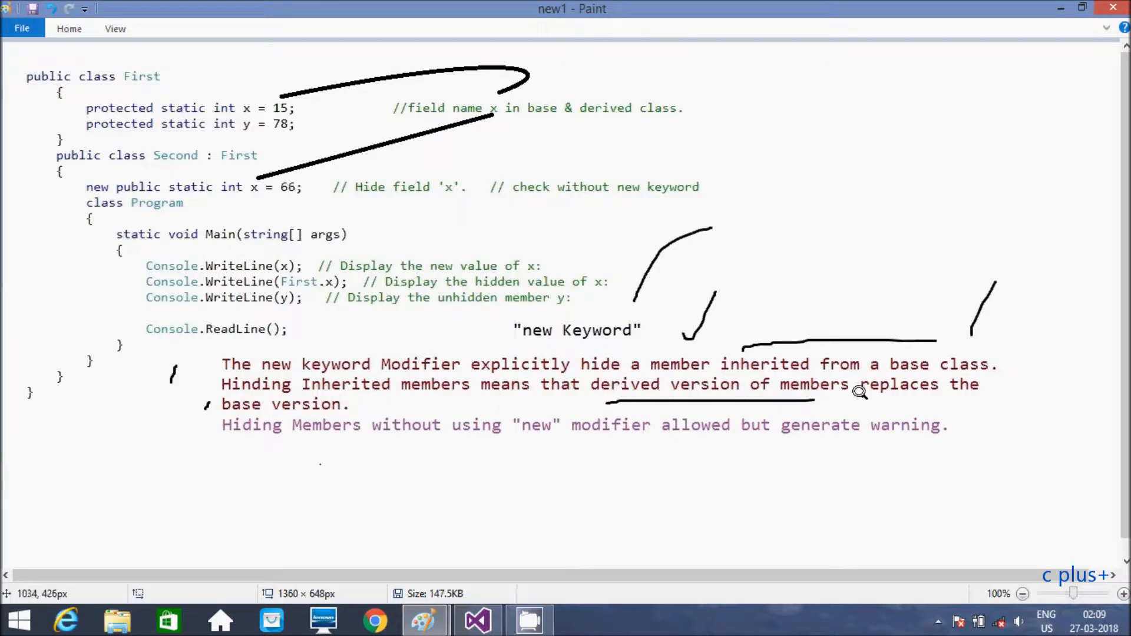
{"action": "mouse_move", "coordinate": [733, 393]}
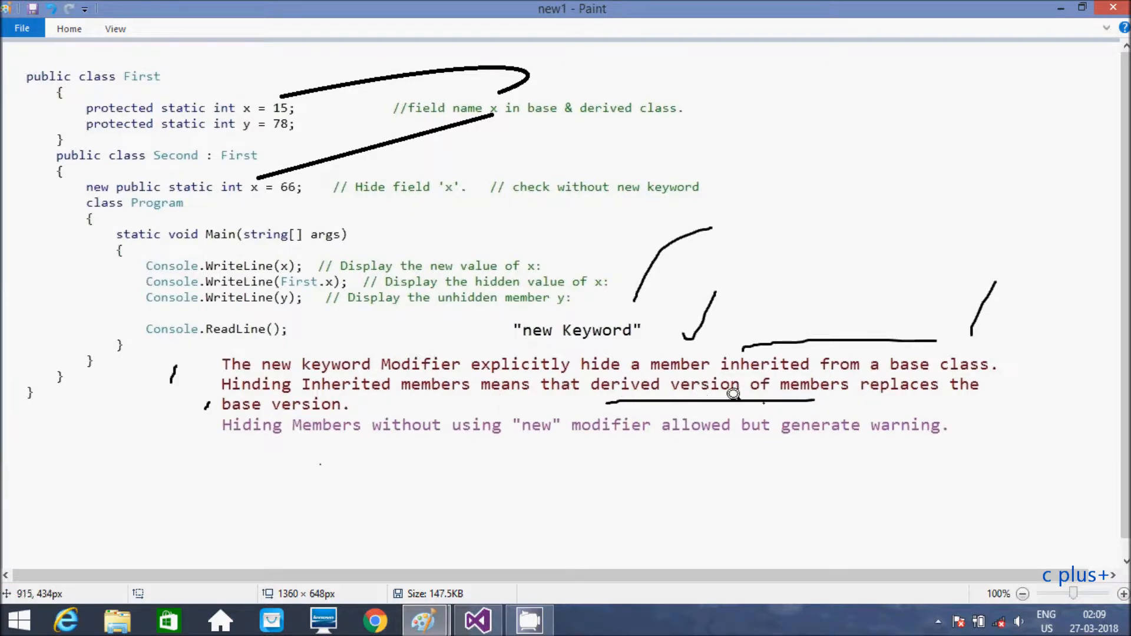
{"action": "mouse_move", "coordinate": [404, 277]}
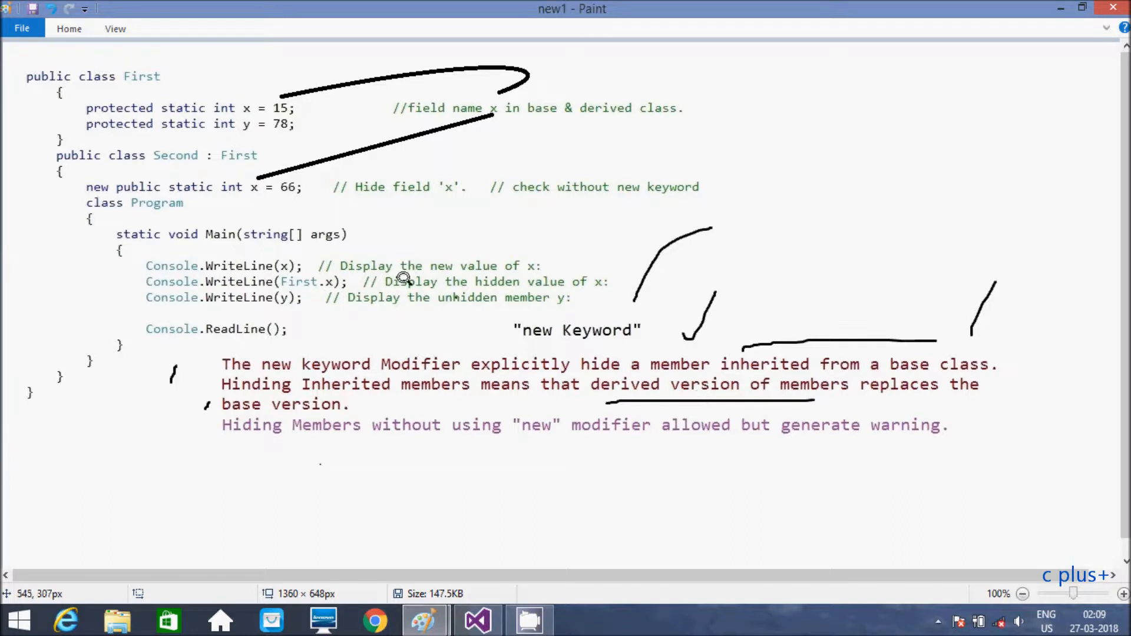
{"action": "mouse_move", "coordinate": [333, 404]}
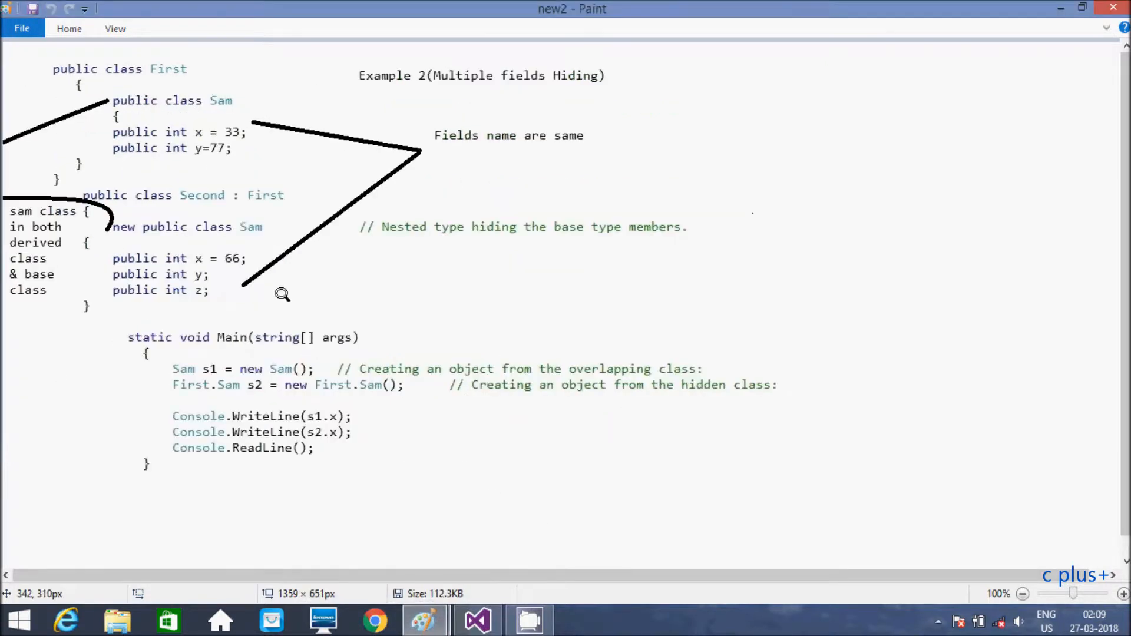
{"action": "mouse_move", "coordinate": [218, 70]}
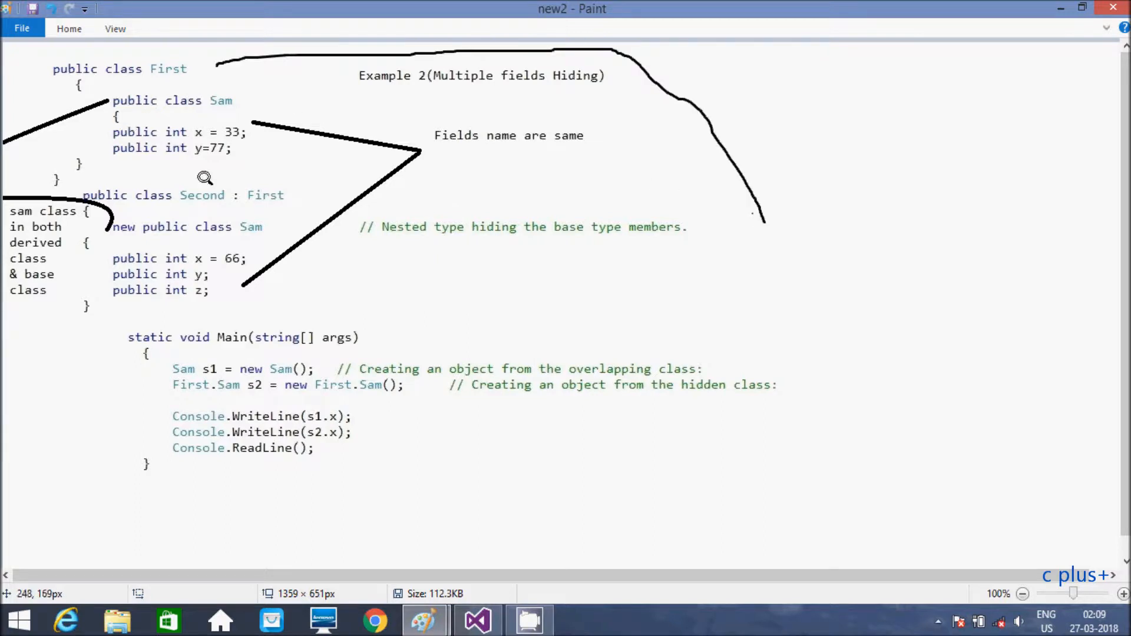
{"action": "mouse_move", "coordinate": [151, 65]}
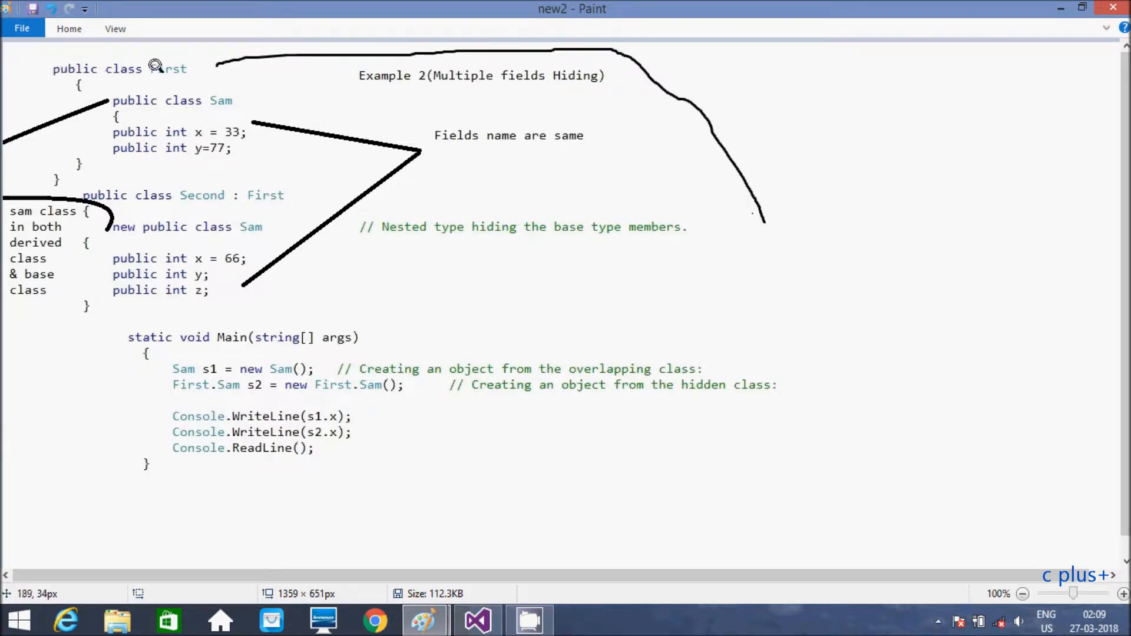
{"action": "mouse_move", "coordinate": [238, 86]}
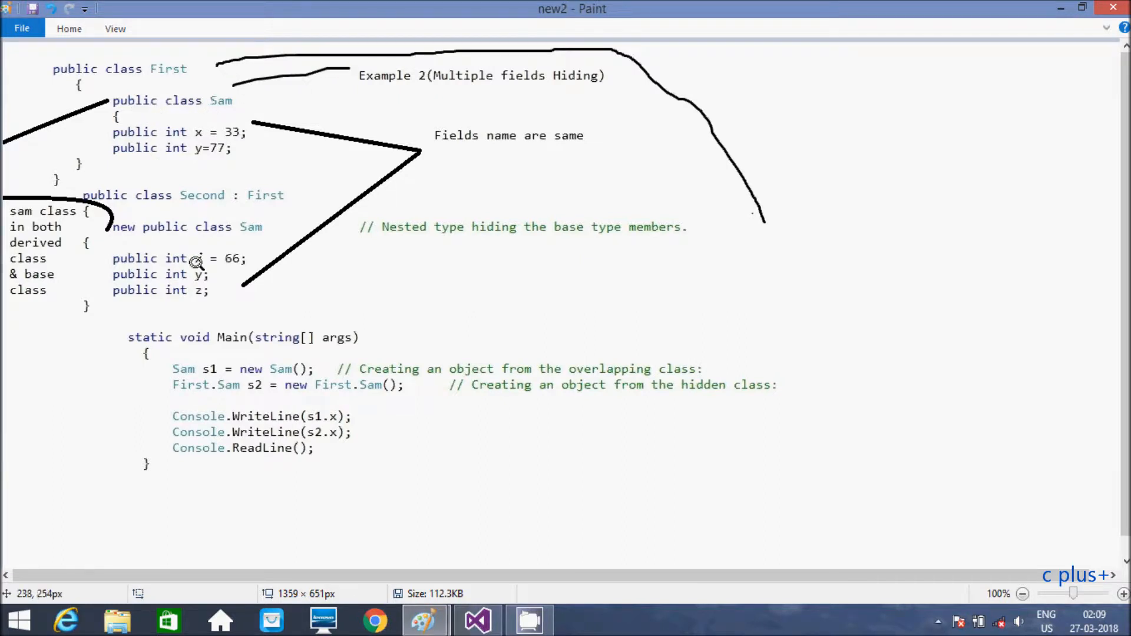
{"action": "mouse_move", "coordinate": [169, 167]}
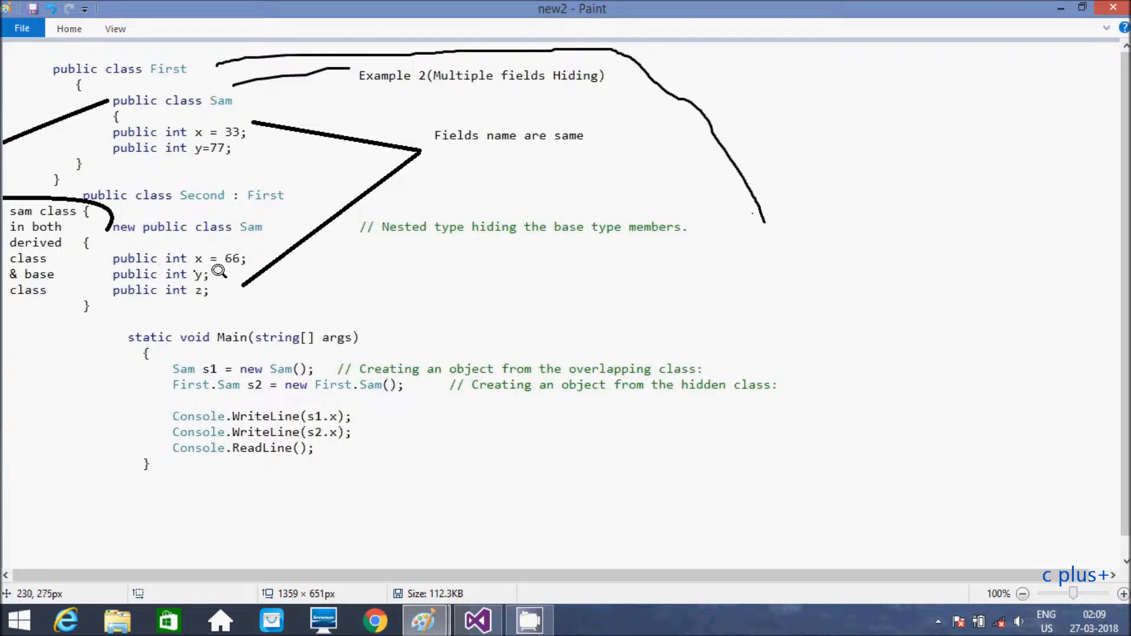
{"action": "mouse_move", "coordinate": [167, 235]}
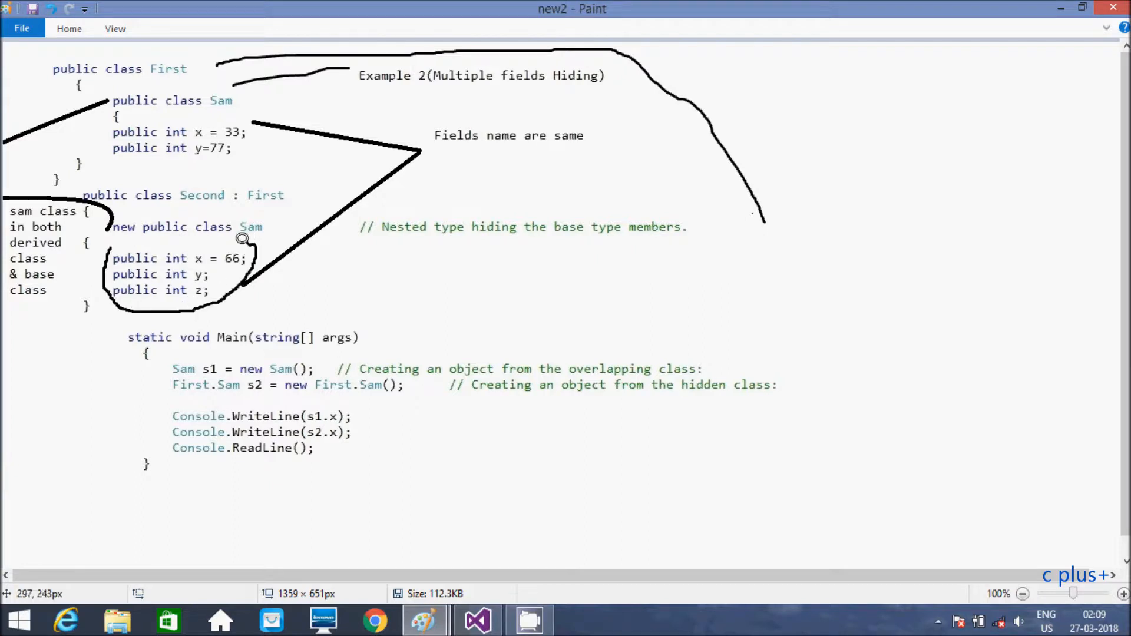
{"action": "mouse_move", "coordinate": [178, 135]}
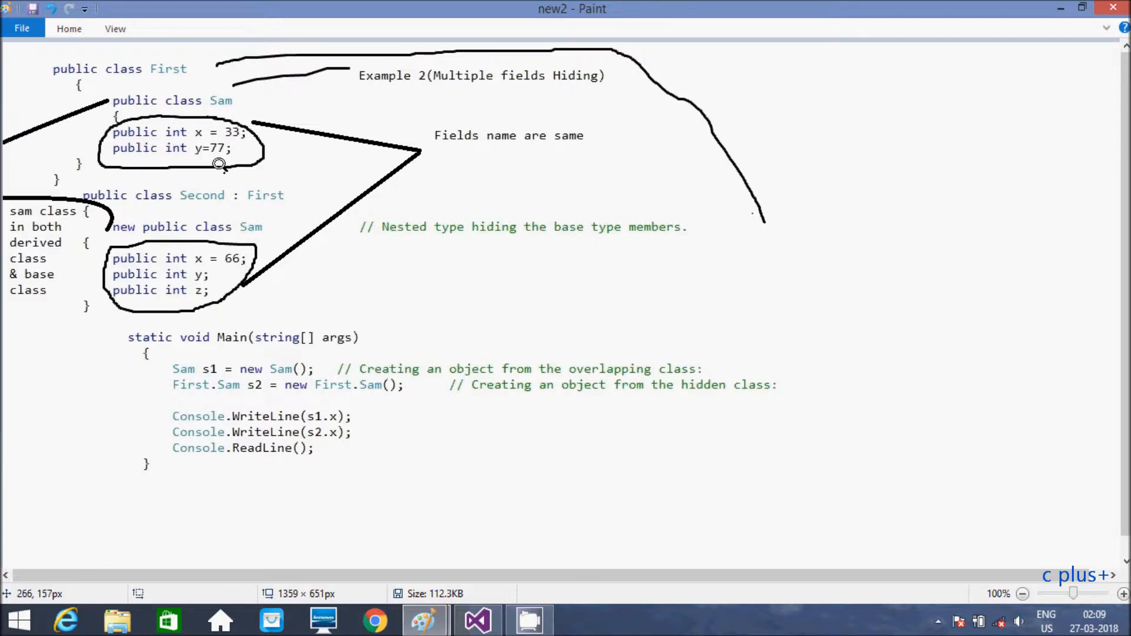
{"action": "mouse_move", "coordinate": [200, 228]}
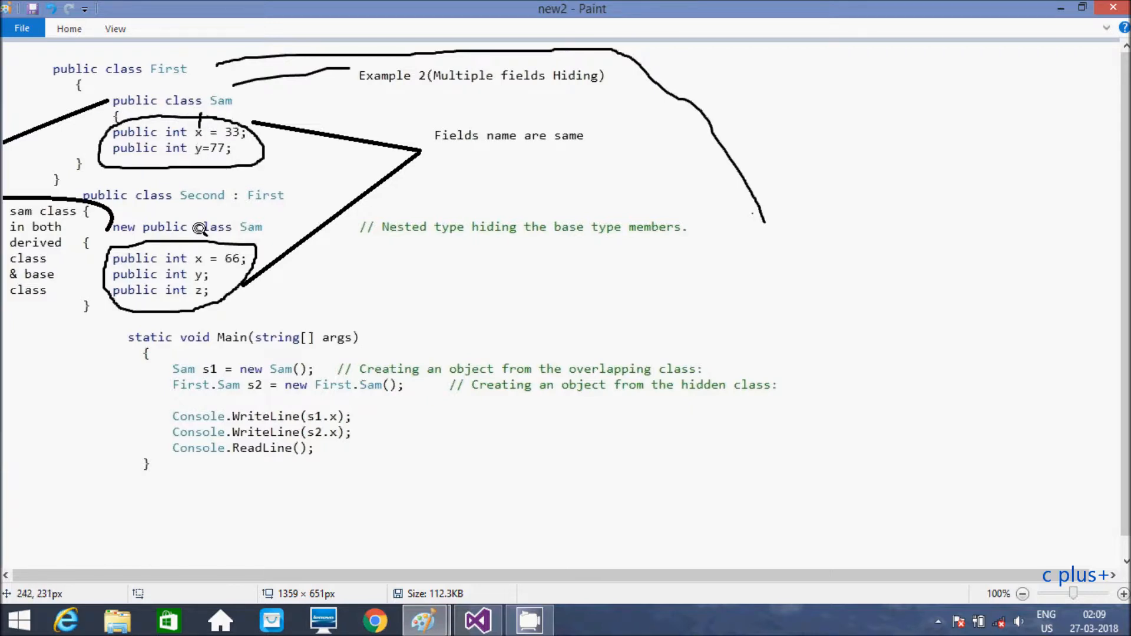
{"action": "mouse_move", "coordinate": [187, 195]}
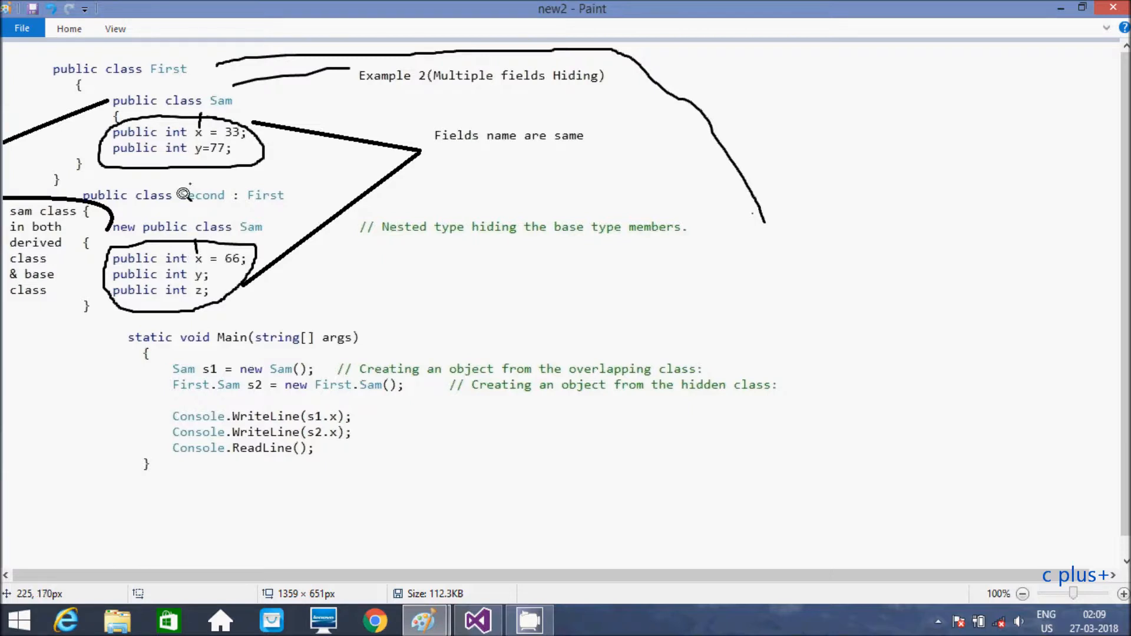
{"action": "mouse_move", "coordinate": [216, 255]}
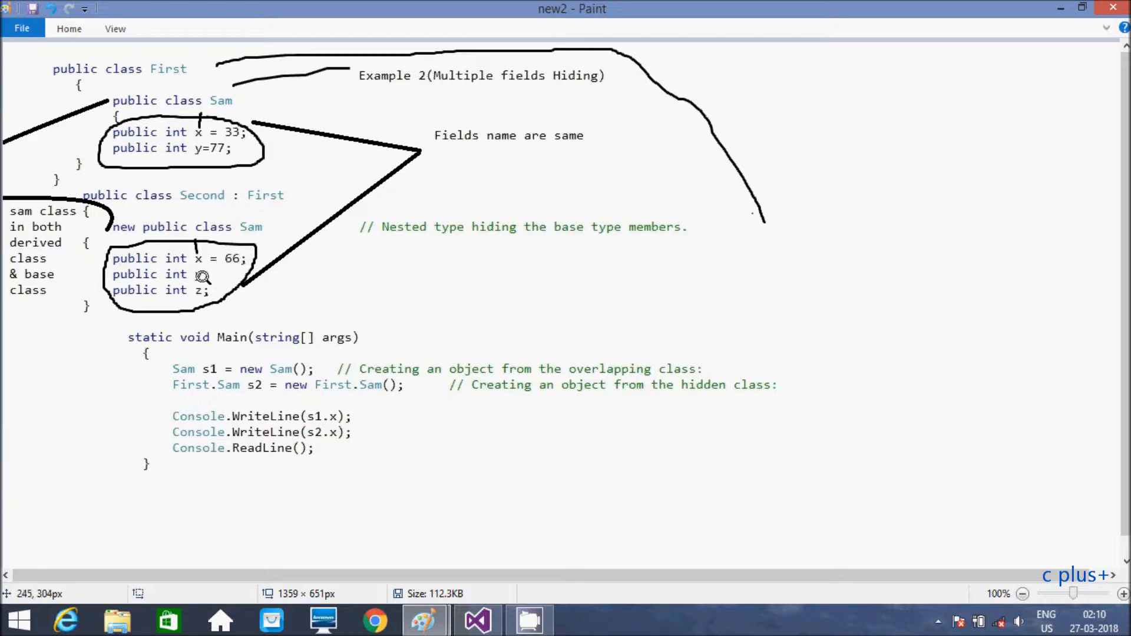
{"action": "mouse_move", "coordinate": [204, 147]}
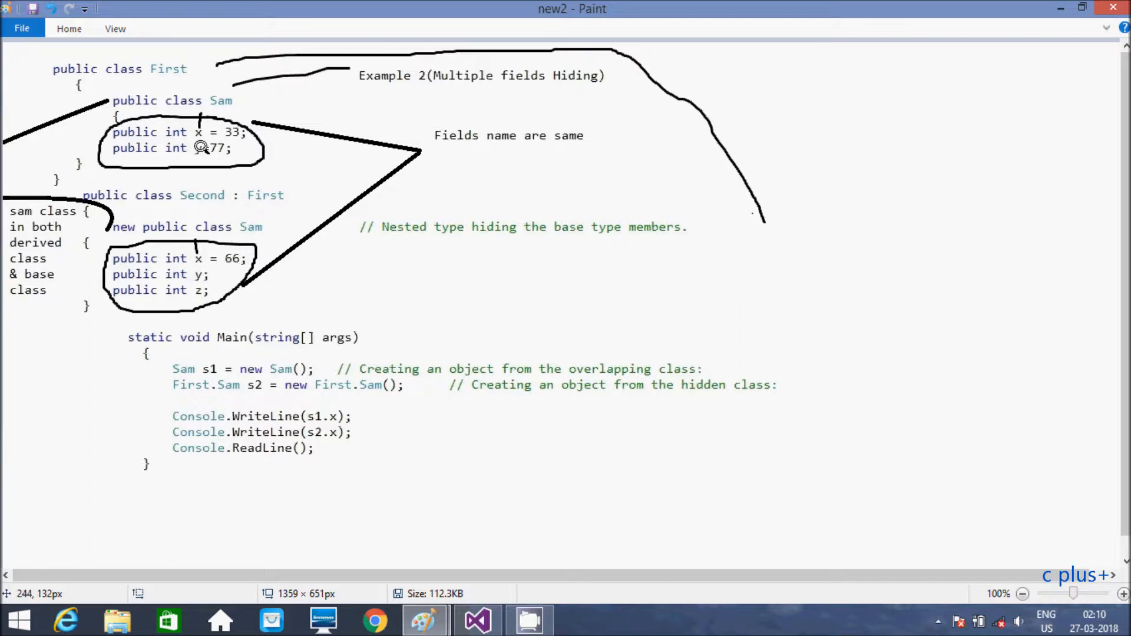
{"action": "mouse_move", "coordinate": [203, 314]}
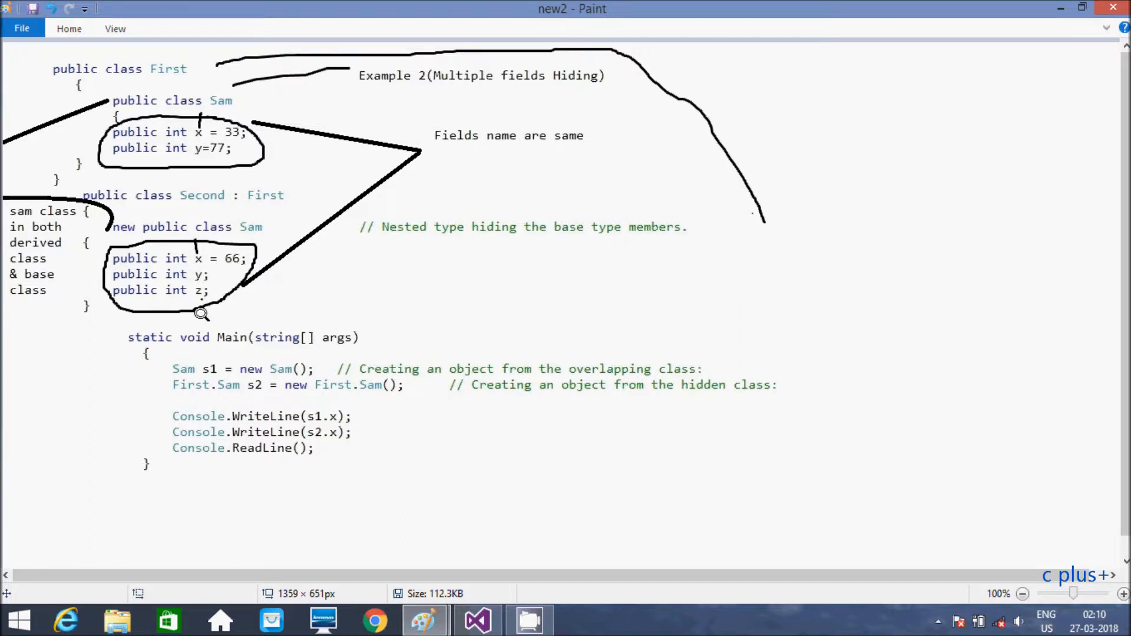
{"action": "mouse_move", "coordinate": [230, 270]}
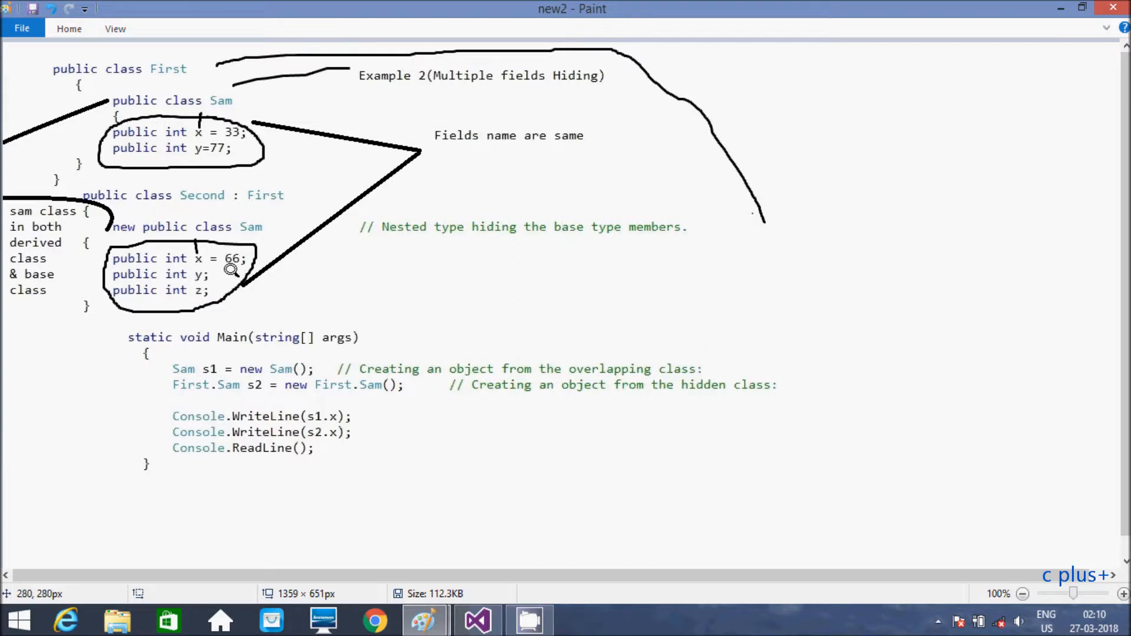
{"action": "mouse_move", "coordinate": [218, 275]}
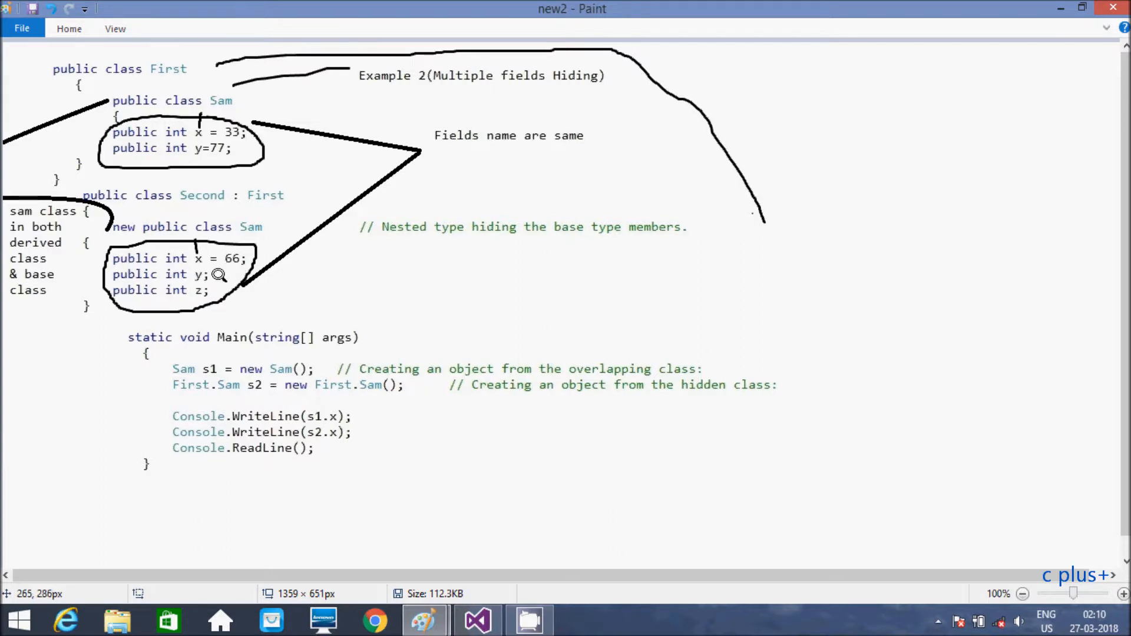
{"action": "mouse_move", "coordinate": [190, 273]}
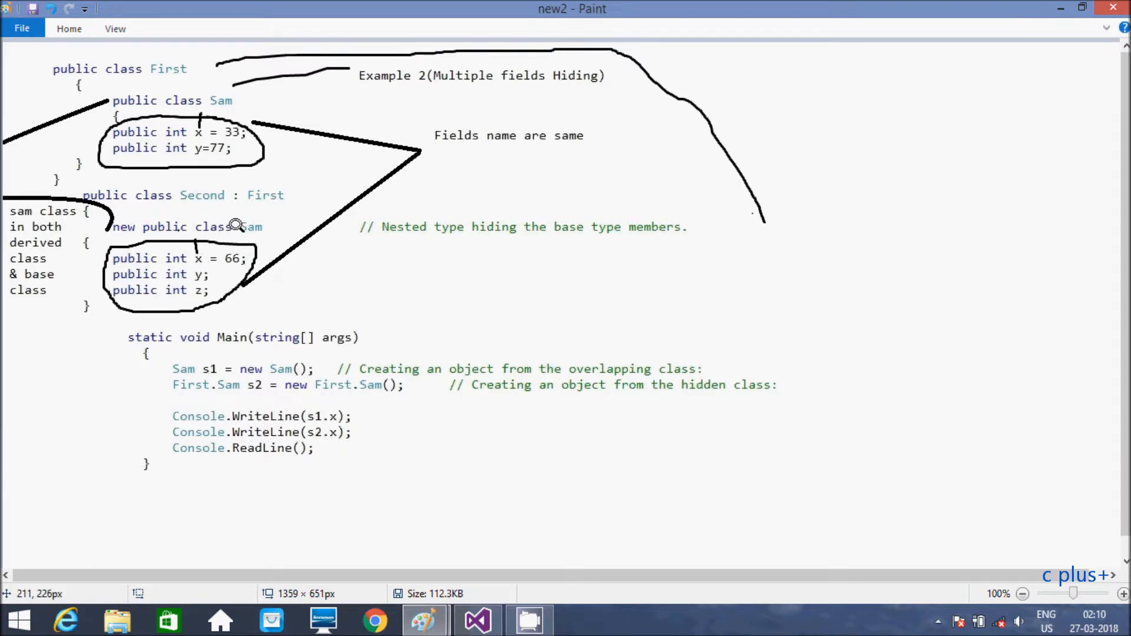
{"action": "mouse_move", "coordinate": [174, 216]}
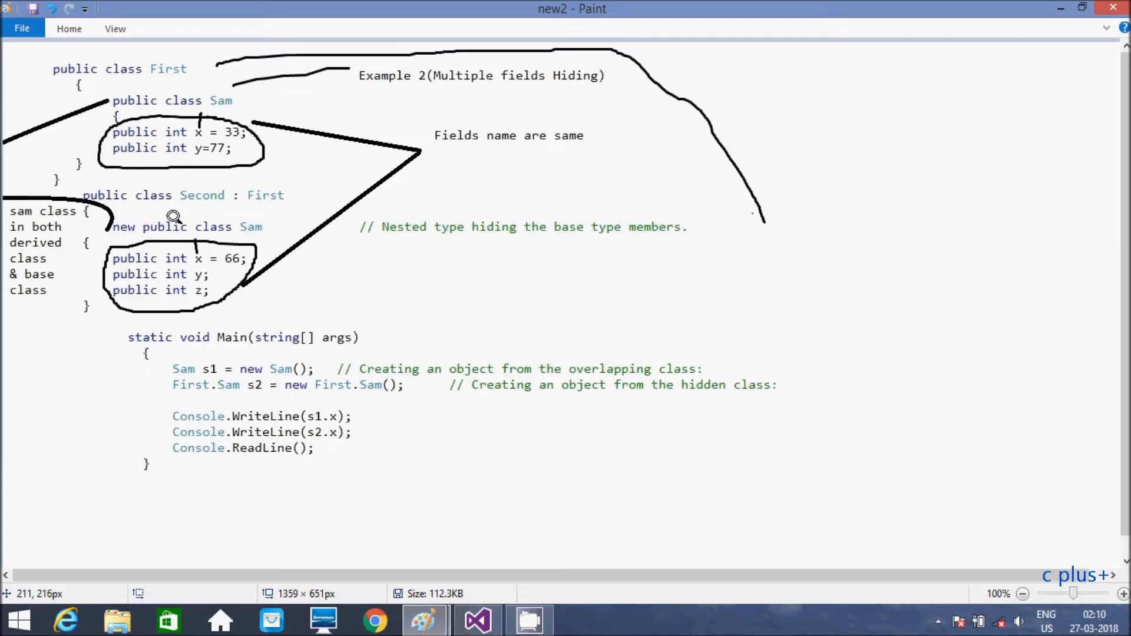
{"action": "mouse_move", "coordinate": [450, 342]}
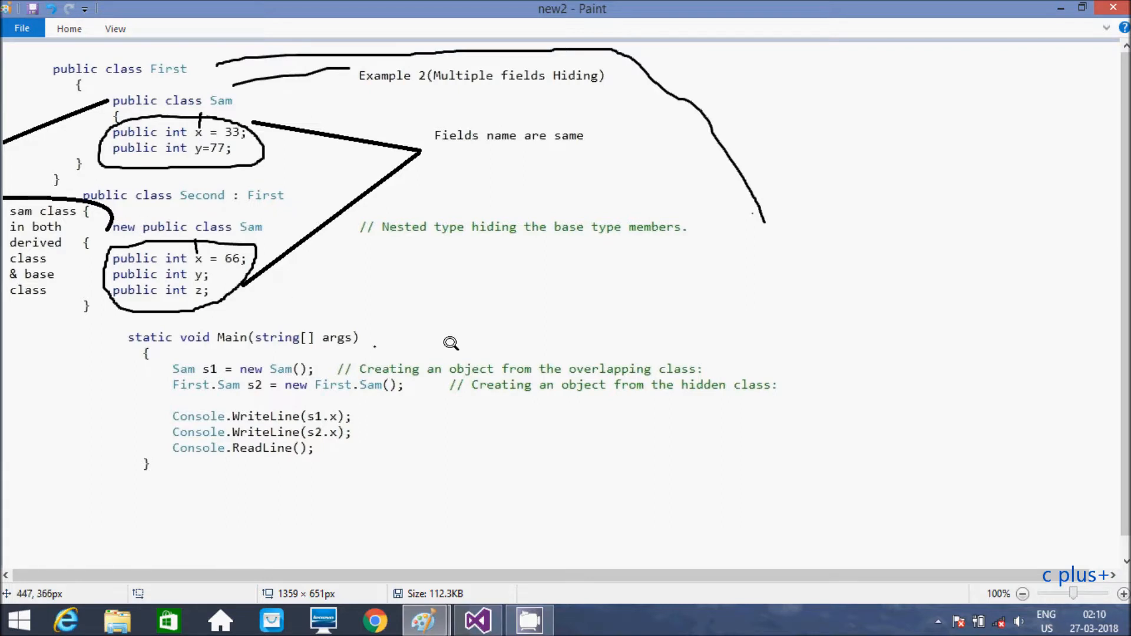
{"action": "mouse_move", "coordinate": [411, 375]}
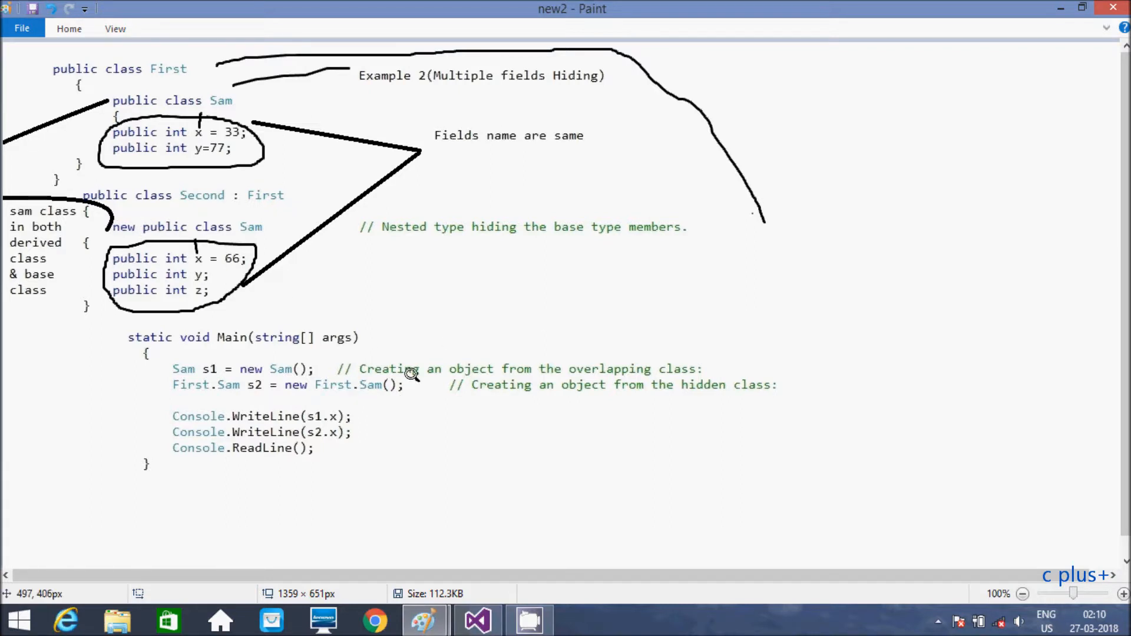
{"action": "mouse_move", "coordinate": [540, 351]}
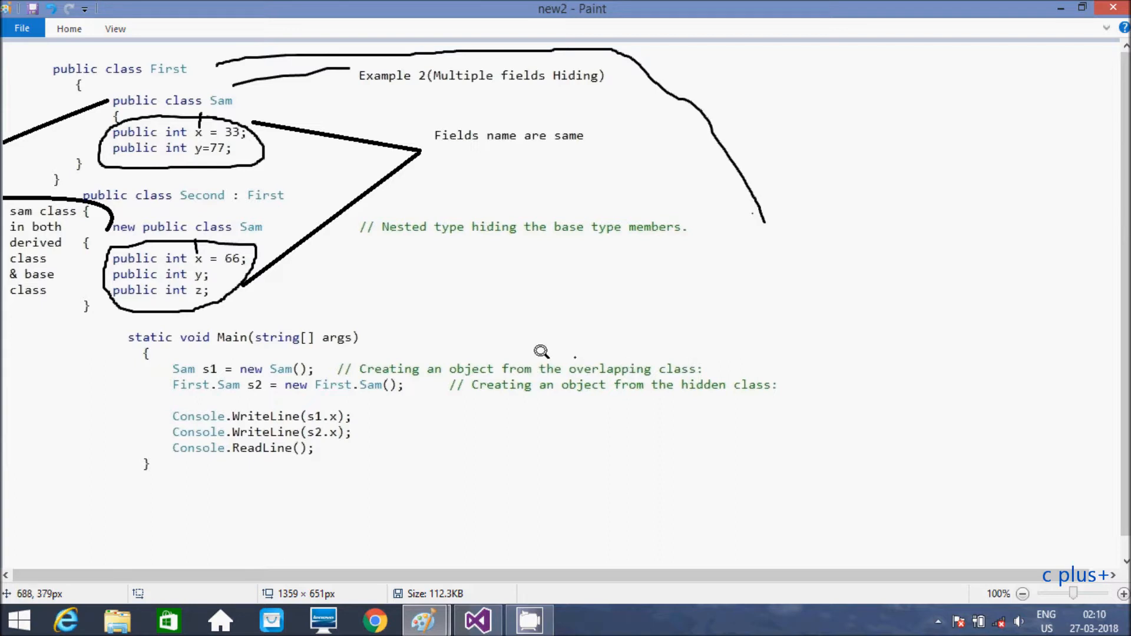
{"action": "mouse_move", "coordinate": [189, 263]}
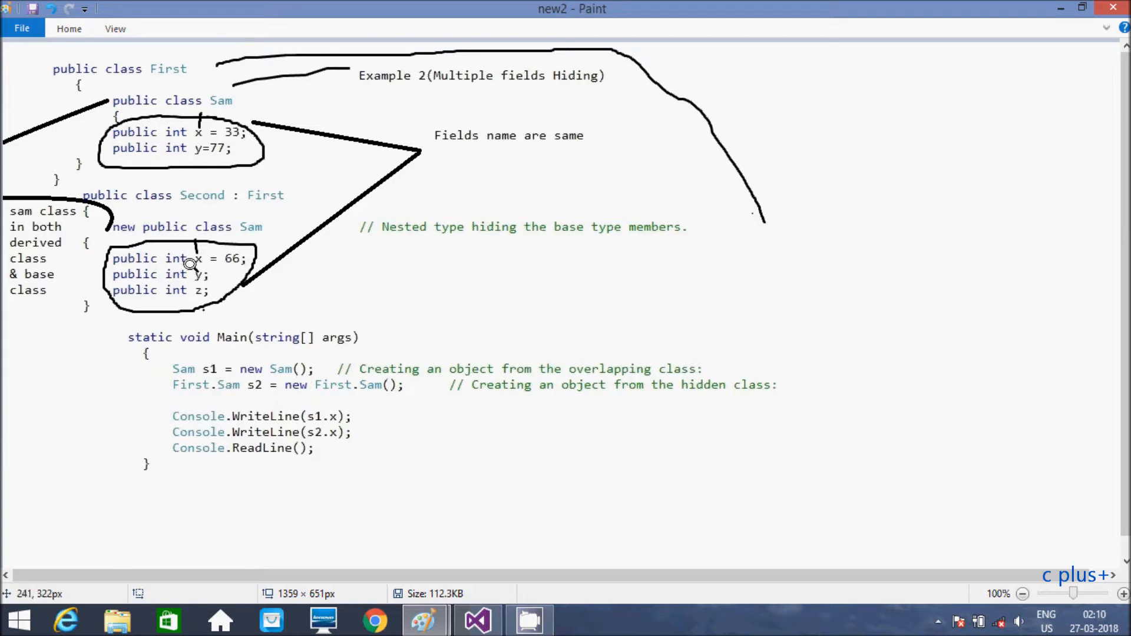
{"action": "mouse_move", "coordinate": [232, 248]}
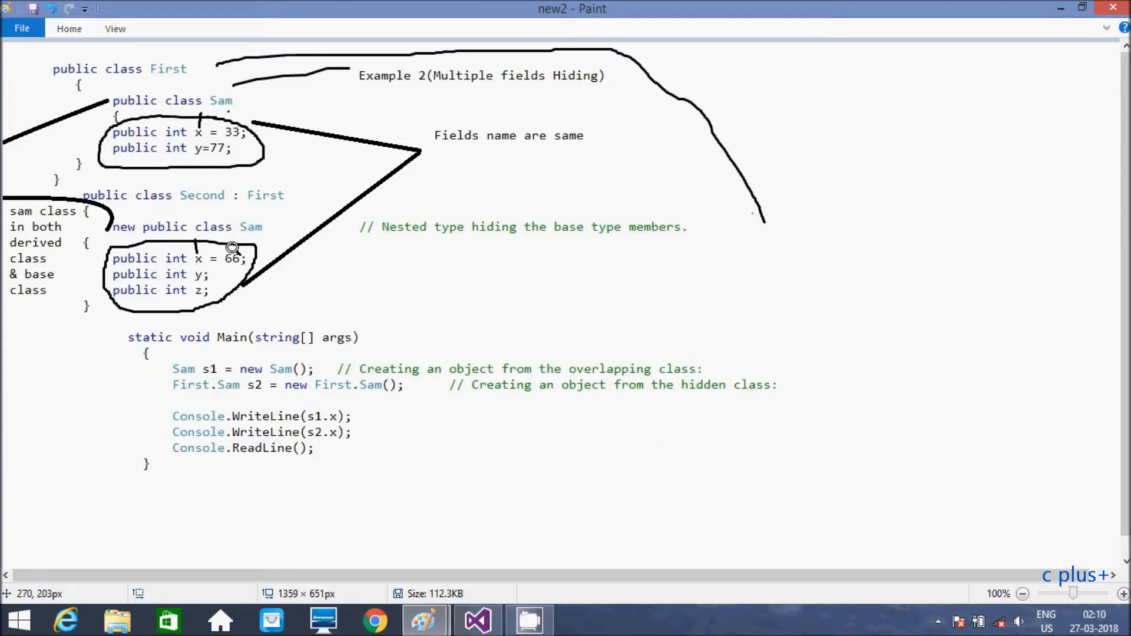
{"action": "mouse_move", "coordinate": [237, 218]}
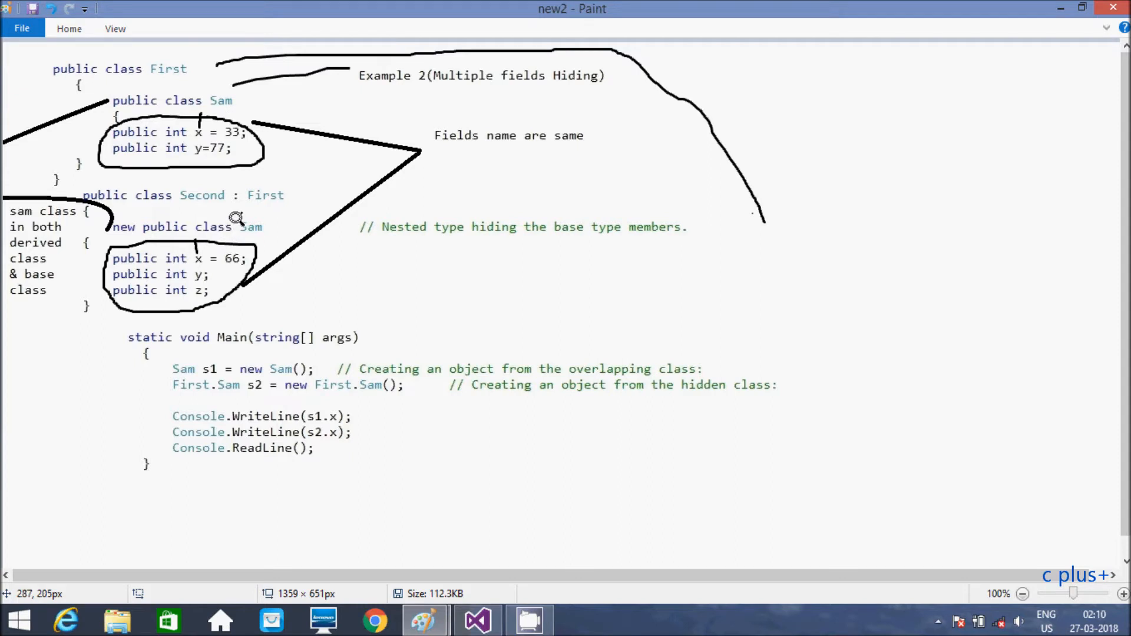
{"action": "mouse_move", "coordinate": [346, 405]}
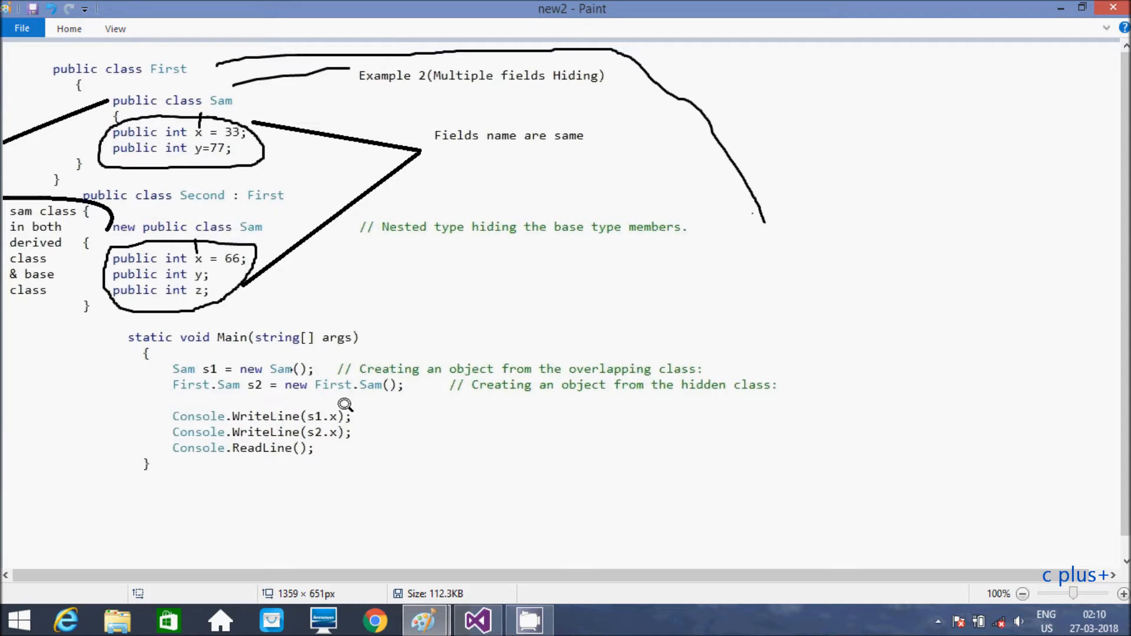
{"action": "mouse_move", "coordinate": [469, 380]}
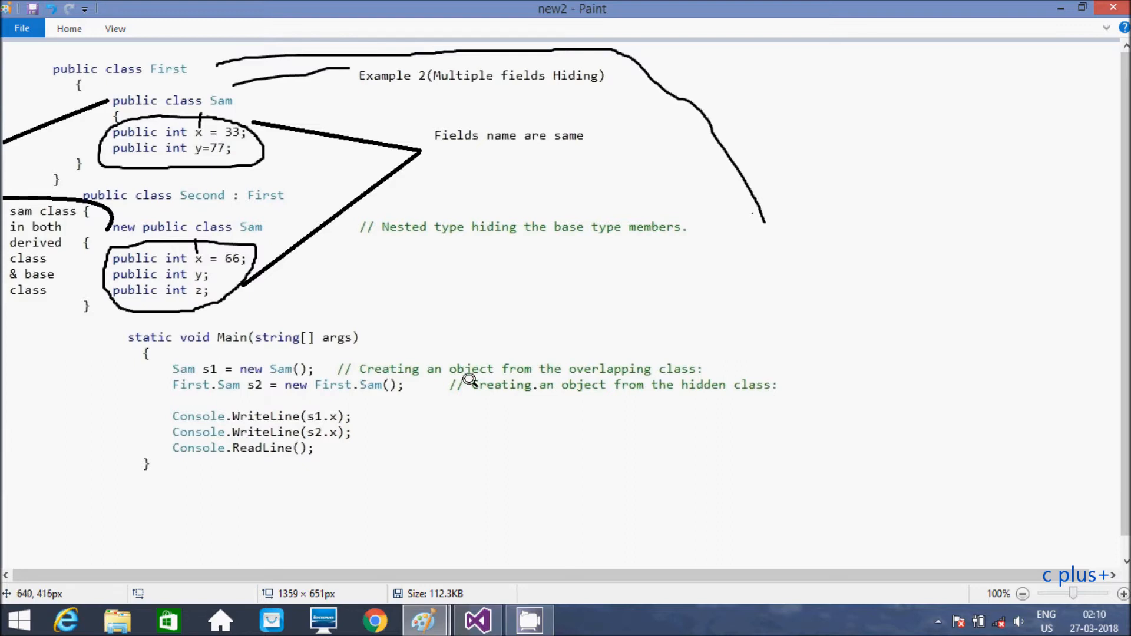
{"action": "mouse_move", "coordinate": [229, 388]}
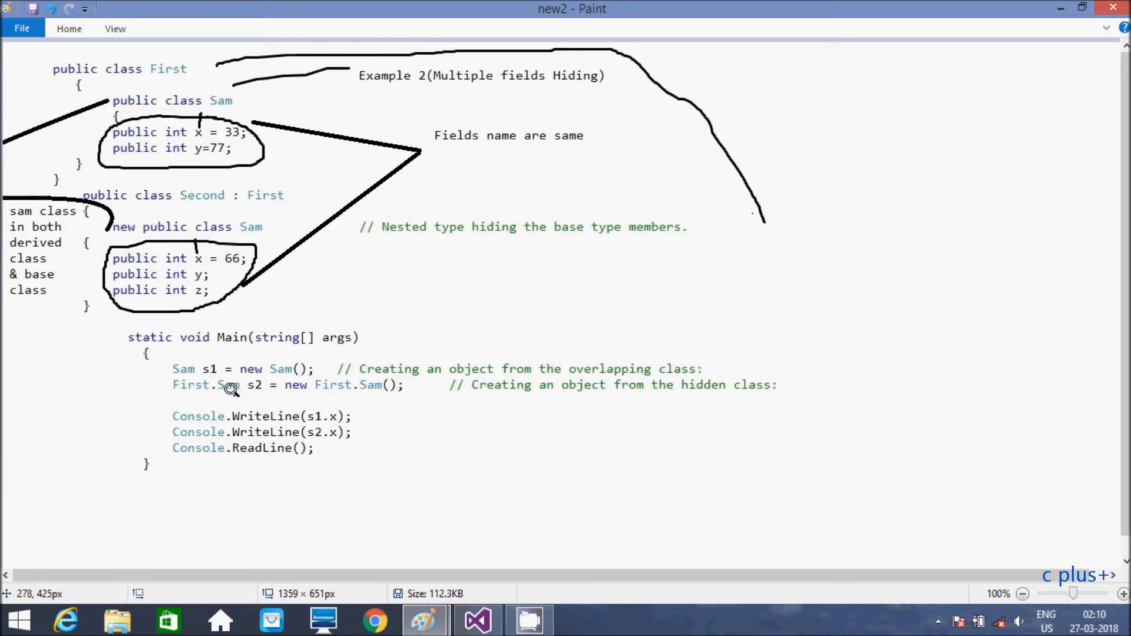
{"action": "mouse_move", "coordinate": [248, 245]}
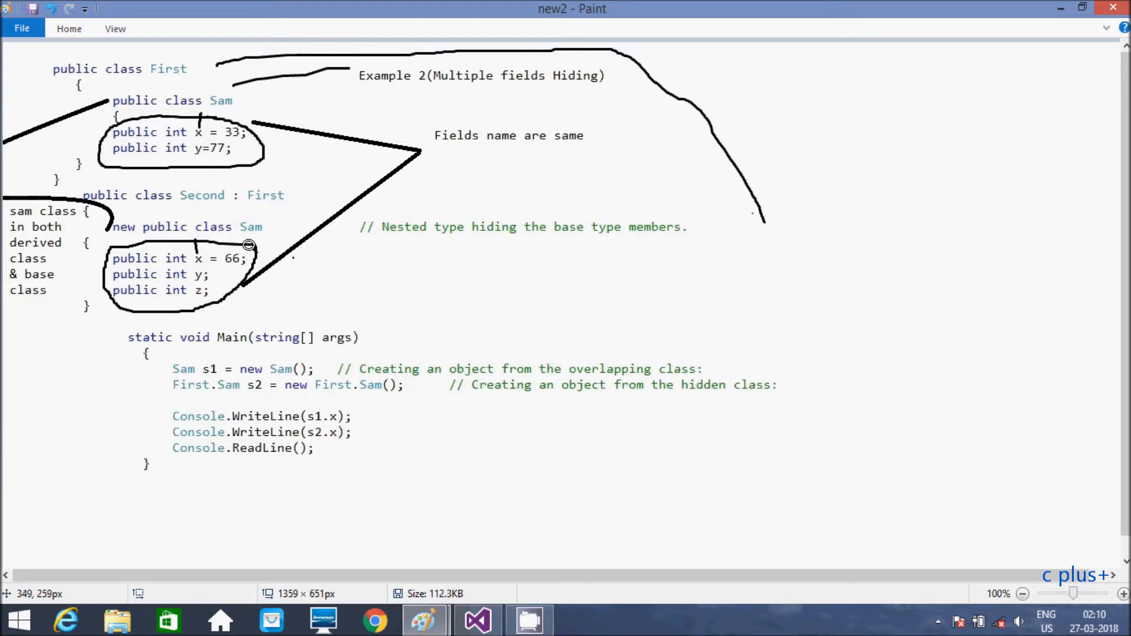
{"action": "mouse_move", "coordinate": [224, 237]}
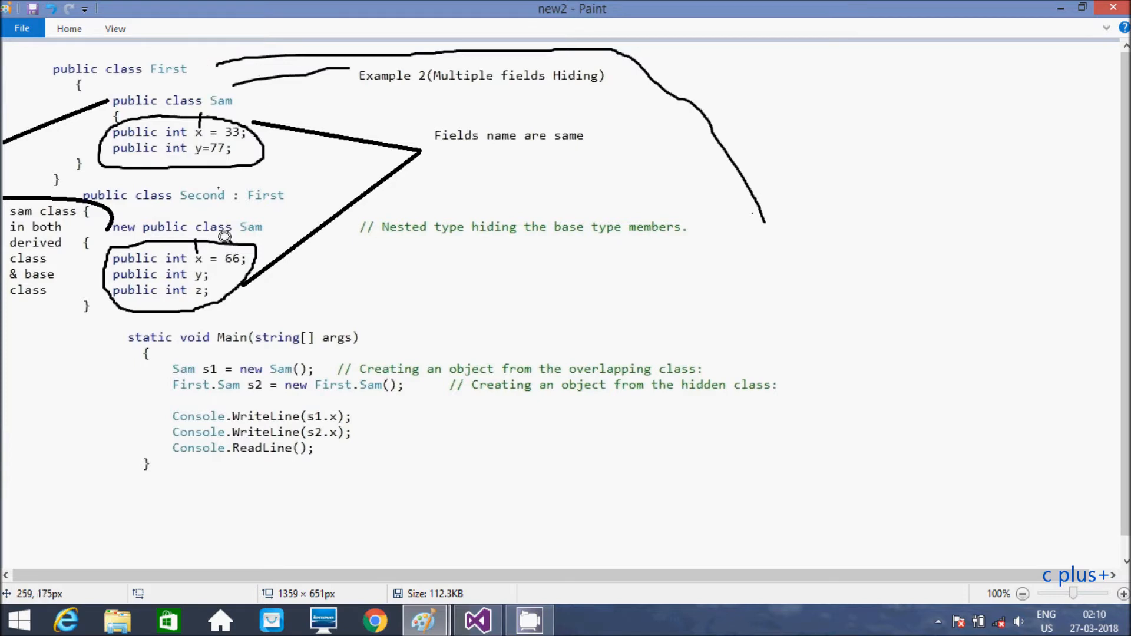
{"action": "mouse_move", "coordinate": [320, 413]}
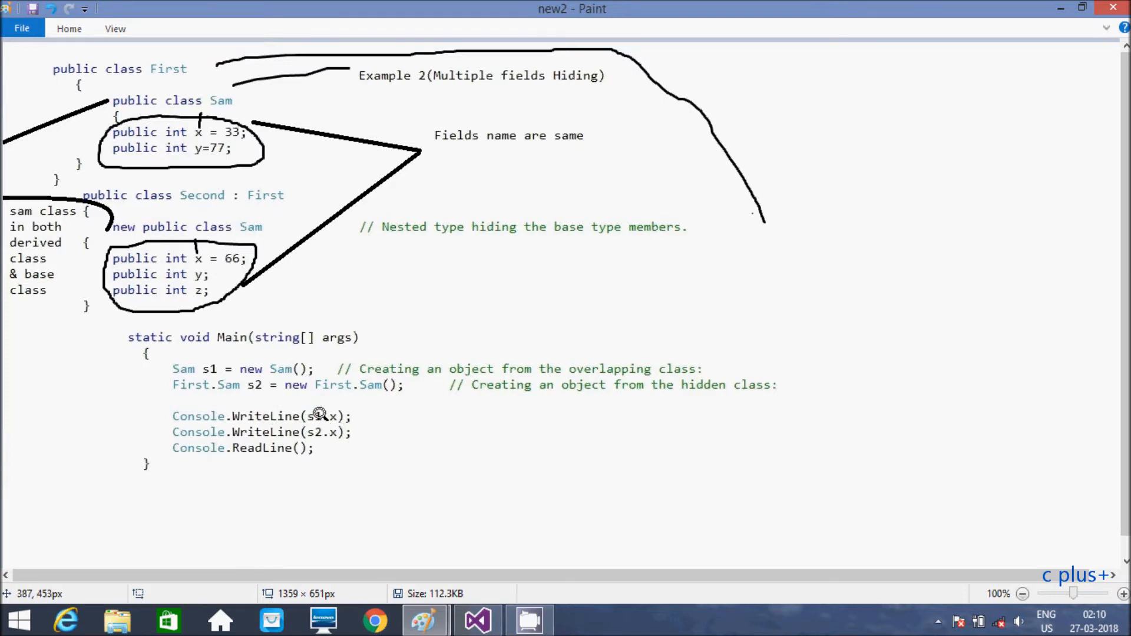
{"action": "mouse_move", "coordinate": [347, 417]}
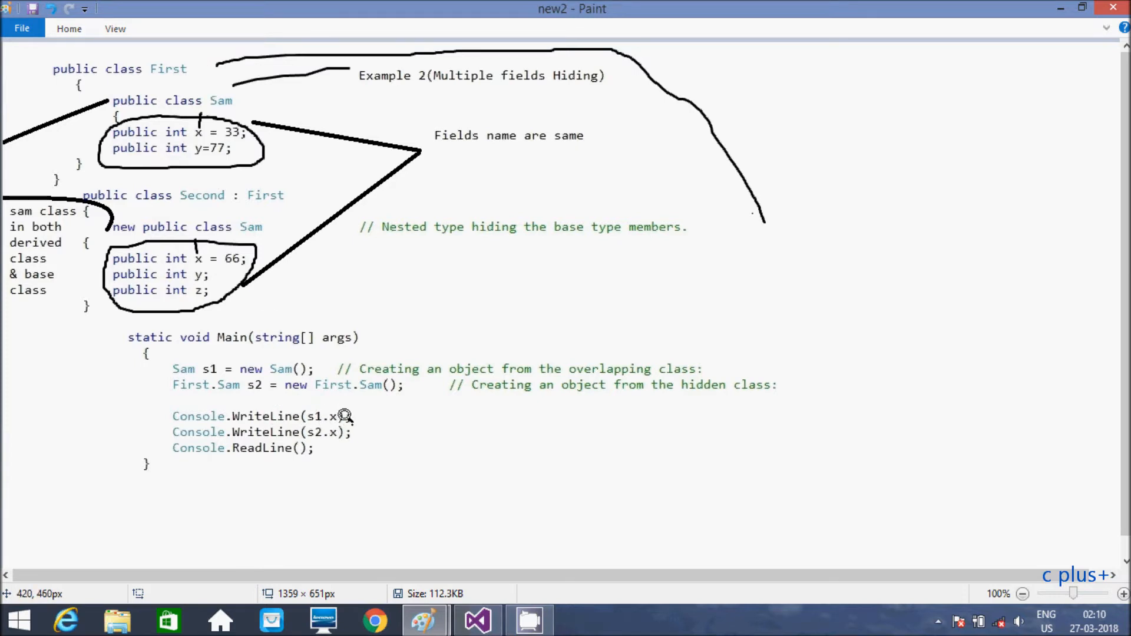
{"action": "mouse_move", "coordinate": [253, 218]}
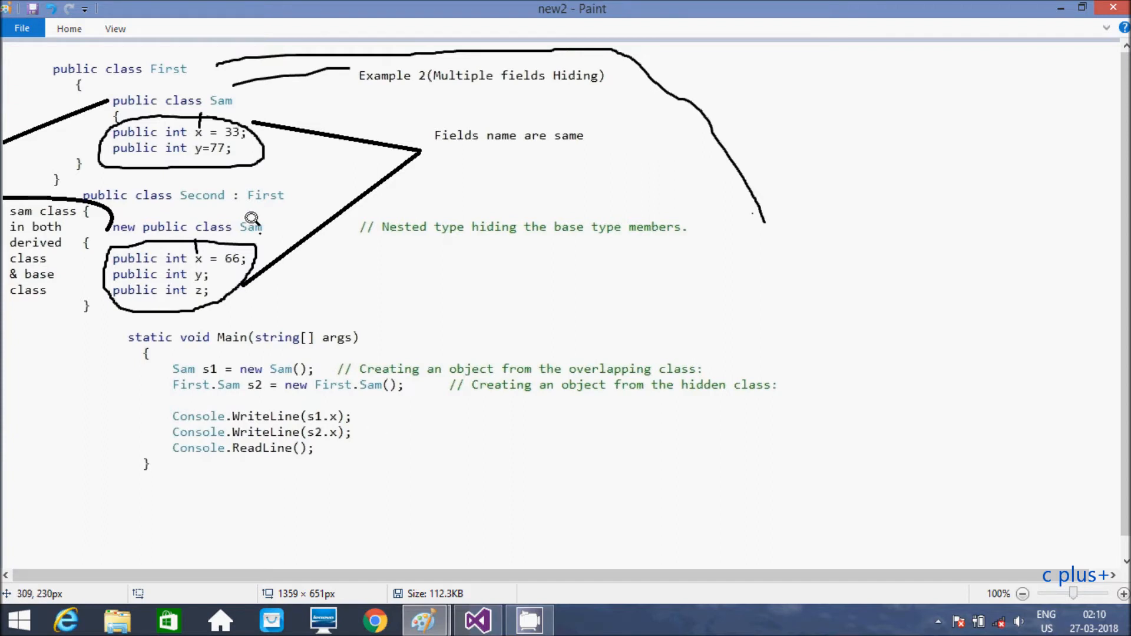
{"action": "mouse_move", "coordinate": [252, 379]}
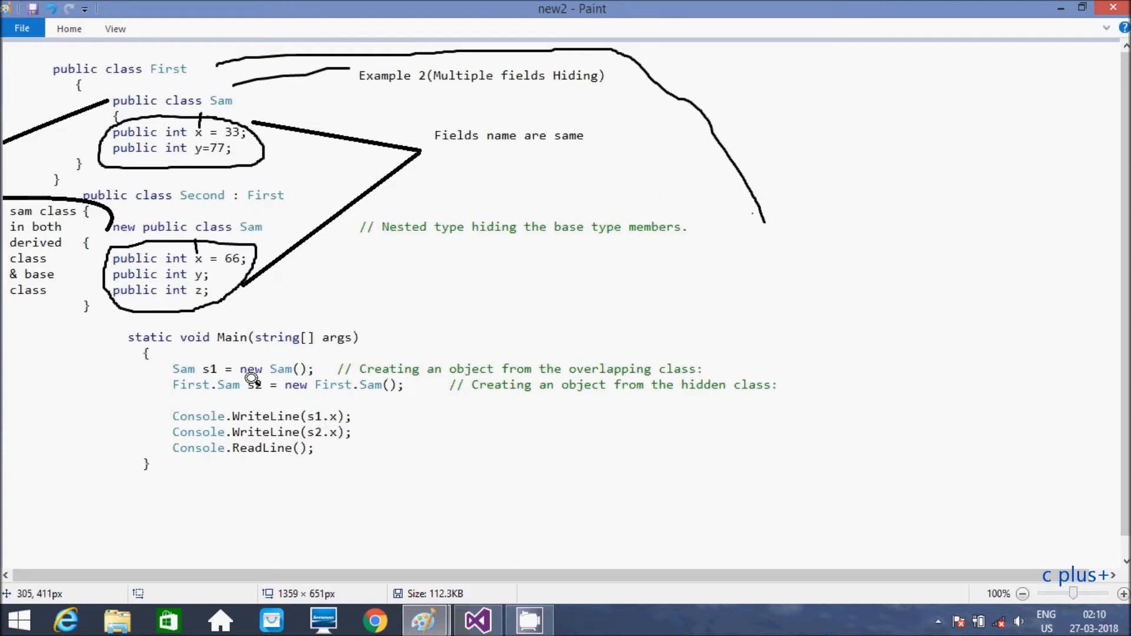
{"action": "mouse_move", "coordinate": [273, 240]}
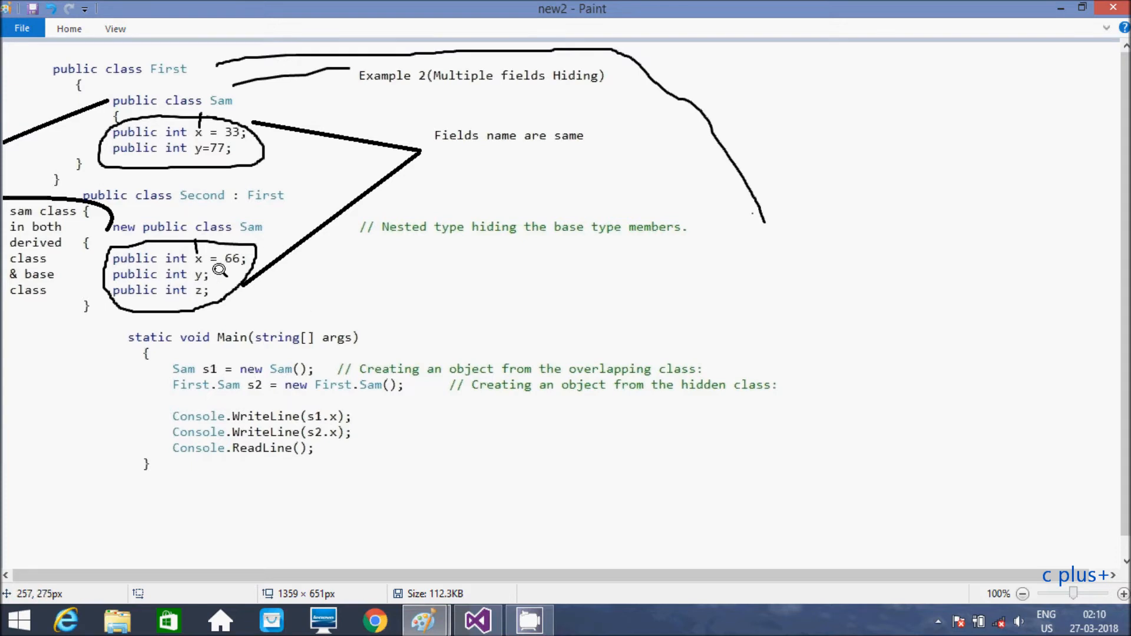
{"action": "mouse_move", "coordinate": [206, 148]}
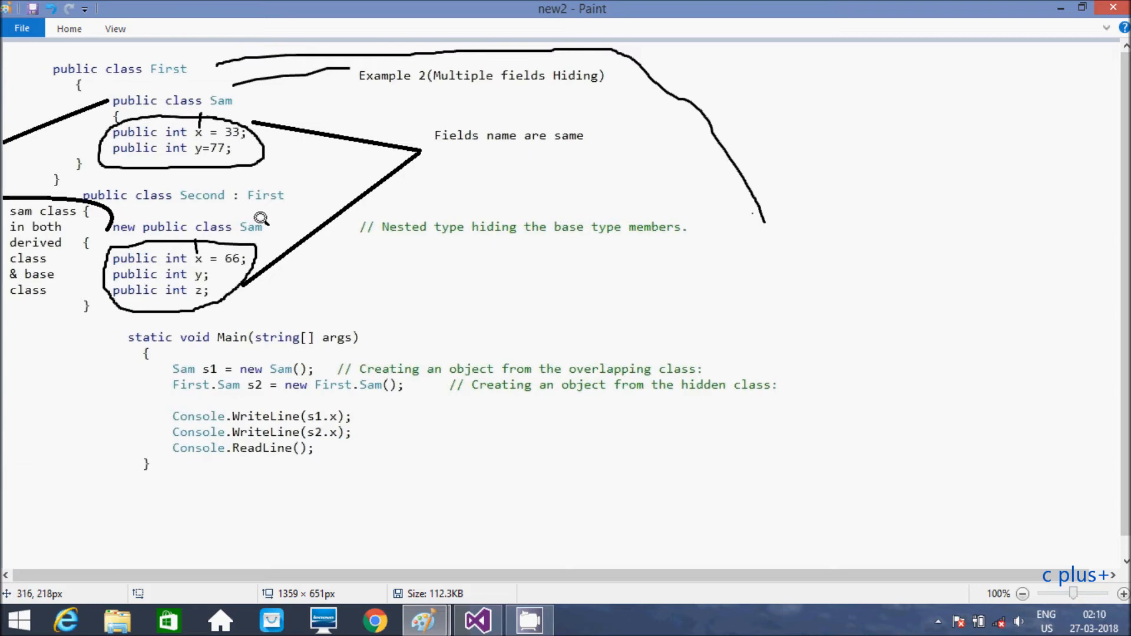
{"action": "mouse_move", "coordinate": [801, 170]}
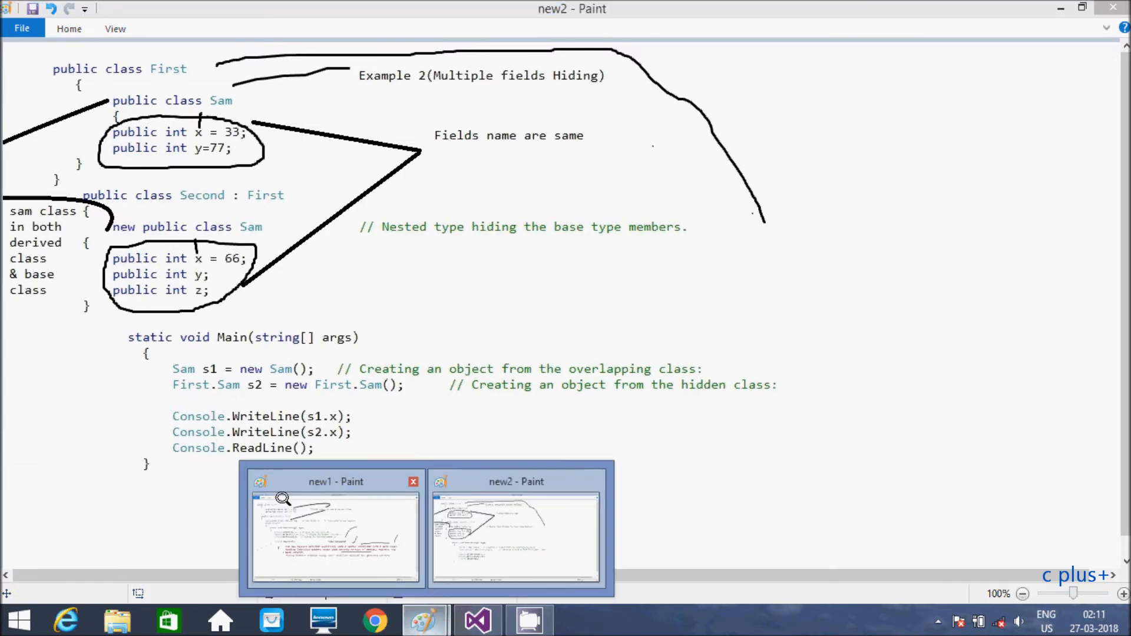
Bring the new1 Paint image of new-keyword modifier notes to the front.
{"action": "left_click", "coordinate": [336, 530]}
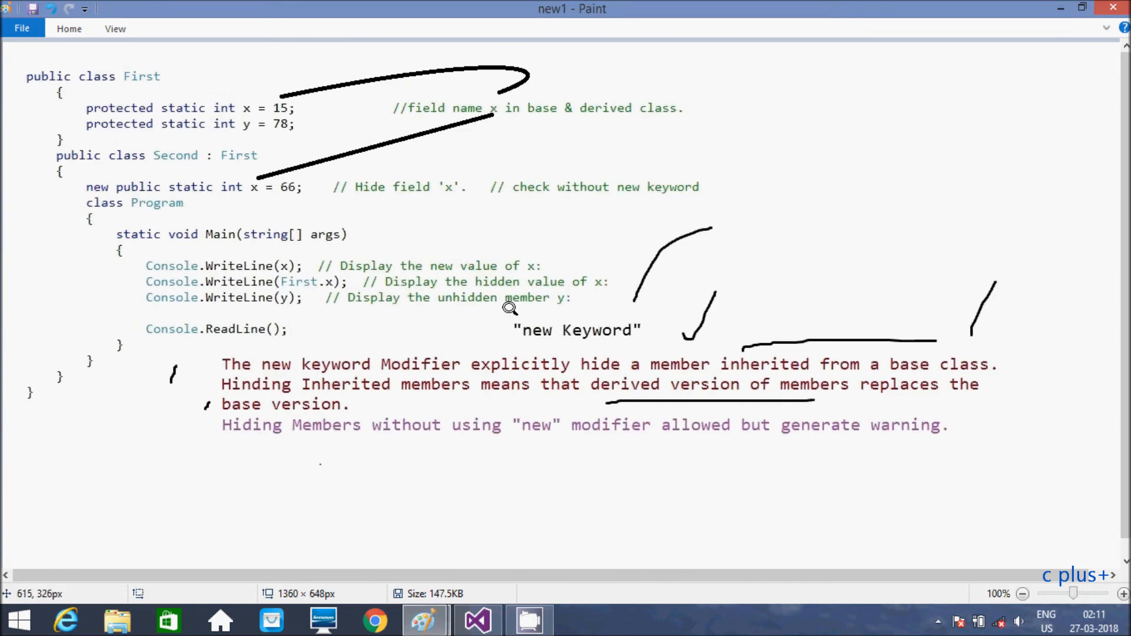
{"action": "mouse_move", "coordinate": [793, 241]}
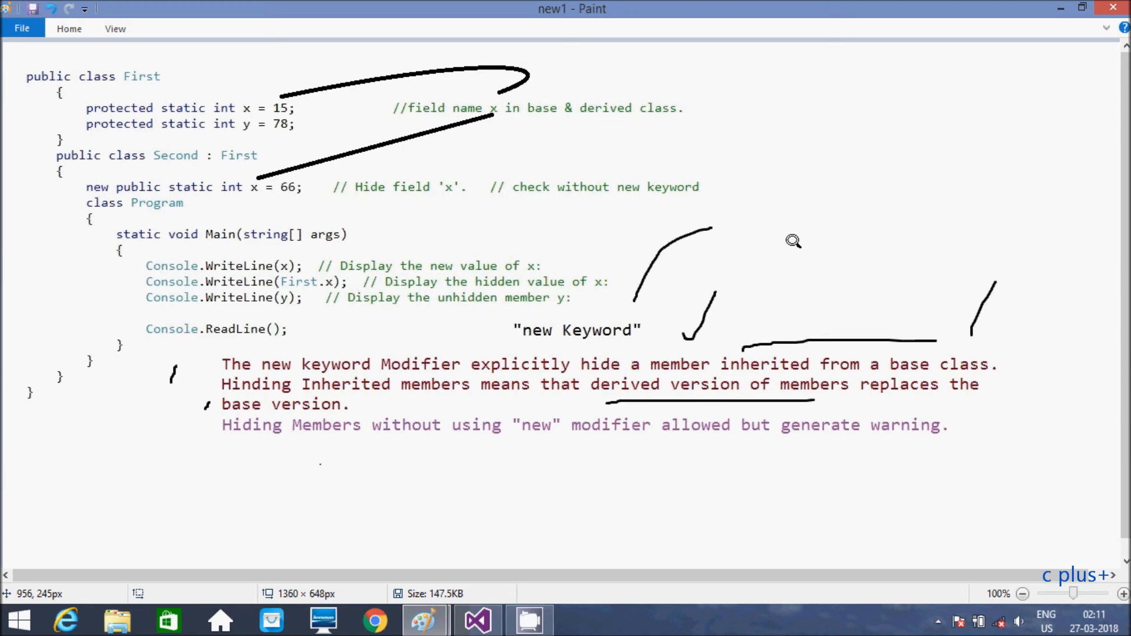
{"action": "mouse_move", "coordinate": [755, 180]}
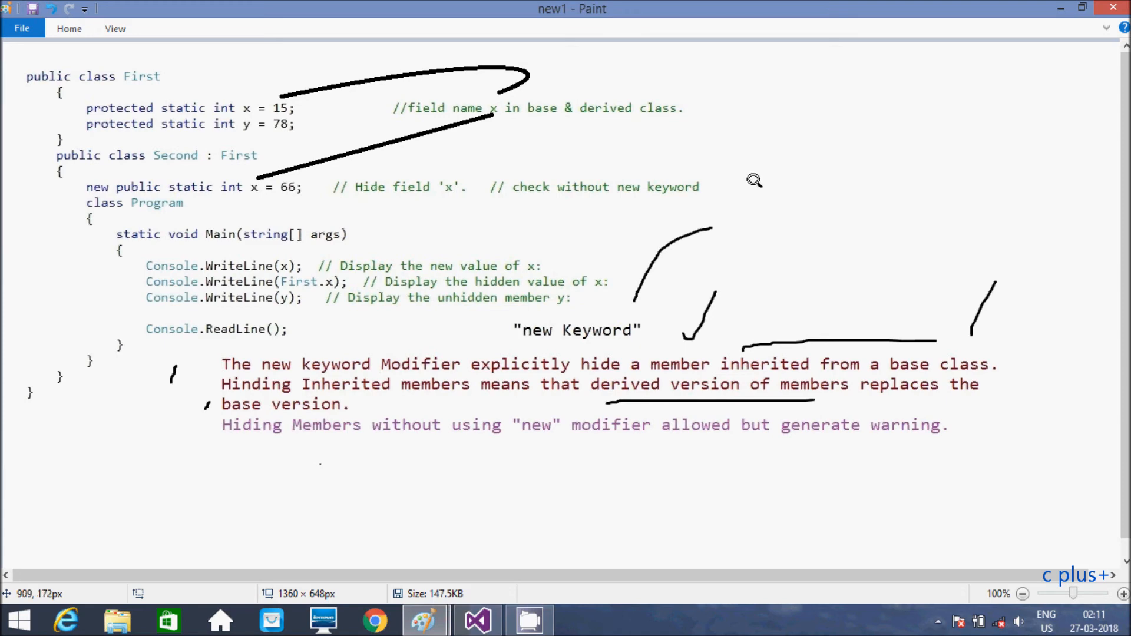
{"action": "mouse_move", "coordinate": [804, 145]}
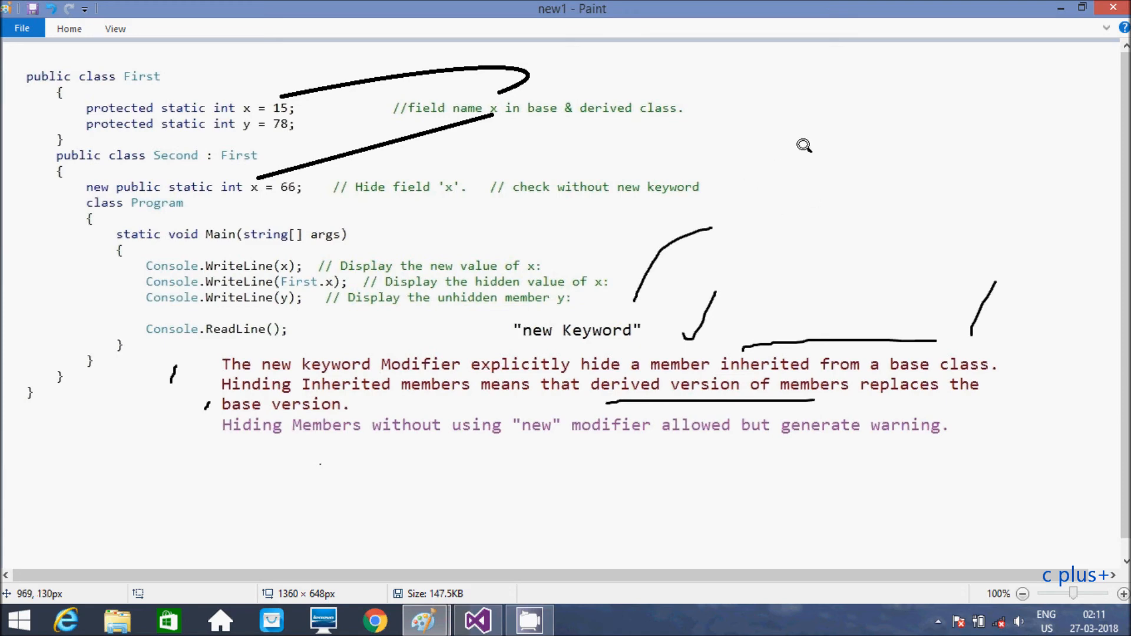
{"action": "mouse_move", "coordinate": [804, 163]}
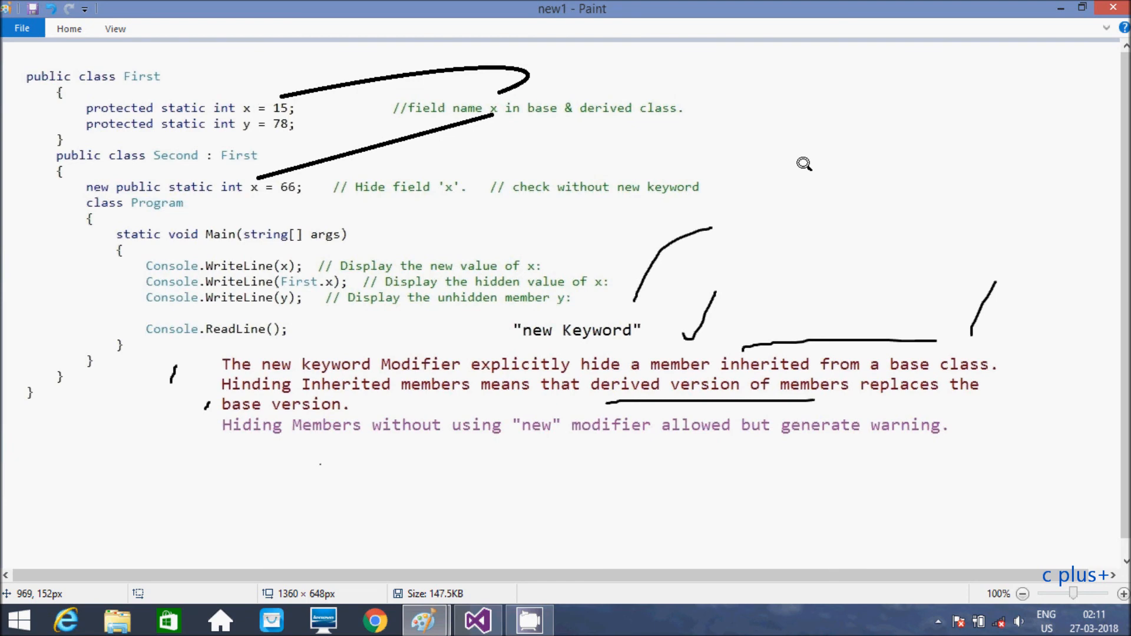